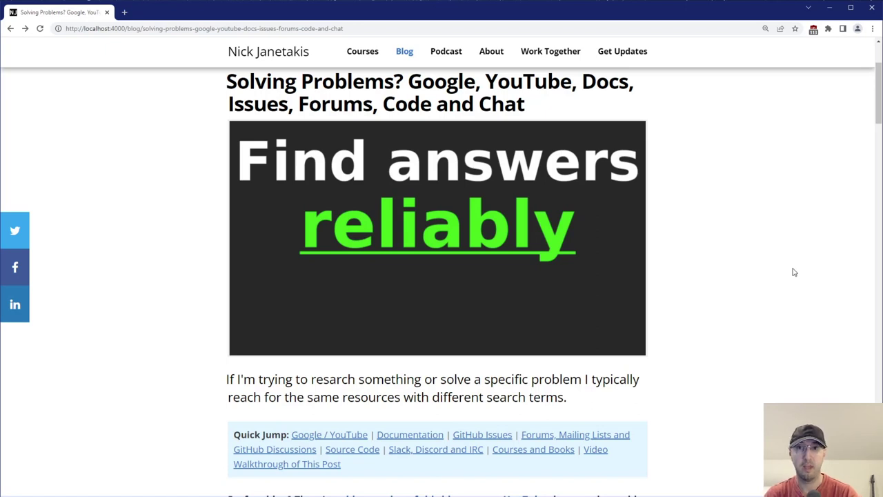
{"action": "mouse_move", "coordinate": [862, 101]}
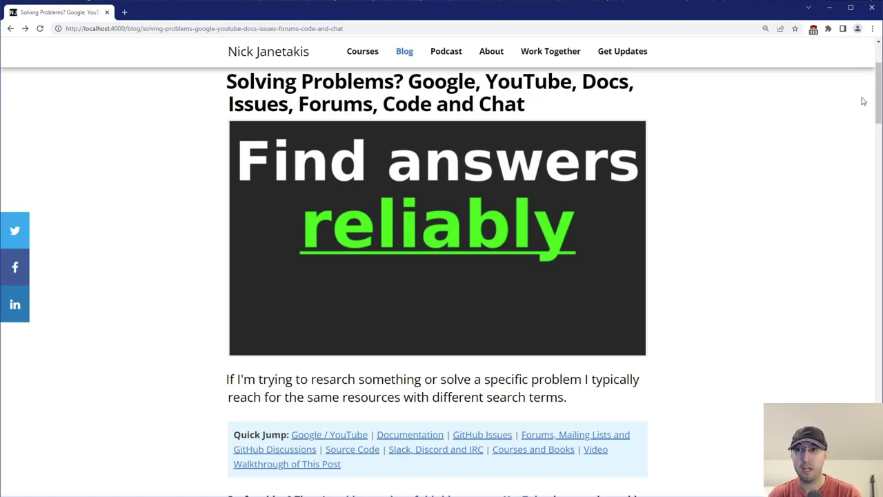
{"action": "mouse_move", "coordinate": [638, 169]}
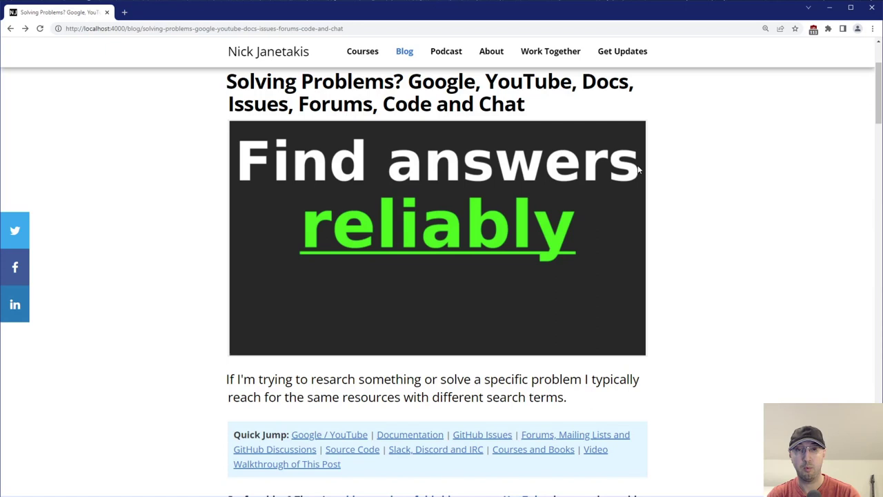
{"action": "mouse_move", "coordinate": [668, 166]}
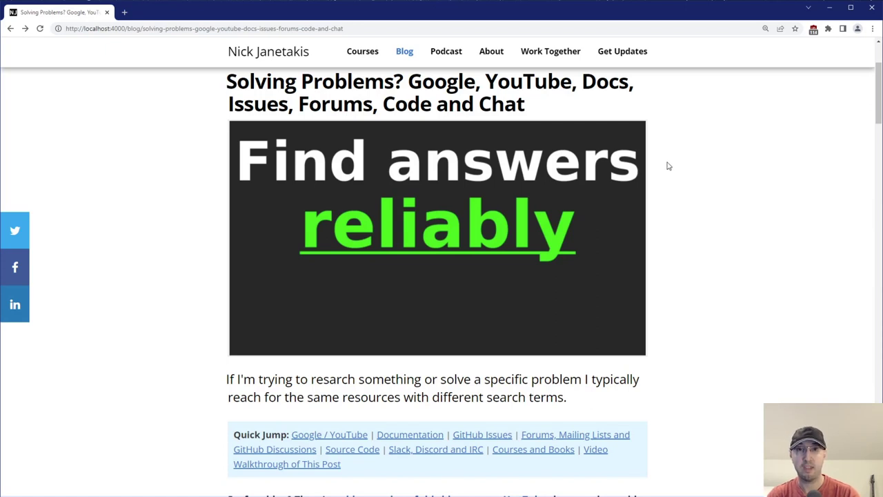
{"action": "mouse_move", "coordinate": [669, 164]}
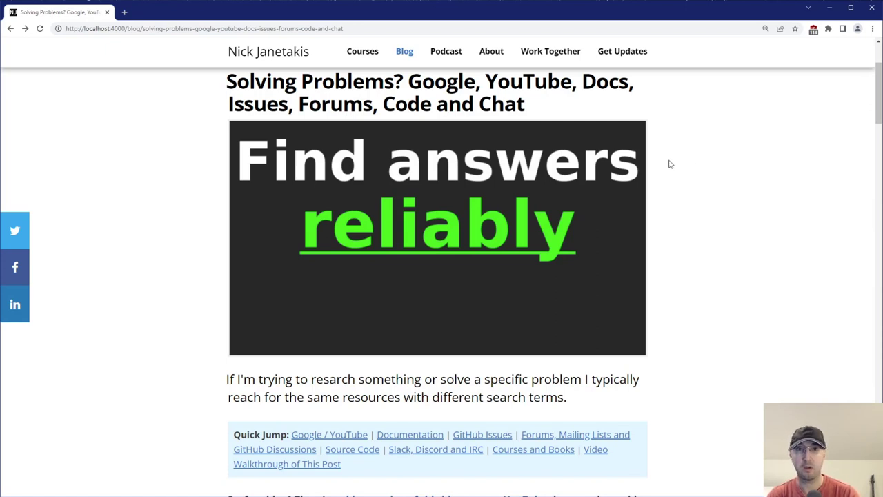
{"action": "mouse_move", "coordinate": [497, 171]}
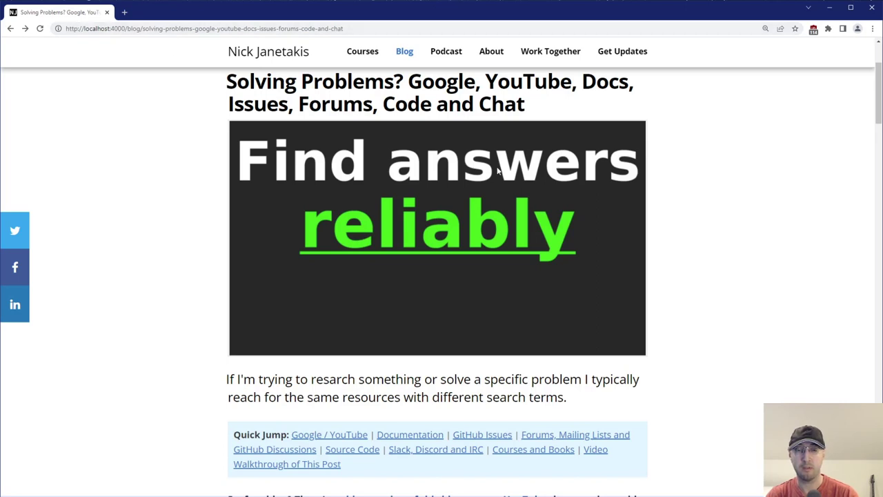
{"action": "mouse_move", "coordinate": [755, 156]}
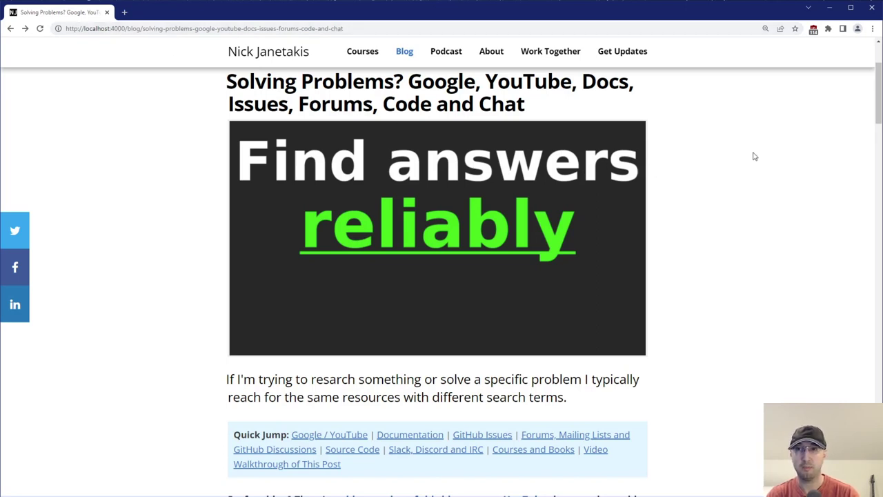
{"action": "mouse_move", "coordinate": [783, 158]}
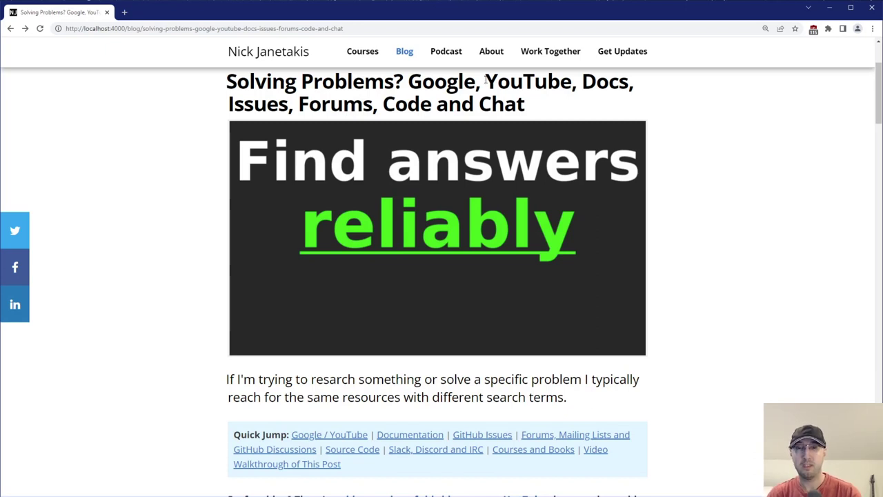
Step: Select a phrase near the top while viewing the post's introduction and Quick Jump links
{"action": "left_click_drag", "start_coordinate": [409, 81], "coordinate": [528, 104]}
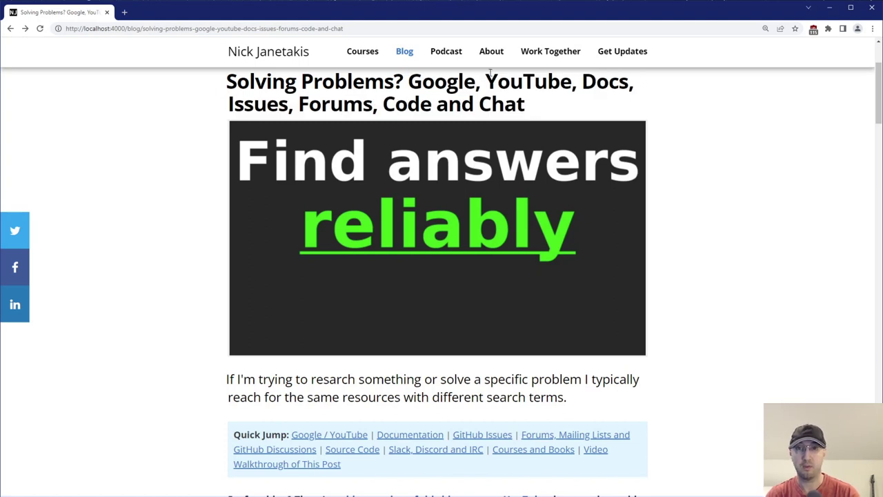
{"action": "mouse_move", "coordinate": [729, 248]}
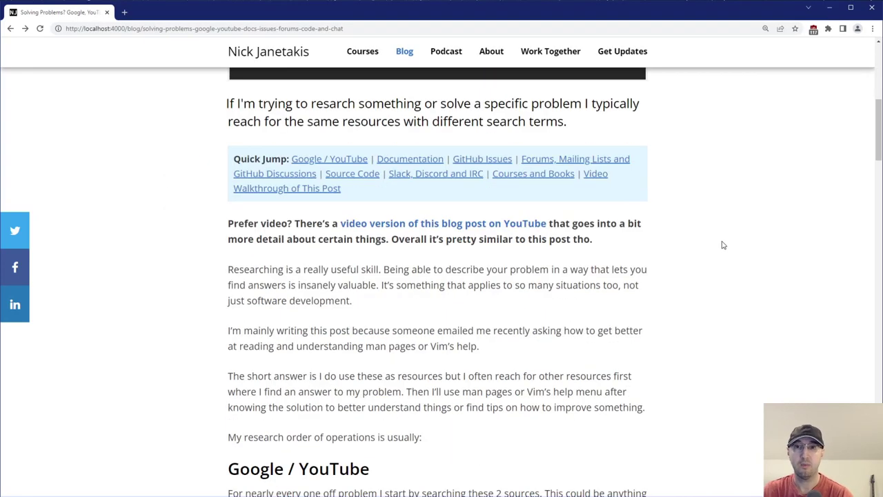
{"action": "scroll", "scroll_direction": "down", "scroll_amount": 3}
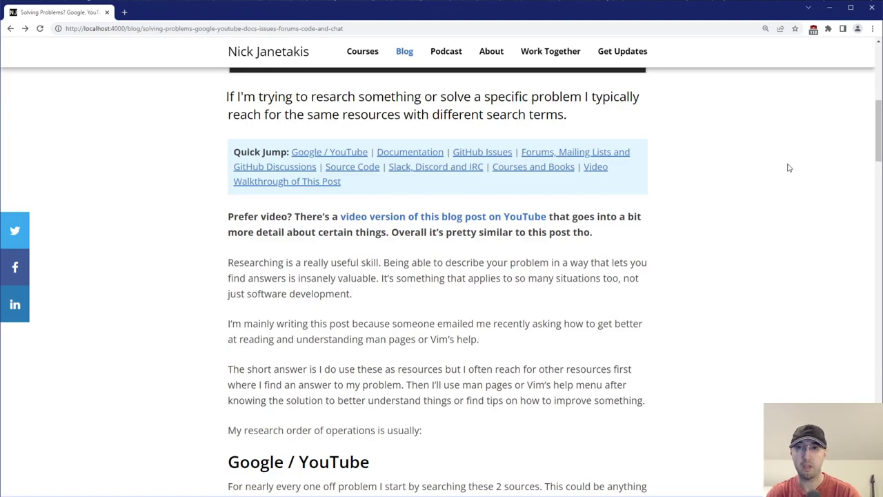
{"action": "scroll", "scroll_direction": "down", "scroll_amount": 3}
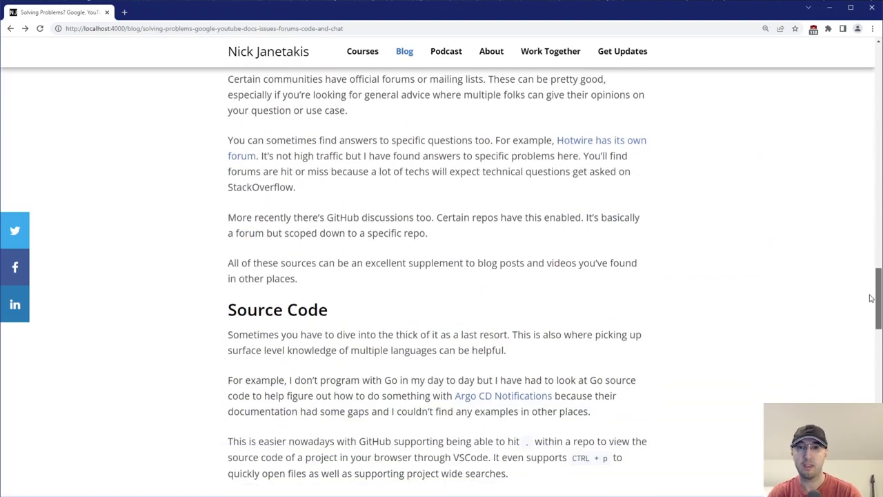
{"action": "scroll", "scroll_direction": "up", "scroll_amount": 3}
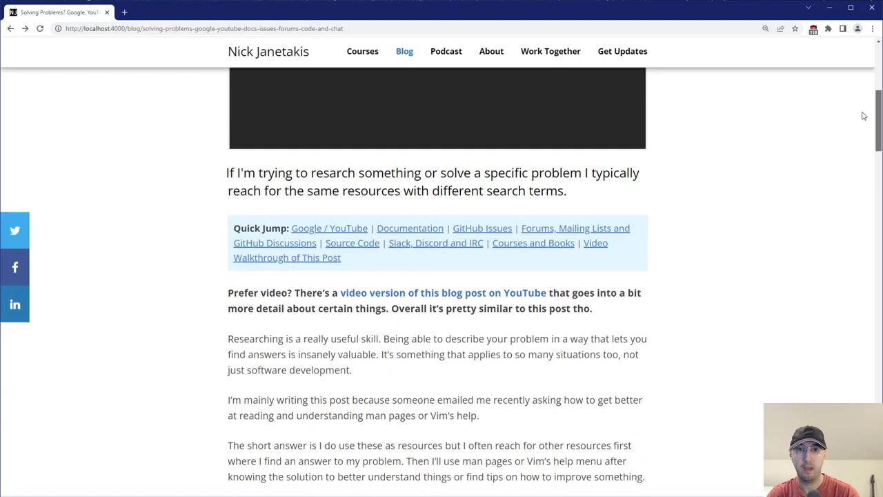
{"action": "scroll", "scroll_direction": "down", "scroll_amount": 3}
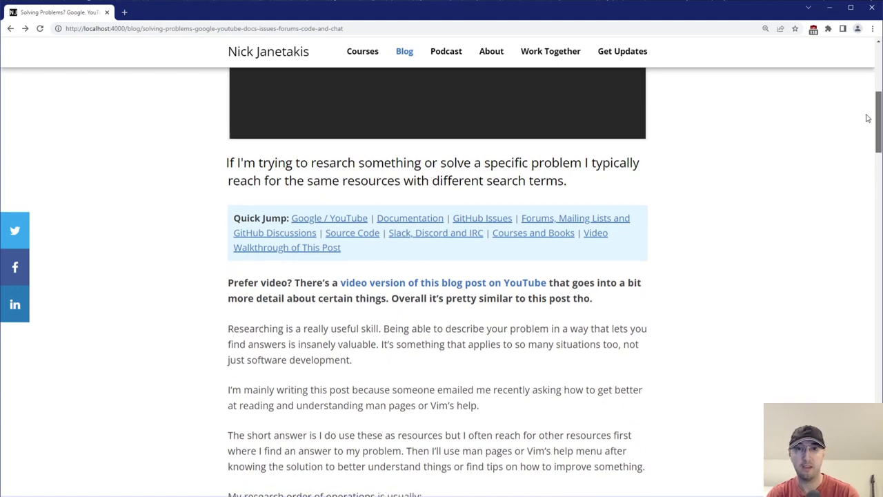
{"action": "scroll", "scroll_direction": "down", "scroll_amount": 3}
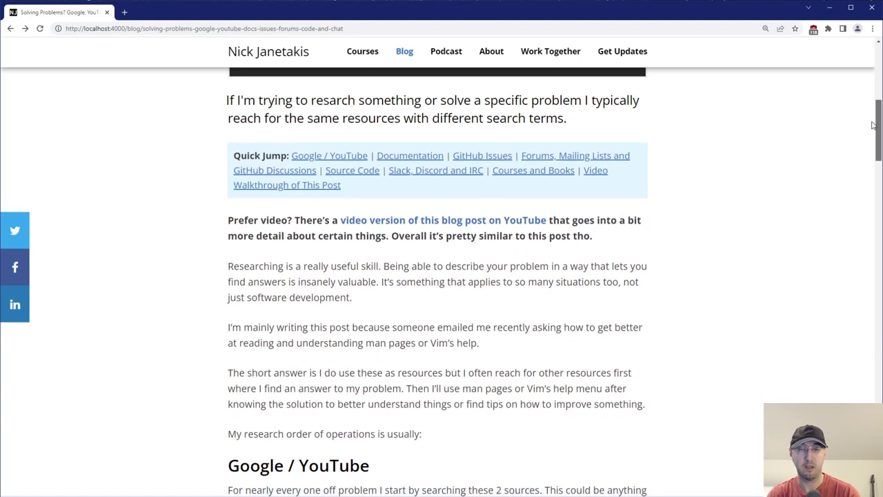
{"action": "scroll", "scroll_direction": "down", "scroll_amount": 3}
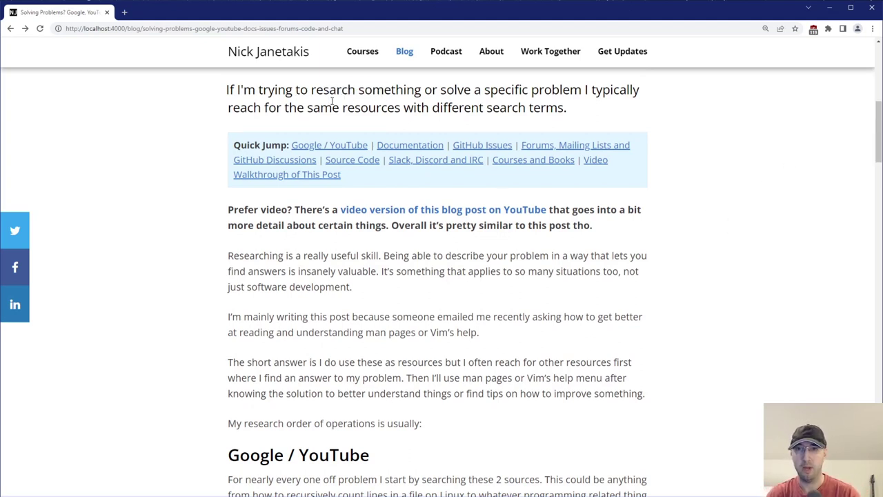
{"action": "mouse_move", "coordinate": [627, 130]}
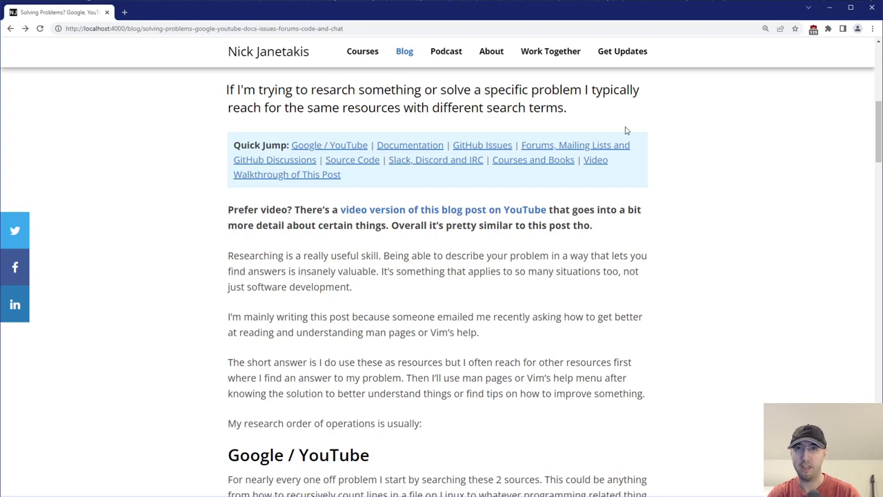
{"action": "mouse_move", "coordinate": [596, 102]}
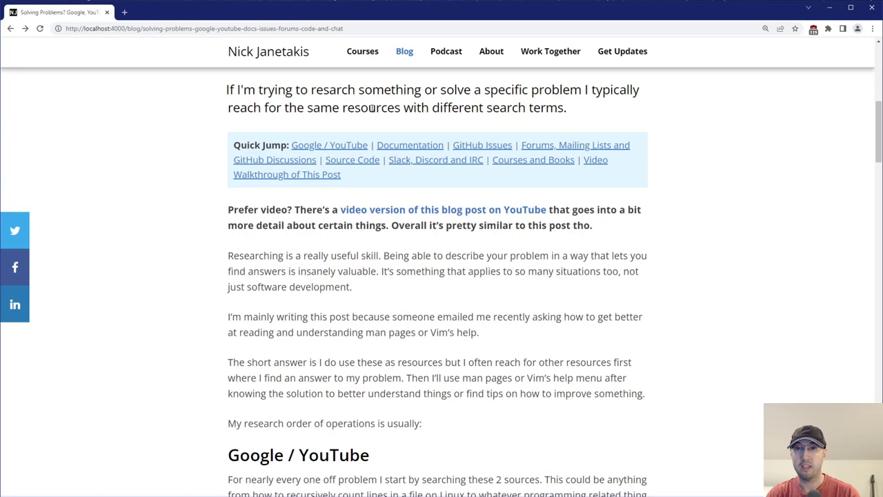
{"action": "scroll", "scroll_direction": "down", "scroll_amount": 3}
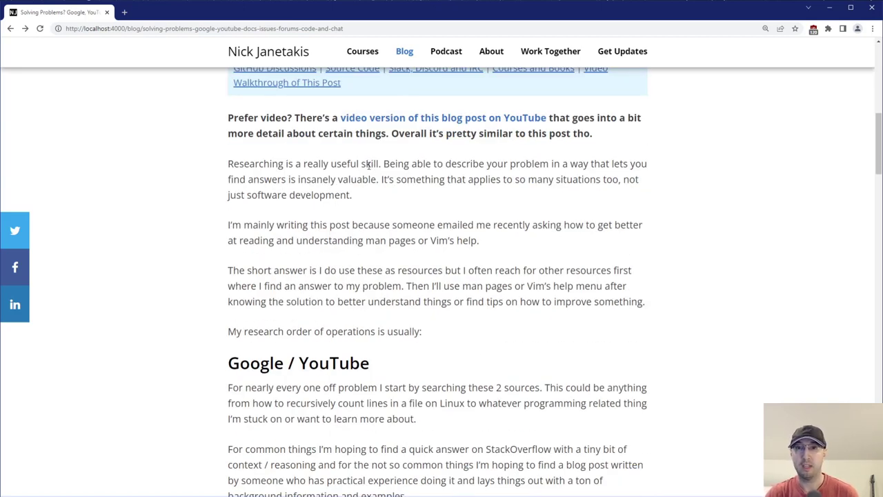
{"action": "left_click_drag", "start_coordinate": [318, 164], "coordinate": [371, 164]}
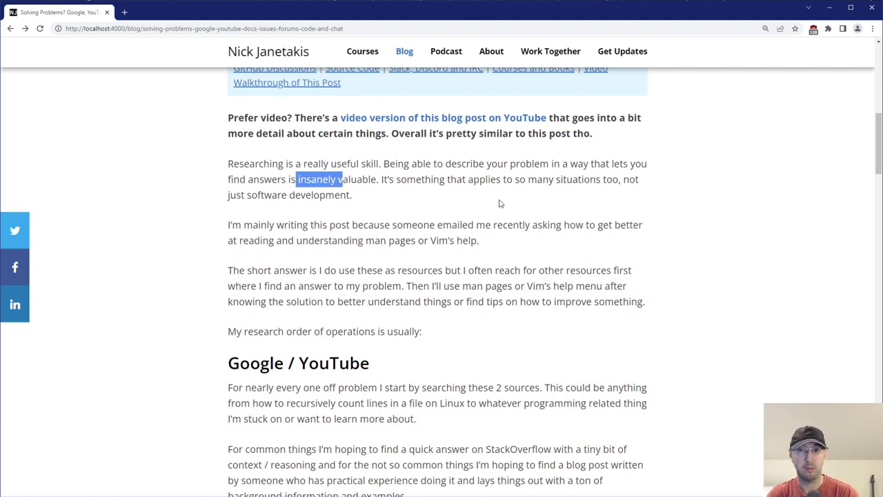
{"action": "mouse_move", "coordinate": [690, 197]}
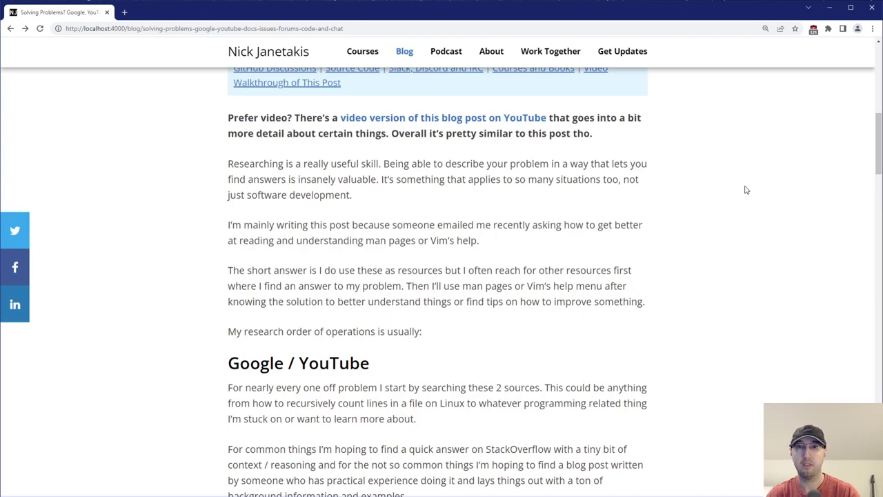
{"action": "mouse_move", "coordinate": [385, 202]}
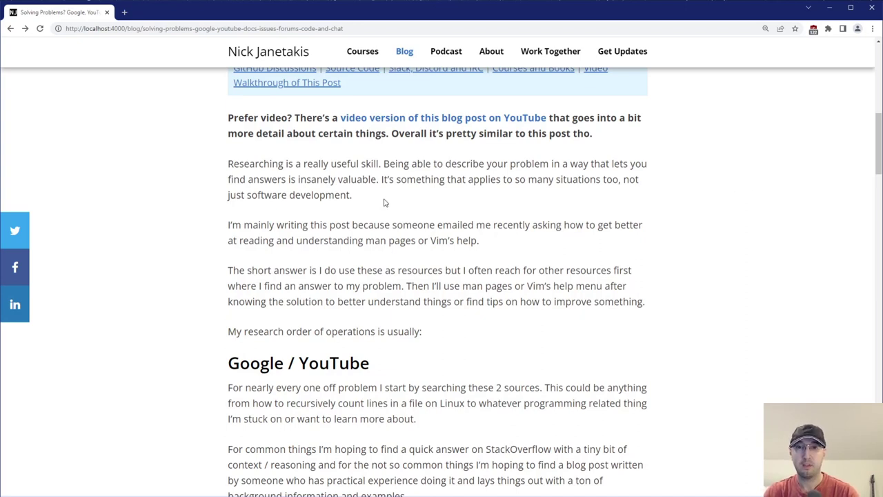
{"action": "mouse_move", "coordinate": [692, 202]}
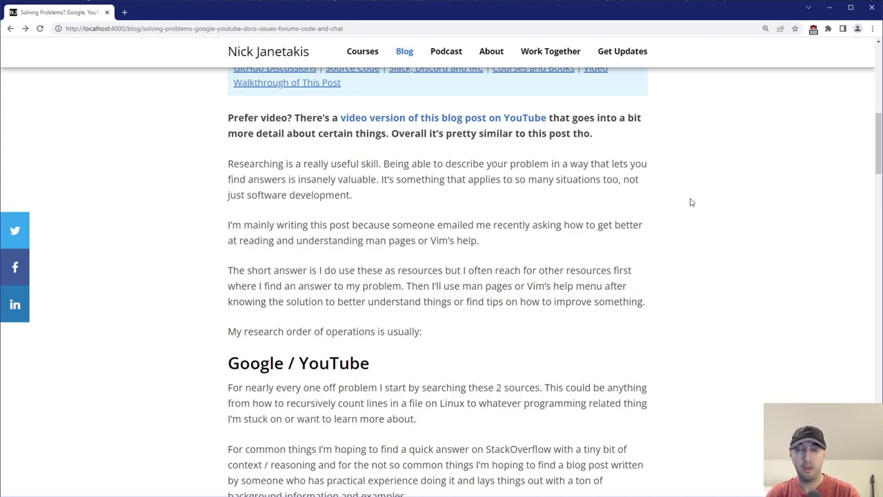
{"action": "mouse_move", "coordinate": [804, 206]}
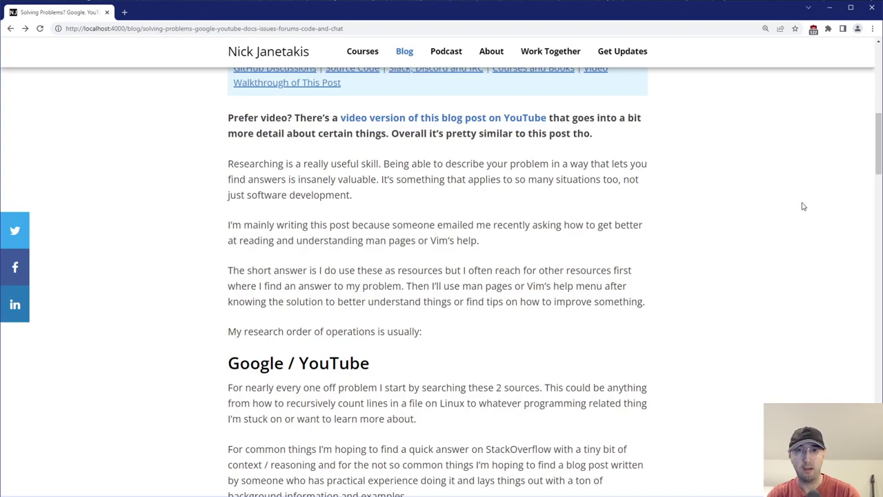
{"action": "mouse_move", "coordinate": [808, 208]}
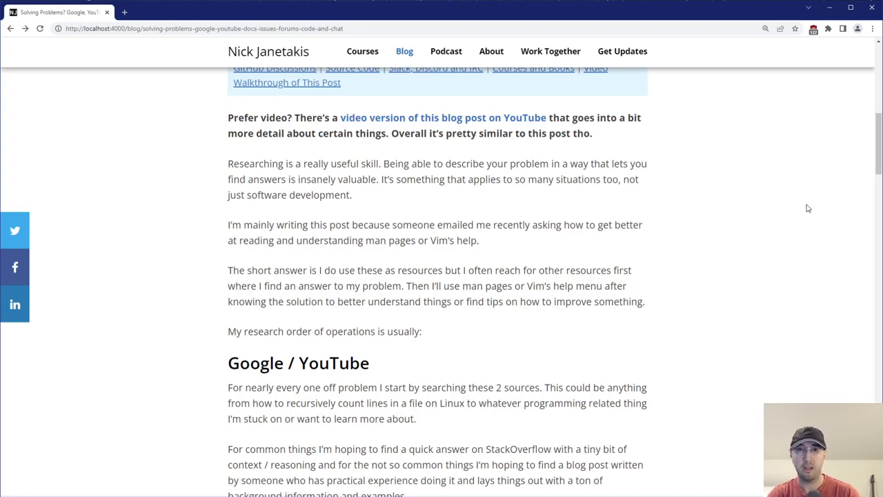
{"action": "mouse_move", "coordinate": [812, 210]}
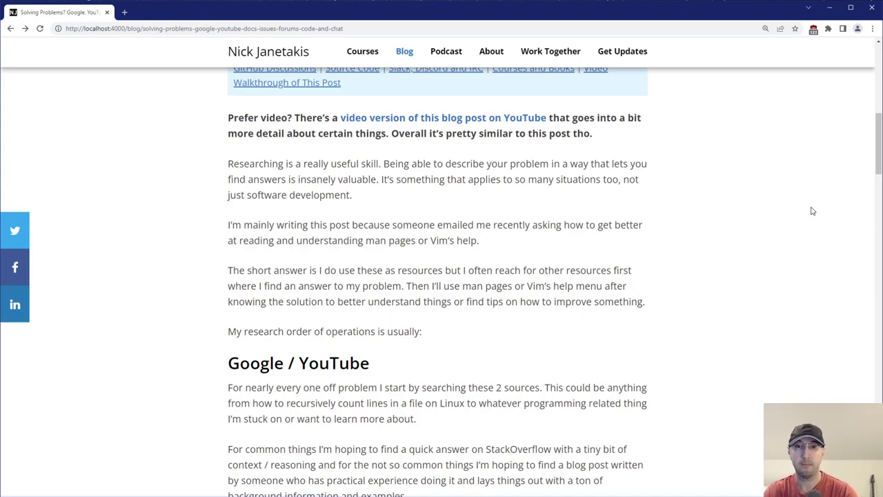
{"action": "scroll", "scroll_direction": "up", "scroll_amount": 3}
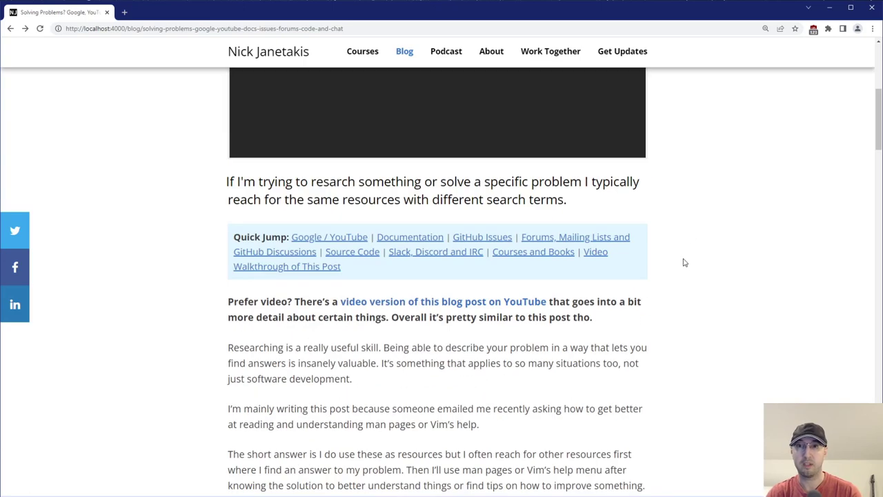
{"action": "scroll", "scroll_direction": "down", "scroll_amount": 3}
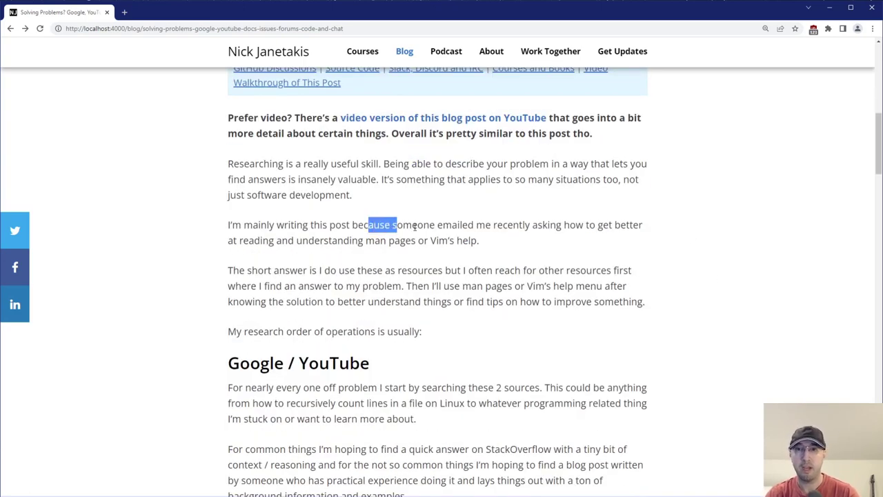
{"action": "left_click_drag", "start_coordinate": [397, 224], "coordinate": [478, 240]}
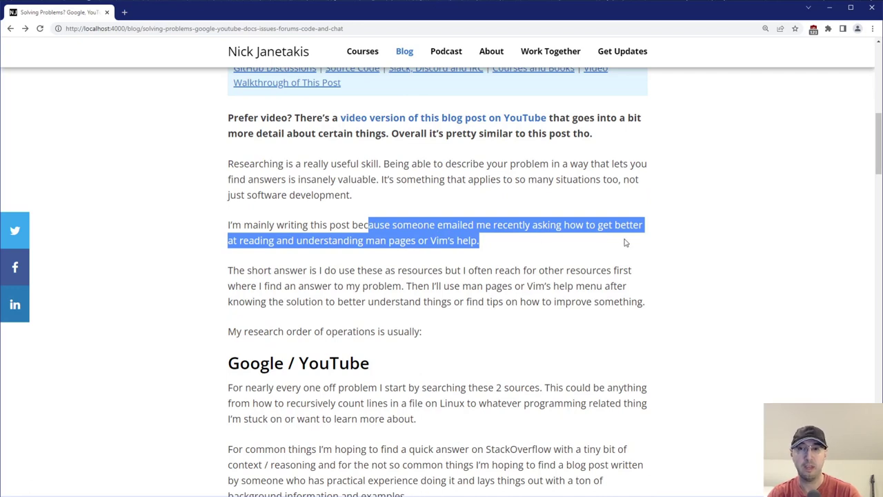
{"action": "left_click", "coordinate": [434, 269]}
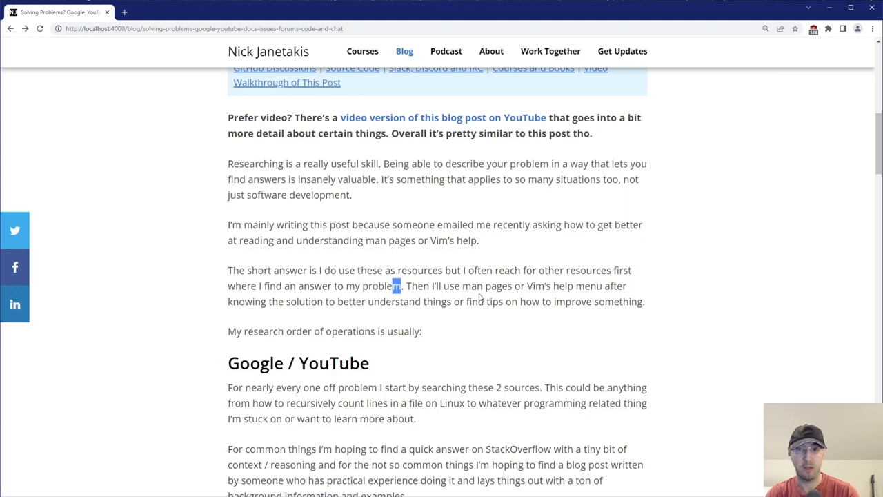
{"action": "mouse_move", "coordinate": [509, 301]}
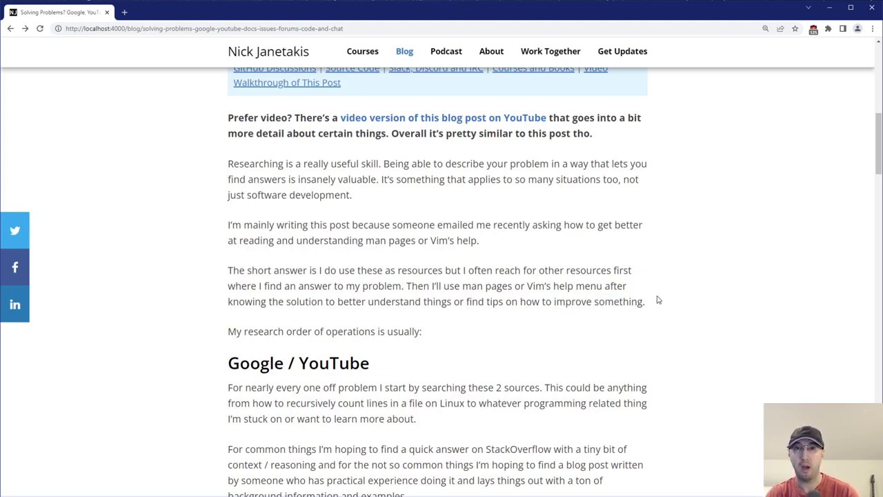
{"action": "mouse_move", "coordinate": [649, 294]}
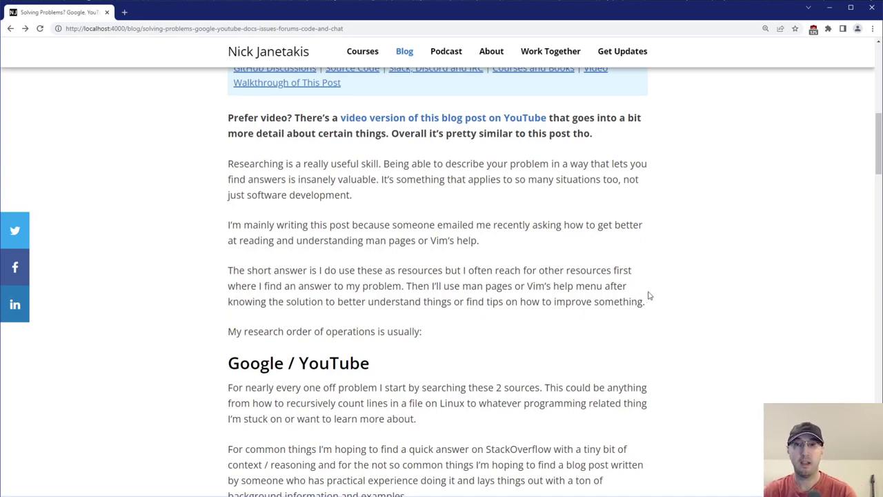
{"action": "mouse_move", "coordinate": [669, 296]}
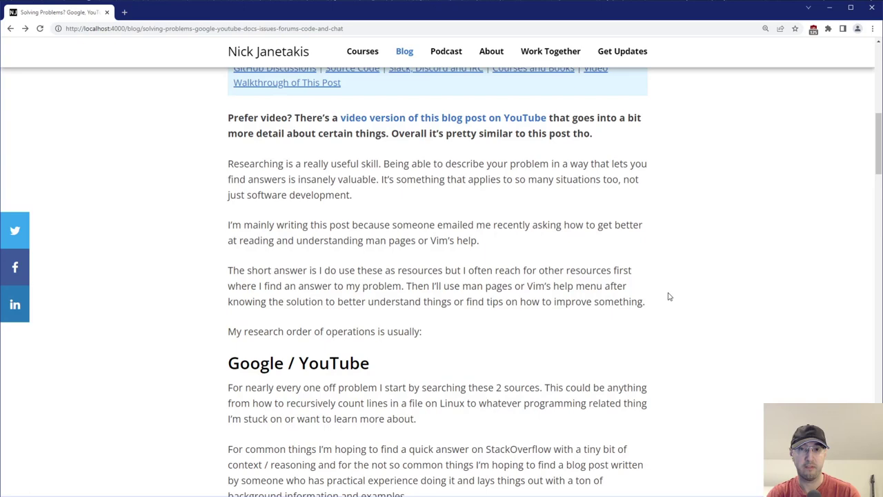
Step: Highlight 'quick answer on StackOverflow', 'not so common things' and 'background information and examples'
{"action": "scroll", "scroll_direction": "down", "scroll_amount": 3}
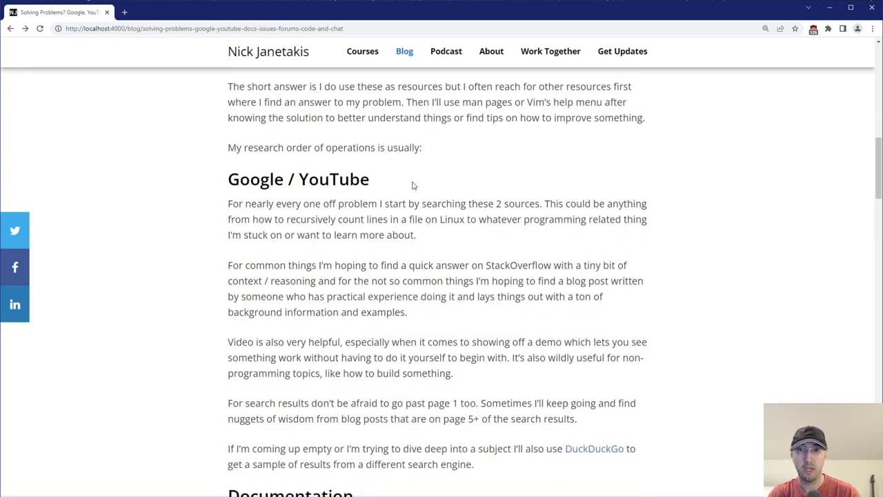
{"action": "mouse_move", "coordinate": [715, 238]}
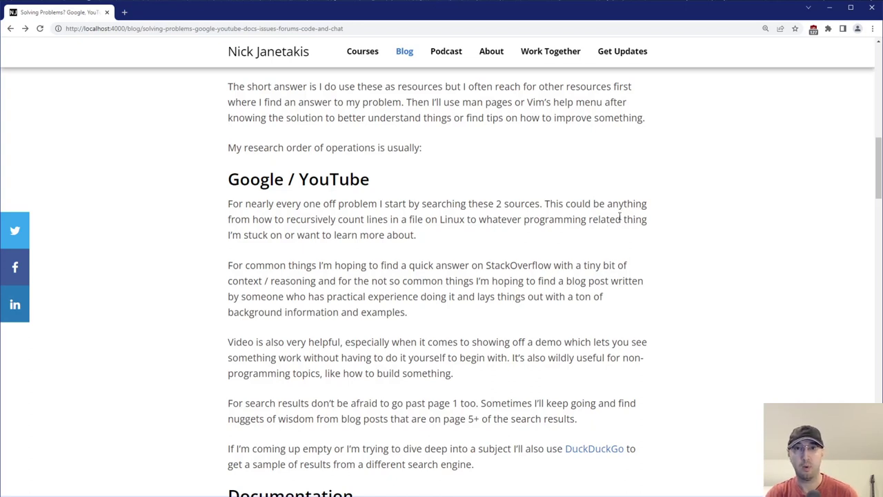
{"action": "mouse_move", "coordinate": [531, 216]}
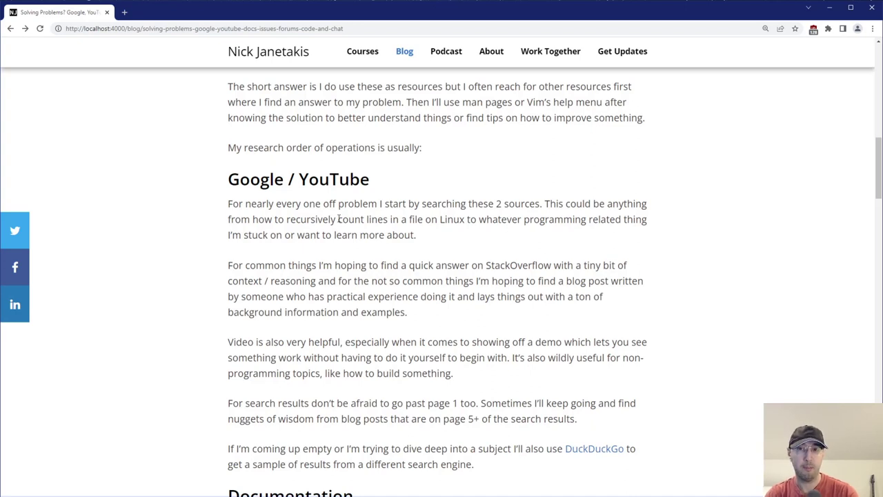
{"action": "left_click_drag", "start_coordinate": [338, 219], "coordinate": [512, 219]}
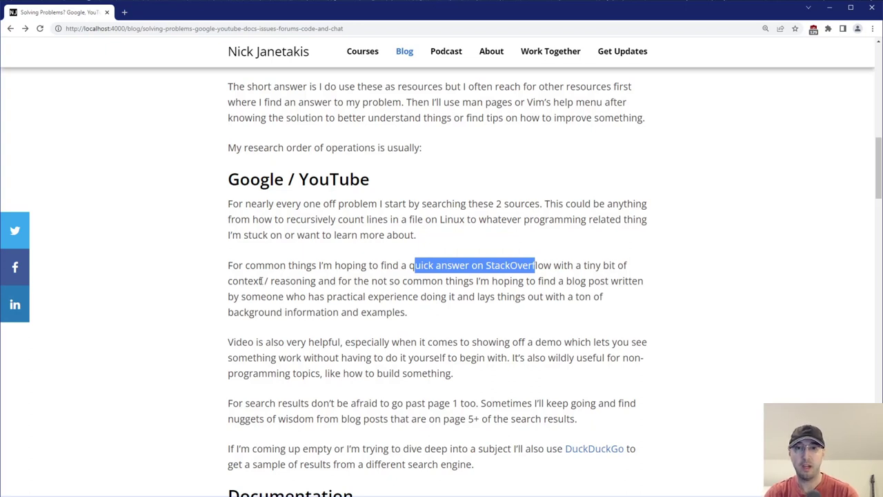
{"action": "double_click", "coordinate": [291, 281]}
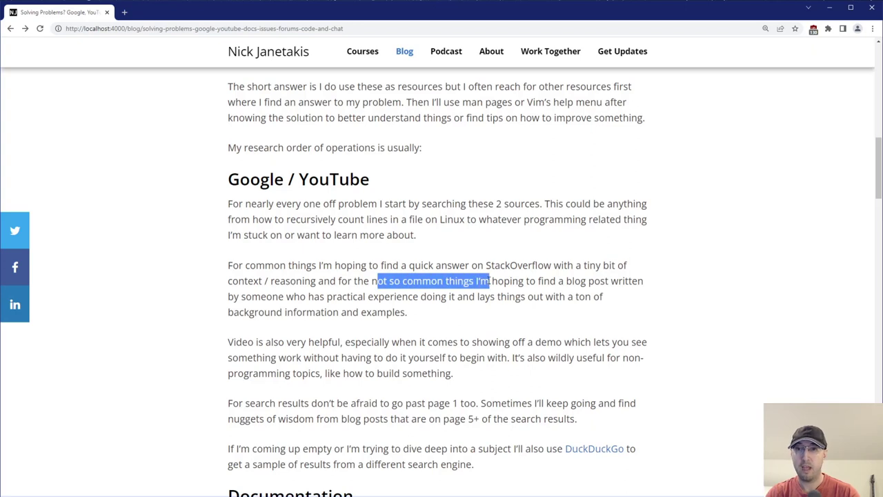
{"action": "mouse_move", "coordinate": [524, 281]}
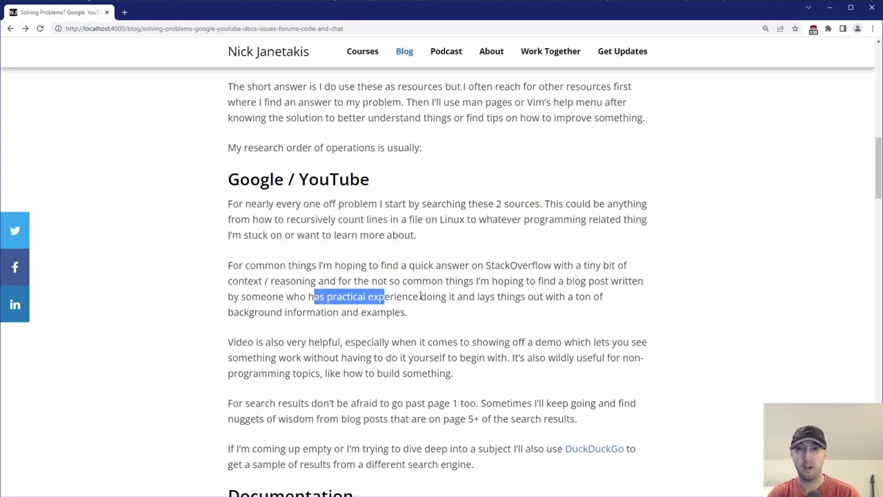
{"action": "left_click", "coordinate": [518, 296]}
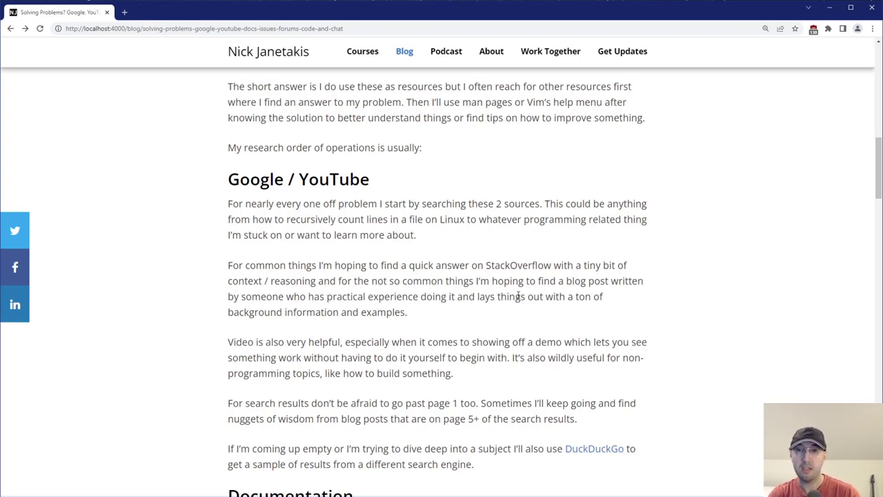
{"action": "left_click_drag", "start_coordinate": [516, 296], "coordinate": [407, 312]}
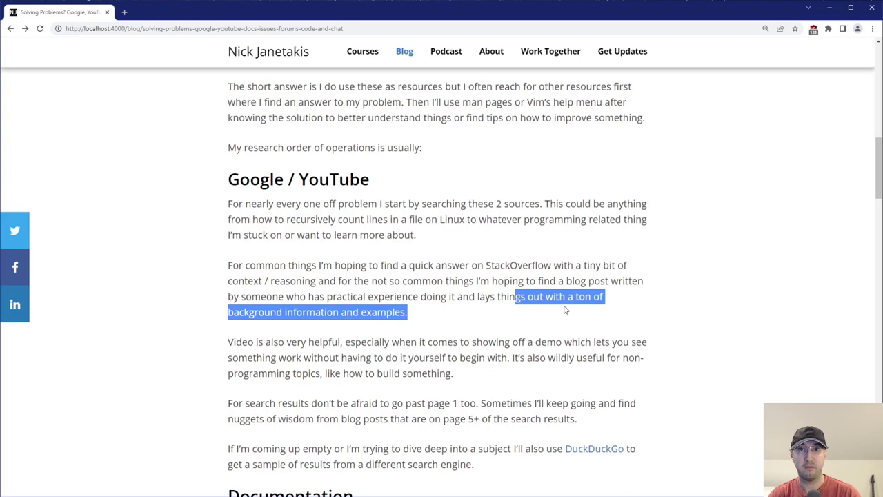
{"action": "left_click", "coordinate": [629, 305]}
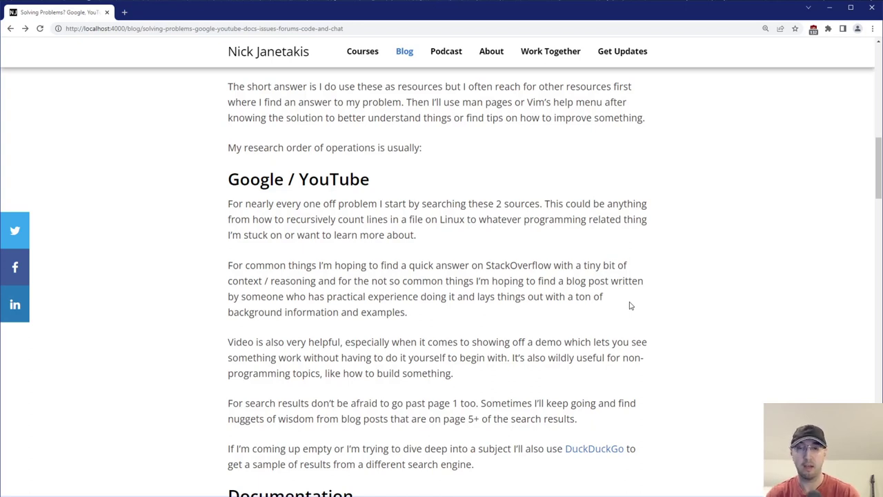
{"action": "mouse_move", "coordinate": [416, 311]}
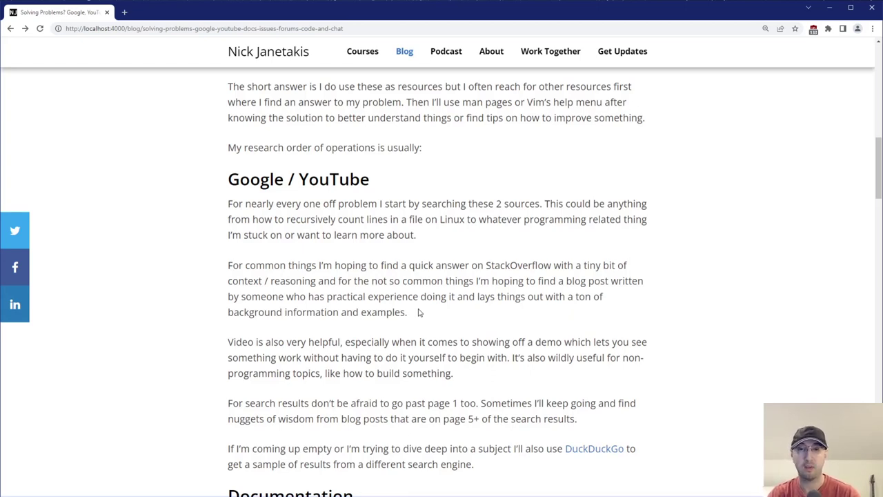
{"action": "mouse_move", "coordinate": [434, 311]}
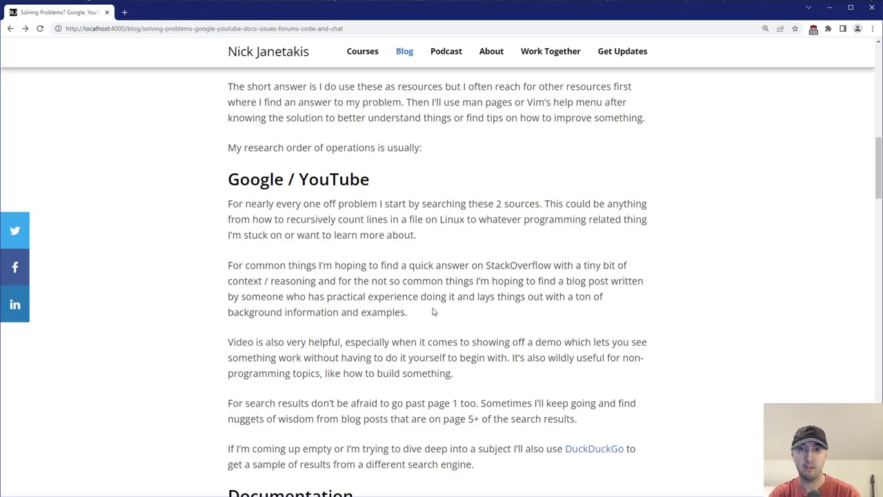
{"action": "mouse_move", "coordinate": [247, 339]}
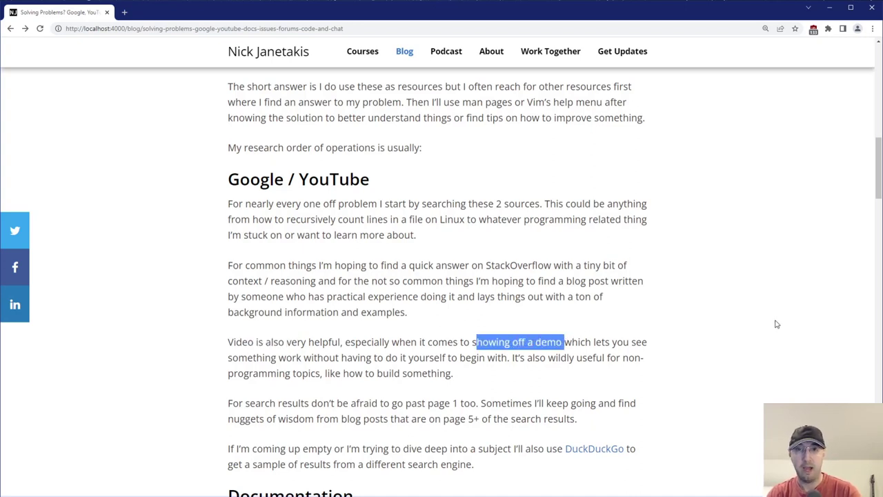
{"action": "mouse_move", "coordinate": [779, 316]}
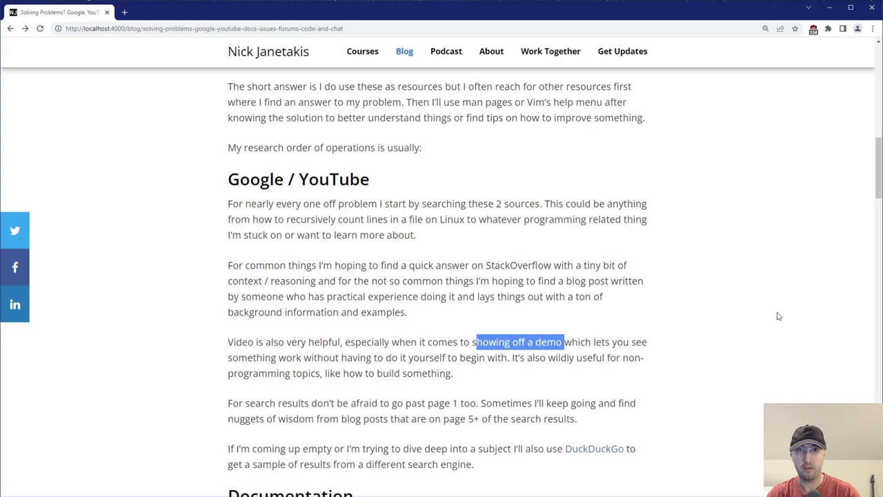
{"action": "mouse_move", "coordinate": [782, 317]}
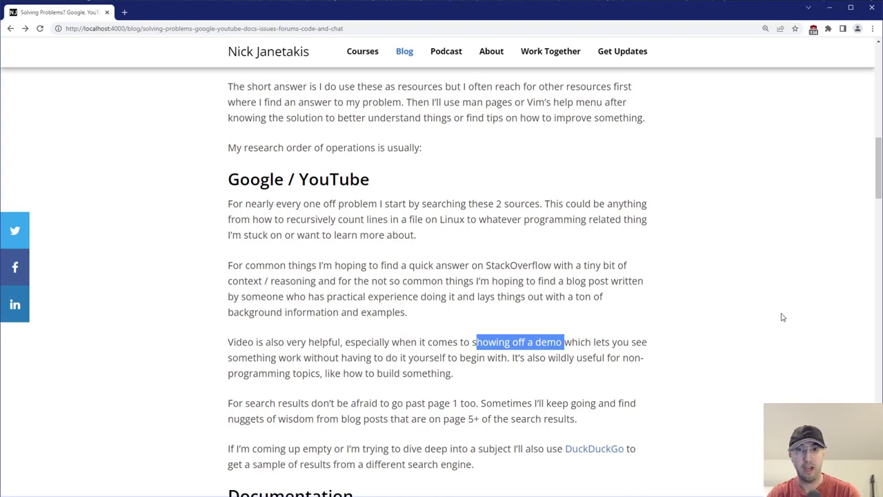
Step: Highlight the demo and 'how to build something' phrases, reading down to DuckDuckGo
{"action": "left_click", "coordinate": [519, 342]}
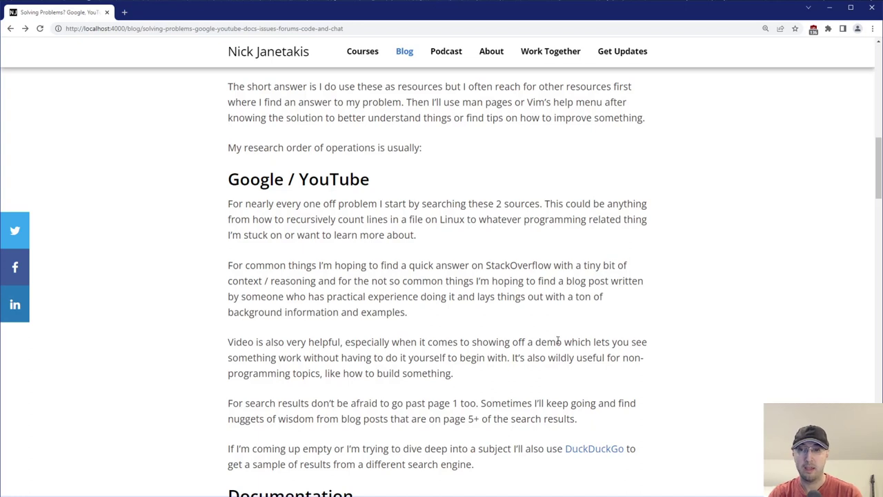
{"action": "left_click_drag", "start_coordinate": [542, 358], "coordinate": [609, 357]}
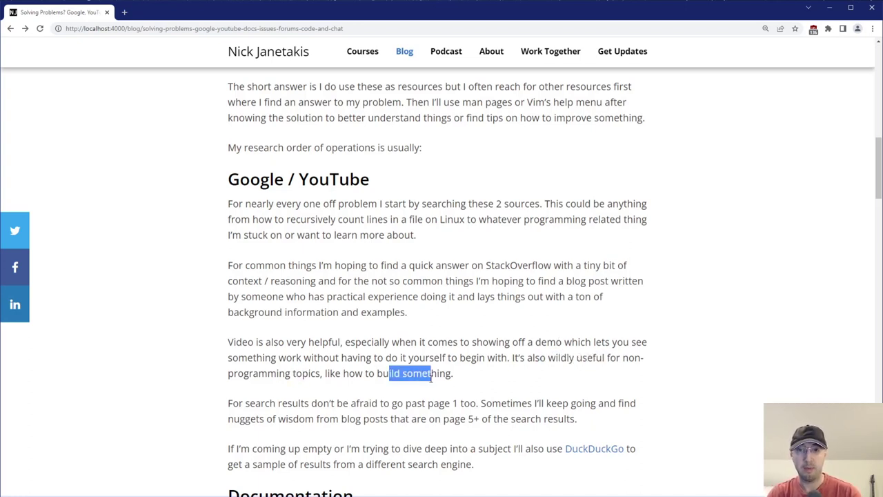
{"action": "left_click", "coordinate": [694, 358]}
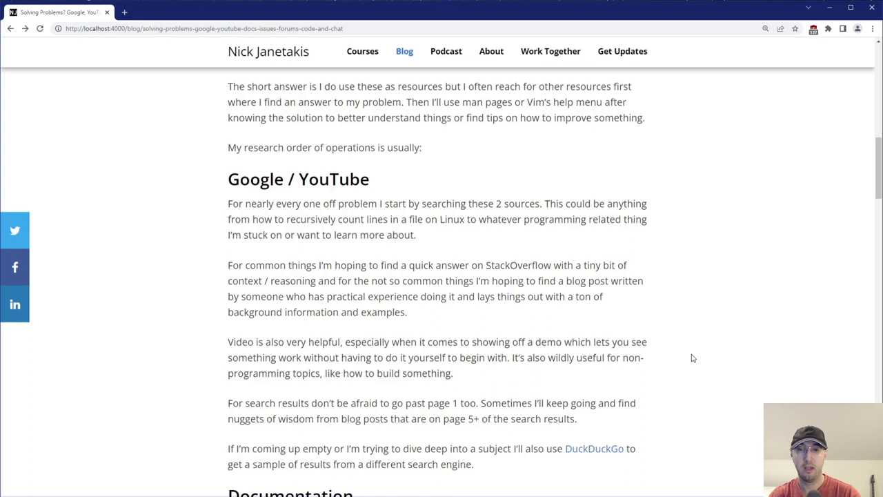
{"action": "mouse_move", "coordinate": [688, 349]}
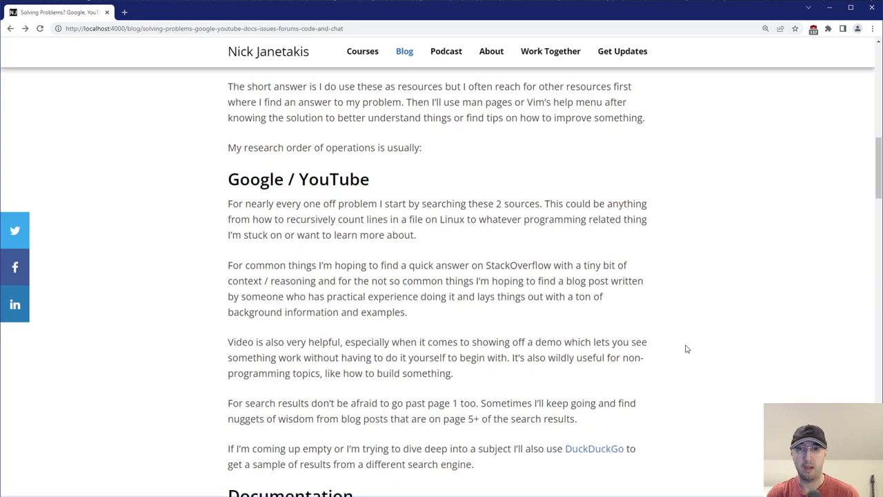
{"action": "mouse_move", "coordinate": [554, 346]}
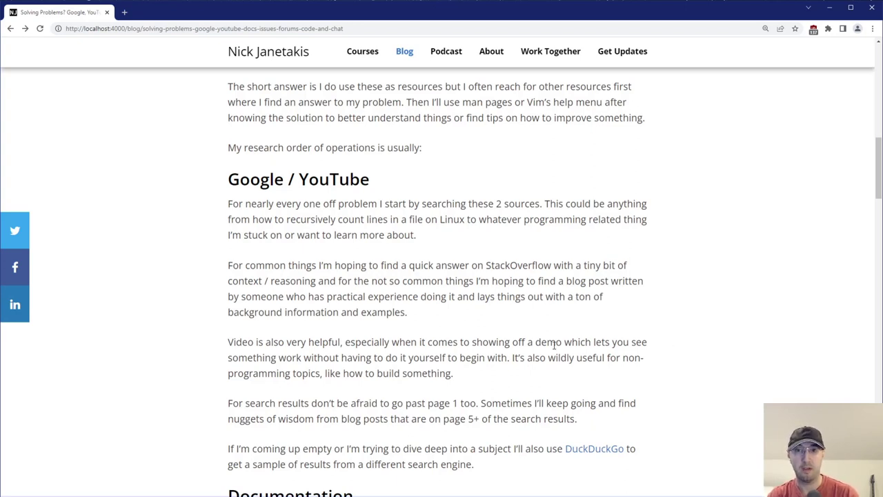
{"action": "mouse_move", "coordinate": [611, 338]}
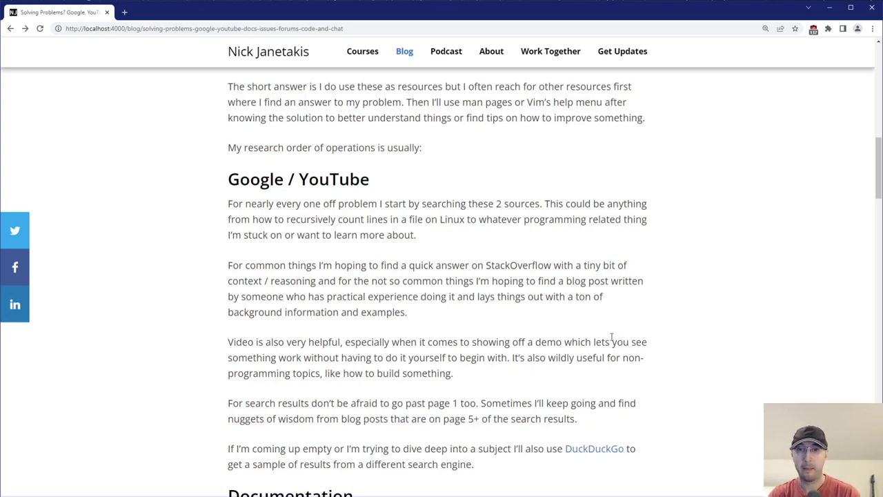
{"action": "left_click_drag", "start_coordinate": [245, 403], "coordinate": [409, 403]}
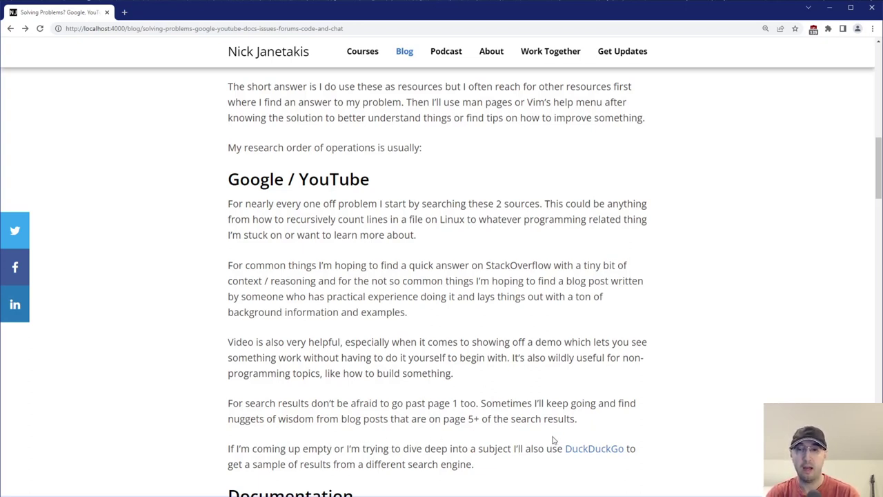
{"action": "mouse_move", "coordinate": [566, 443]}
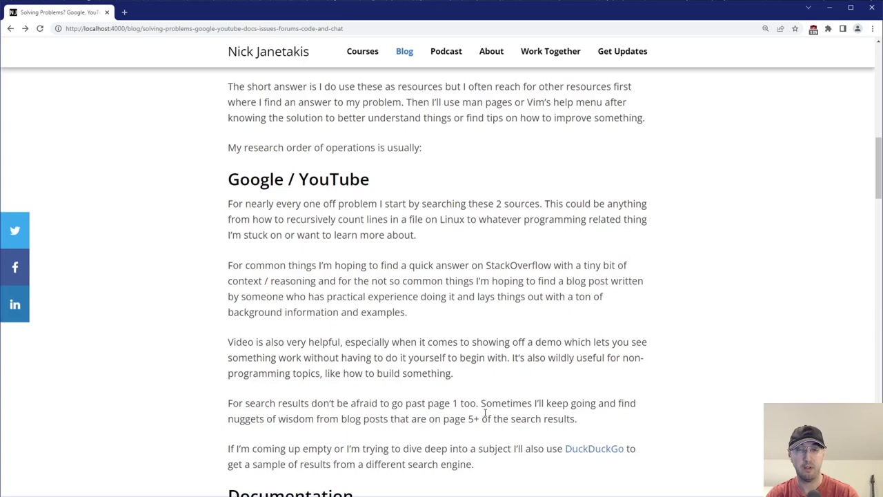
Step: Scroll down to the Documentation section and select a word there
{"action": "scroll", "scroll_direction": "down", "scroll_amount": 3}
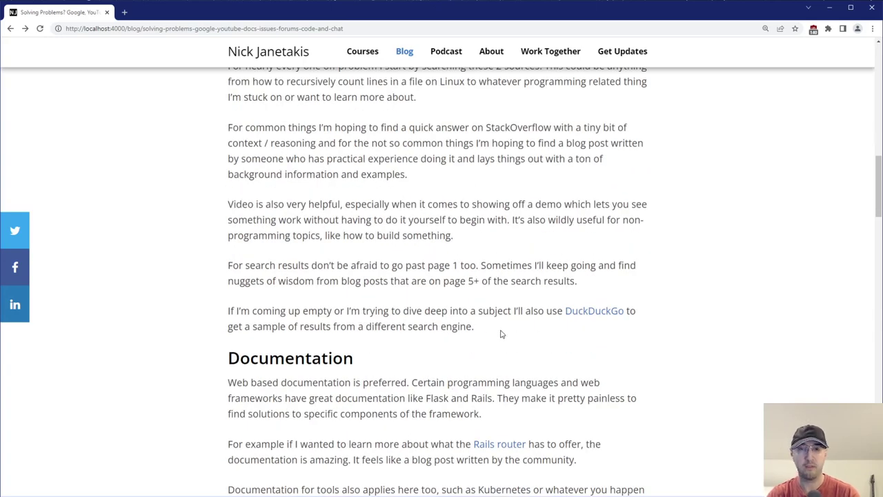
{"action": "scroll", "scroll_direction": "down", "scroll_amount": 3}
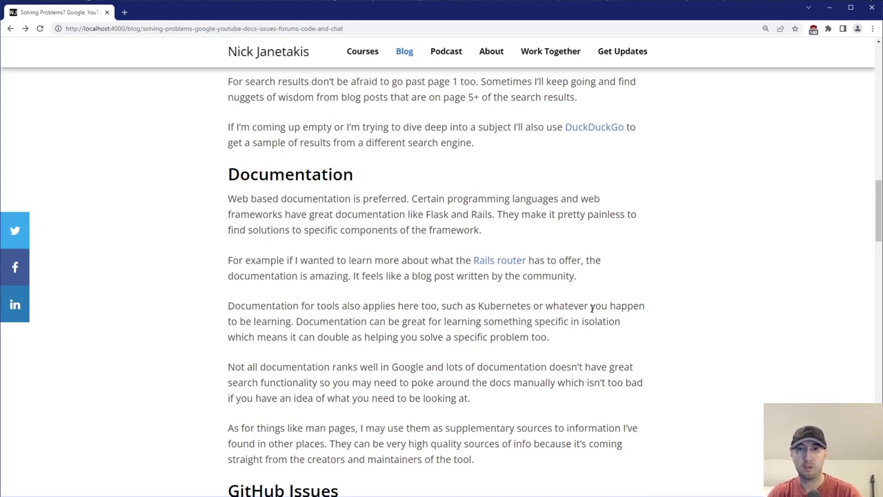
{"action": "mouse_move", "coordinate": [367, 184]}
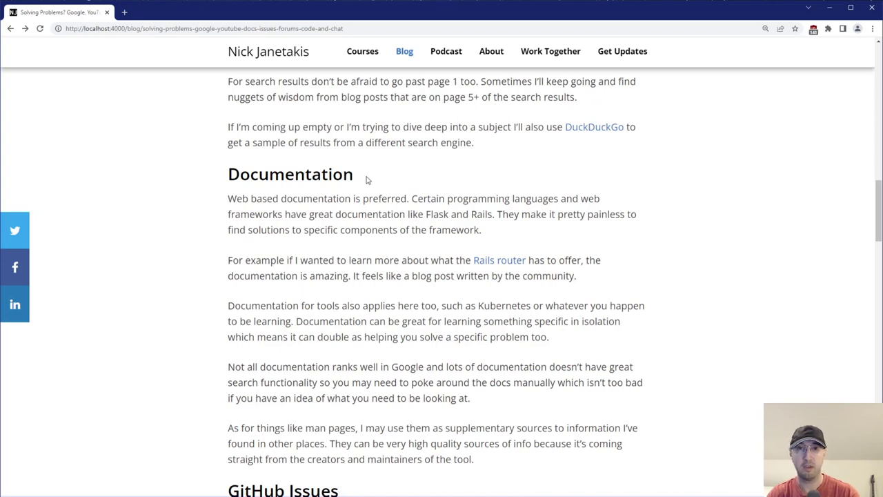
{"action": "double_click", "coordinate": [241, 198]}
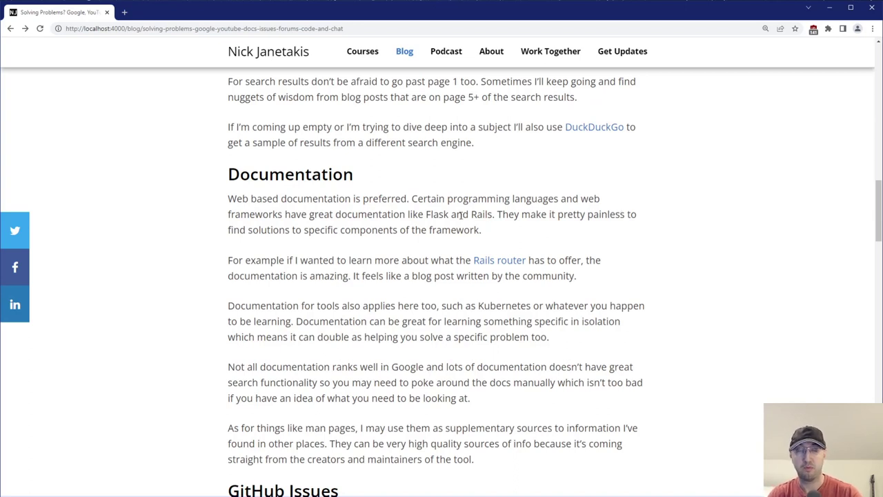
{"action": "mouse_move", "coordinate": [498, 217]}
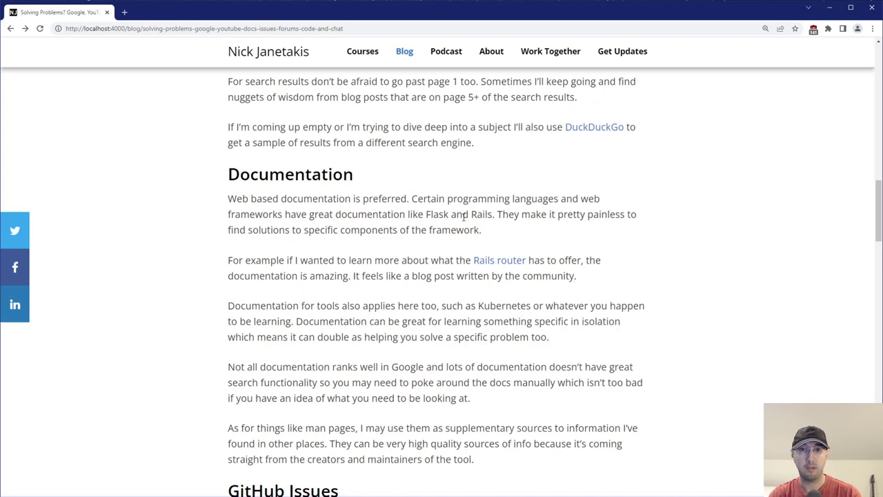
Step: Highlight the framework components phrase and follow the Rails router documentation link
{"action": "left_click_drag", "start_coordinate": [389, 230], "coordinate": [452, 230]}
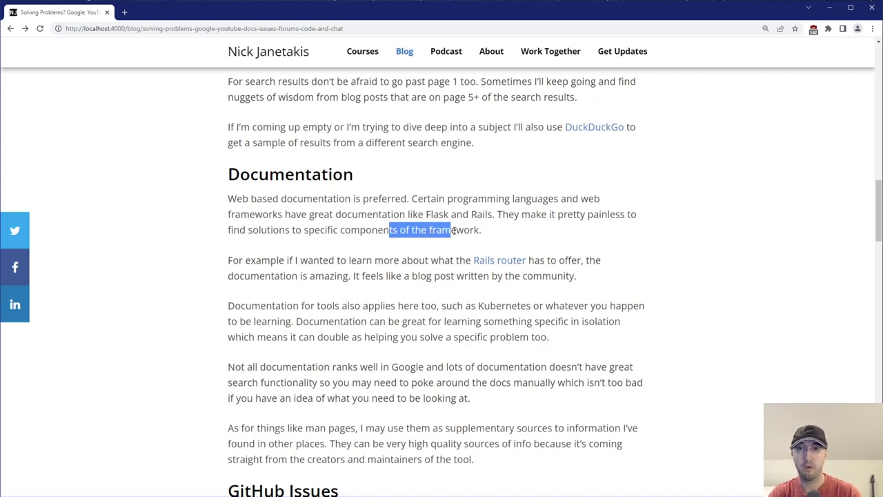
{"action": "left_click", "coordinate": [445, 260]}
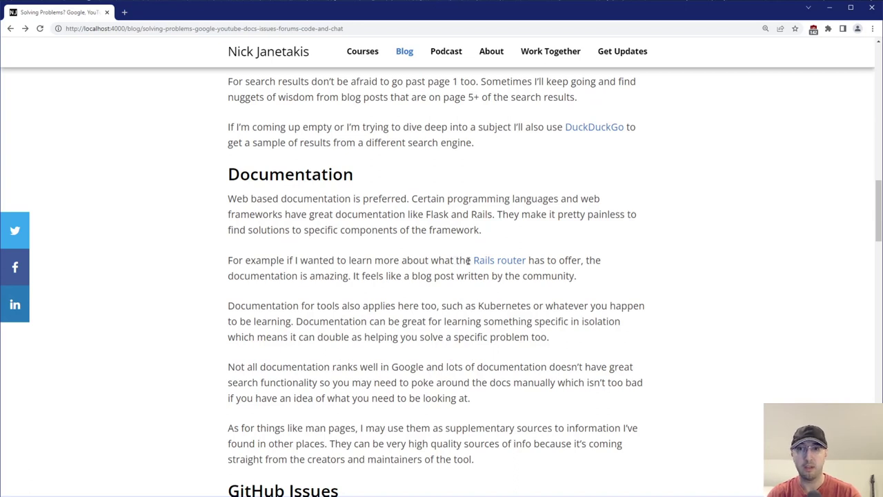
{"action": "mouse_move", "coordinate": [407, 271]}
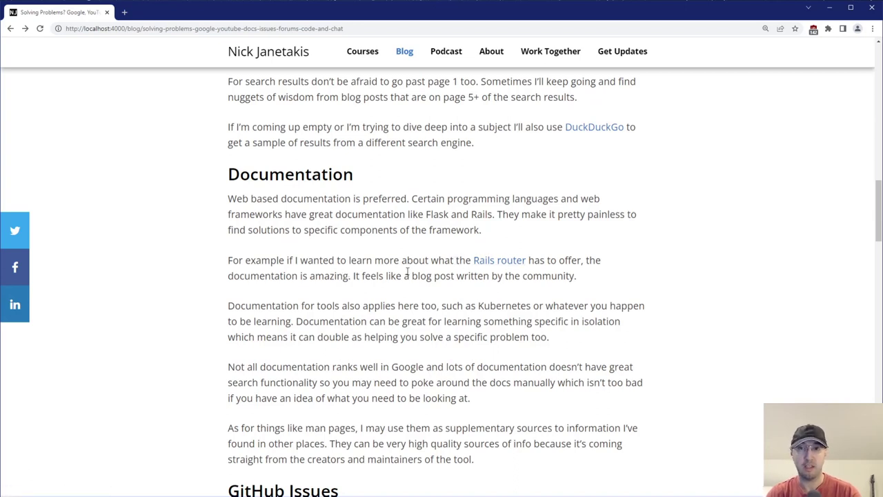
{"action": "left_click", "coordinate": [499, 260]}
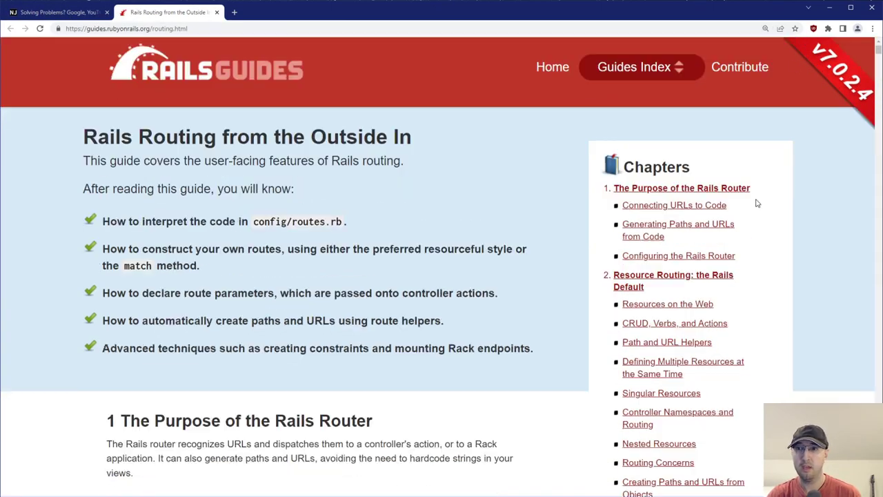
Step: Skim down the Rails Routing from the Outside In guide, then switch back to the blog tab
{"action": "scroll", "scroll_direction": "down", "scroll_amount": 3}
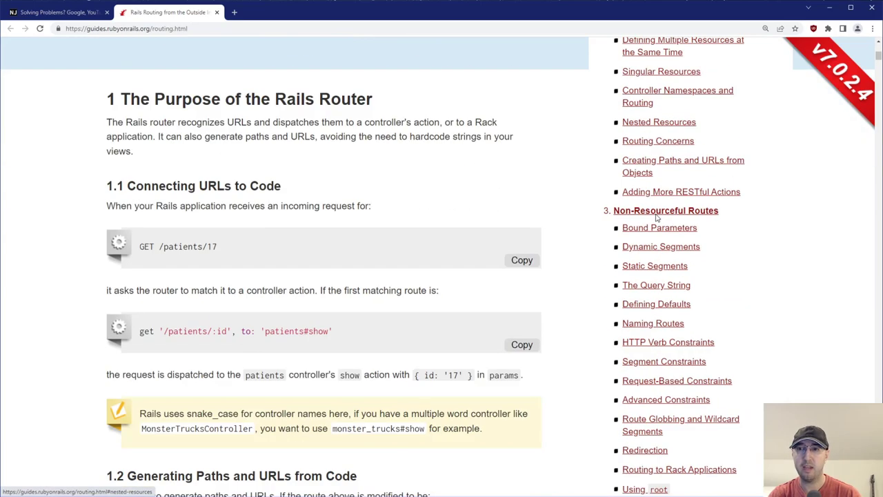
{"action": "scroll", "scroll_direction": "down", "scroll_amount": 3}
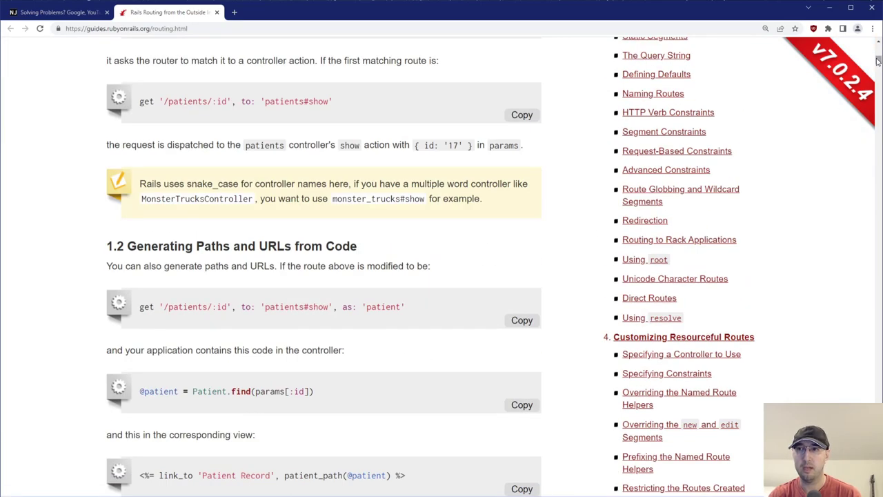
{"action": "scroll", "scroll_direction": "down", "scroll_amount": 3}
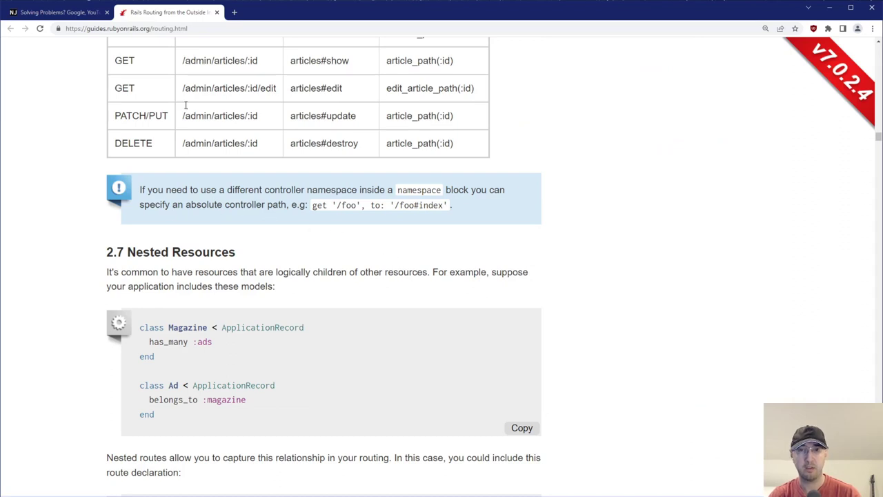
{"action": "left_click", "coordinate": [56, 13]}
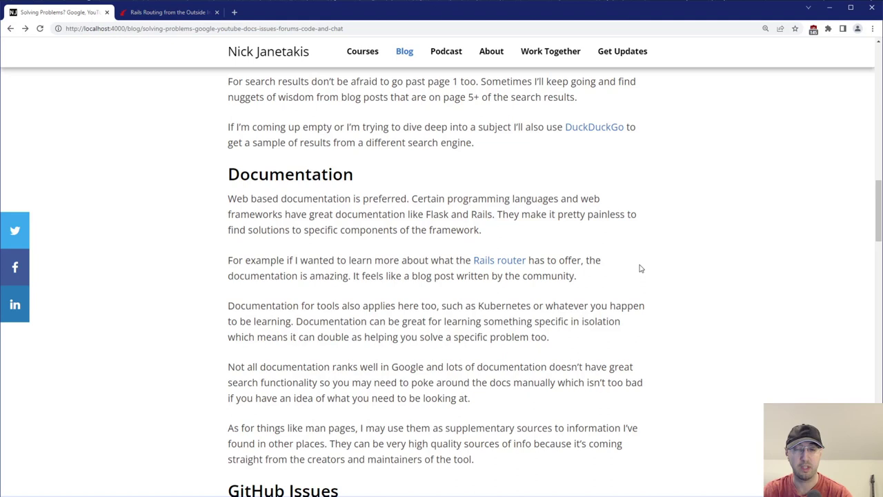
{"action": "mouse_move", "coordinate": [619, 265]}
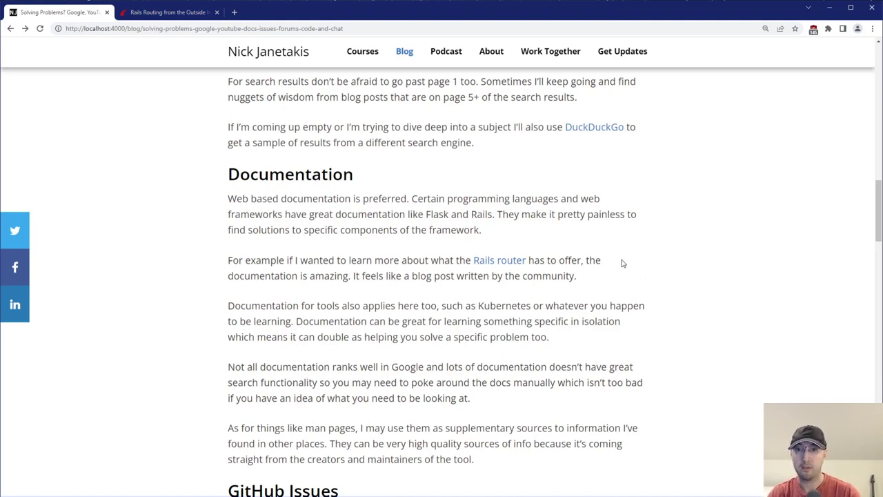
Step: Highlight 'learning something specific' while reading the Documentation paragraphs
{"action": "double_click", "coordinate": [508, 305]}
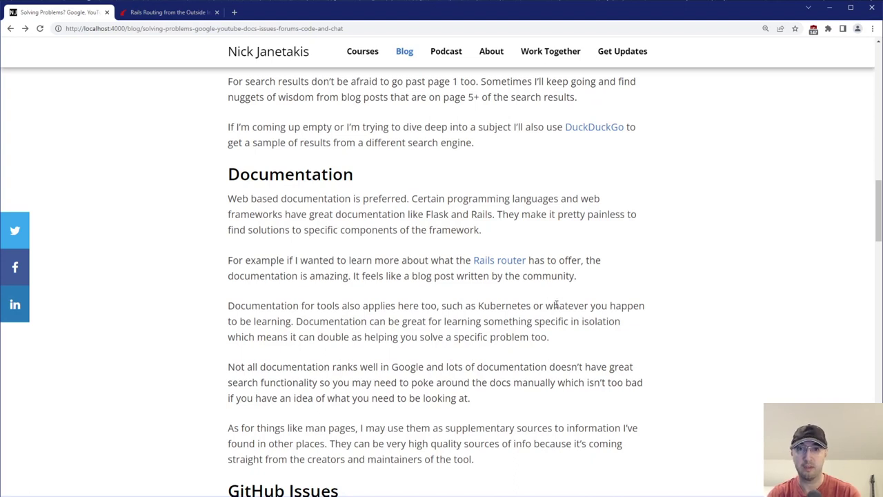
{"action": "double_click", "coordinate": [479, 321]}
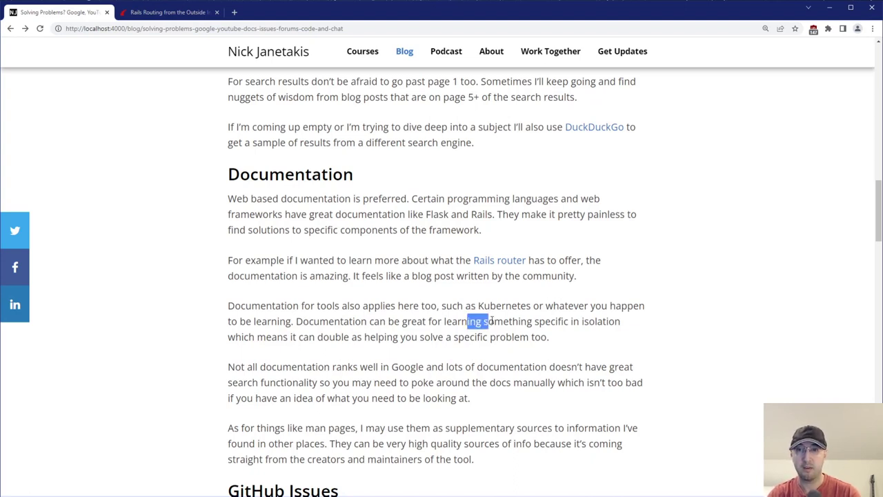
{"action": "left_click_drag", "start_coordinate": [490, 321], "coordinate": [559, 321]}
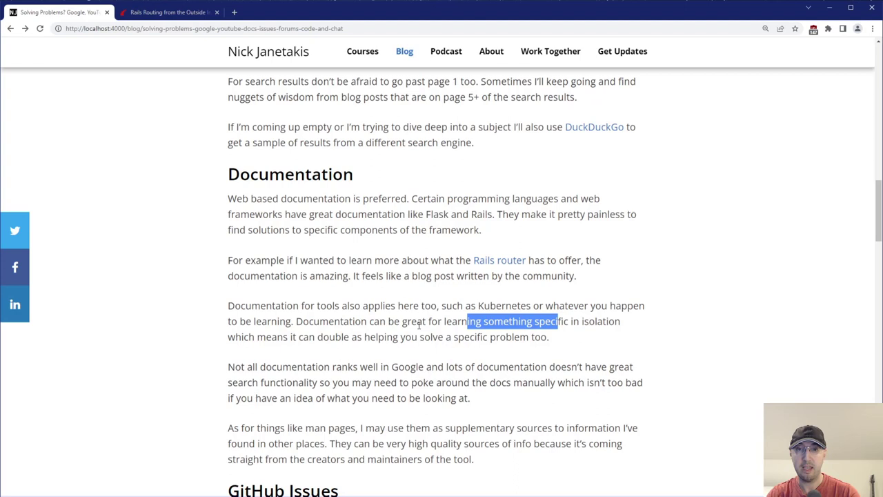
{"action": "left_click", "coordinate": [393, 337]}
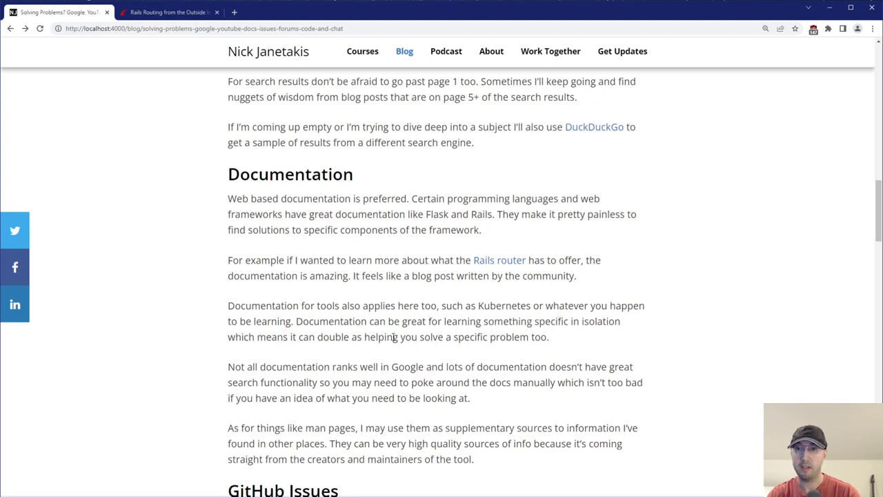
{"action": "mouse_move", "coordinate": [565, 337]}
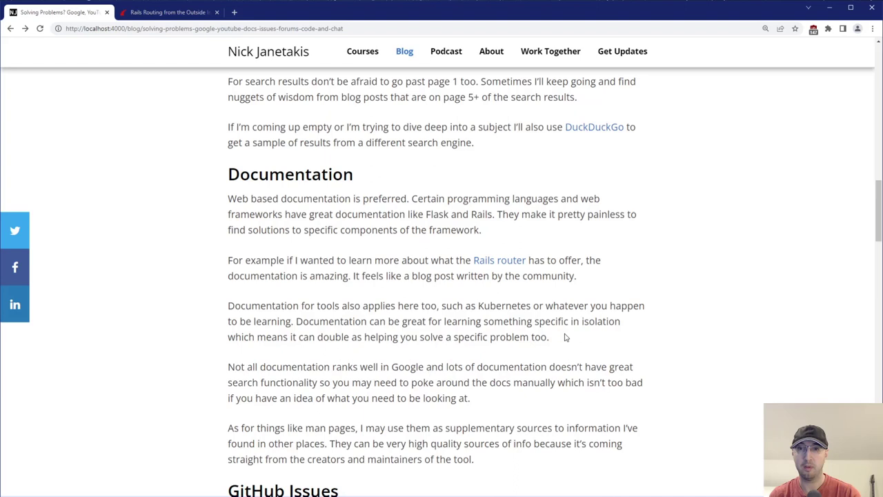
Step: Highlight the phrases about search functionality and high quality sources of info
{"action": "double_click", "coordinate": [333, 321]}
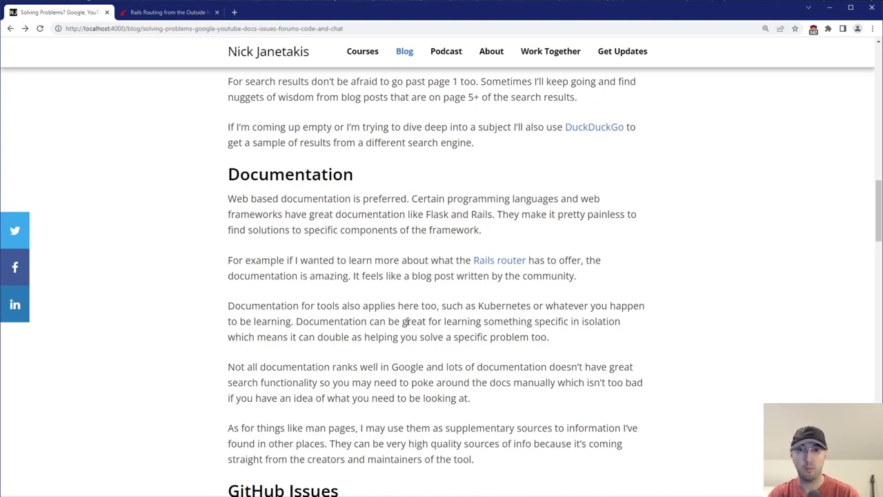
{"action": "mouse_move", "coordinate": [423, 317]}
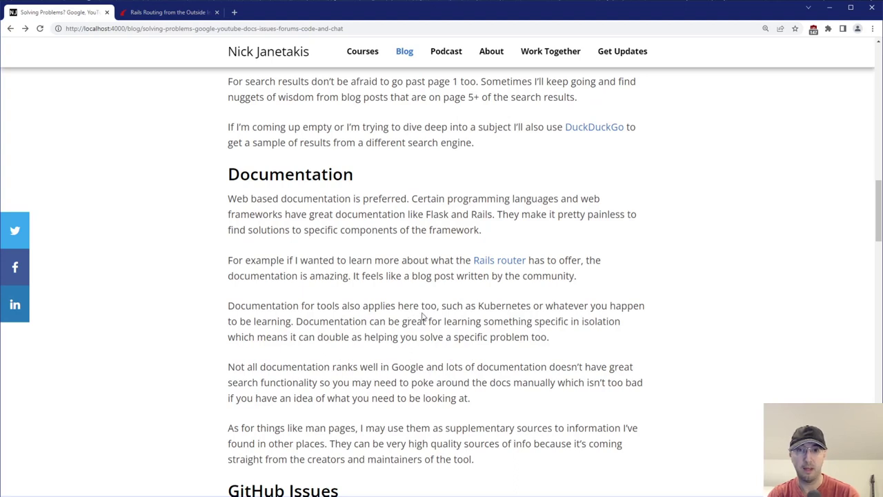
{"action": "left_click_drag", "start_coordinate": [272, 366], "coordinate": [417, 367]}
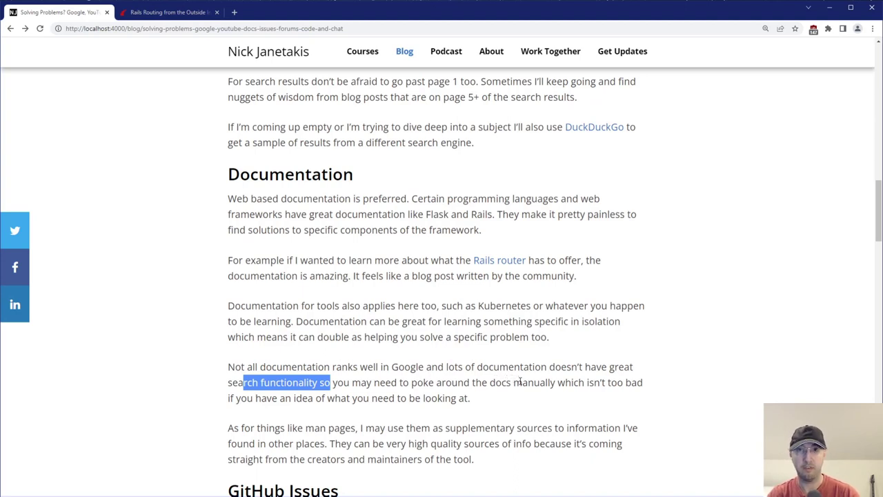
{"action": "double_click", "coordinate": [301, 397]}
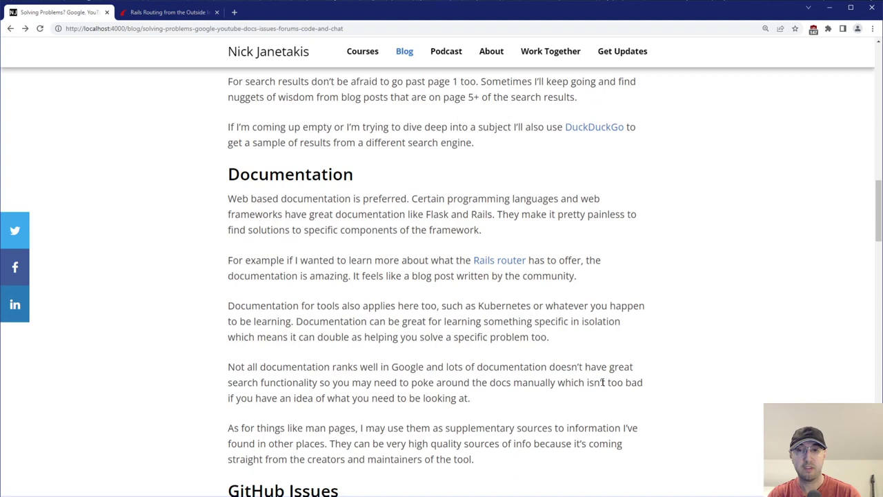
{"action": "mouse_move", "coordinate": [626, 379]}
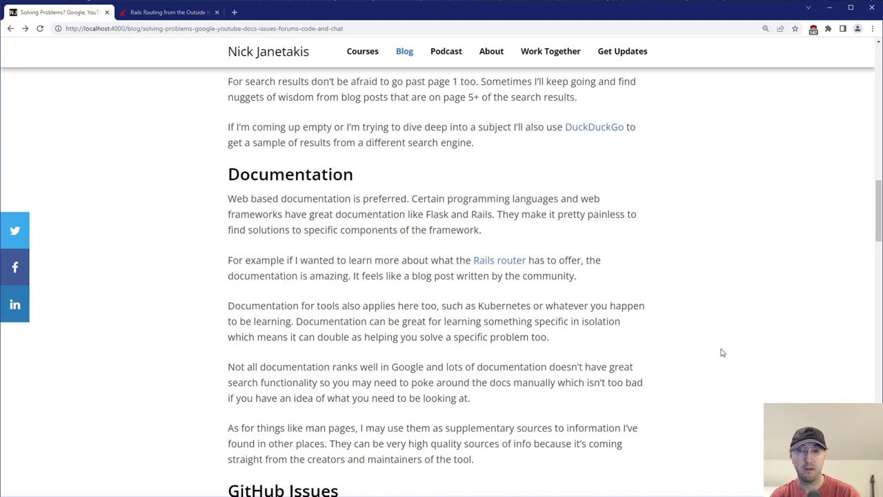
{"action": "mouse_move", "coordinate": [682, 345]}
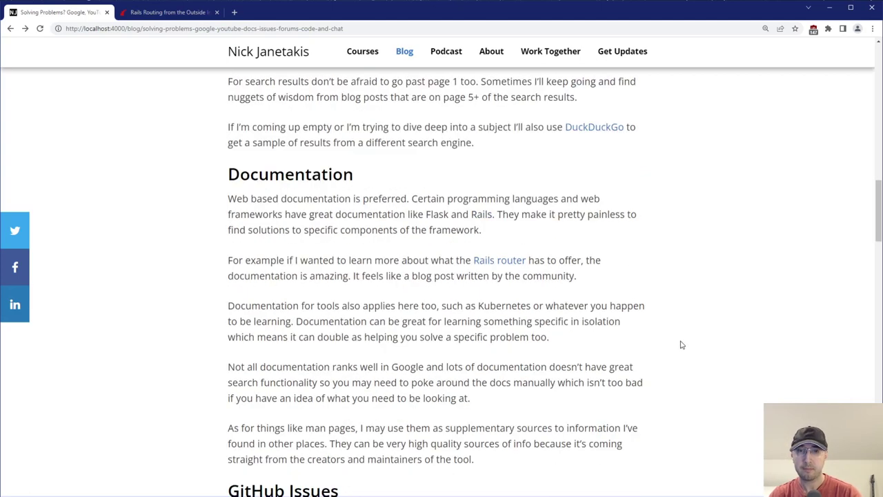
{"action": "left_click_drag", "start_coordinate": [228, 428], "coordinate": [354, 443]}
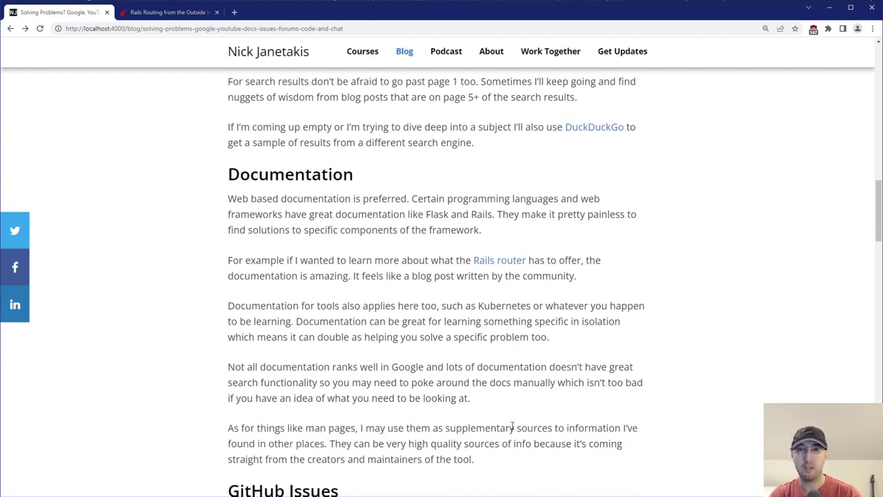
{"action": "mouse_move", "coordinate": [541, 424]}
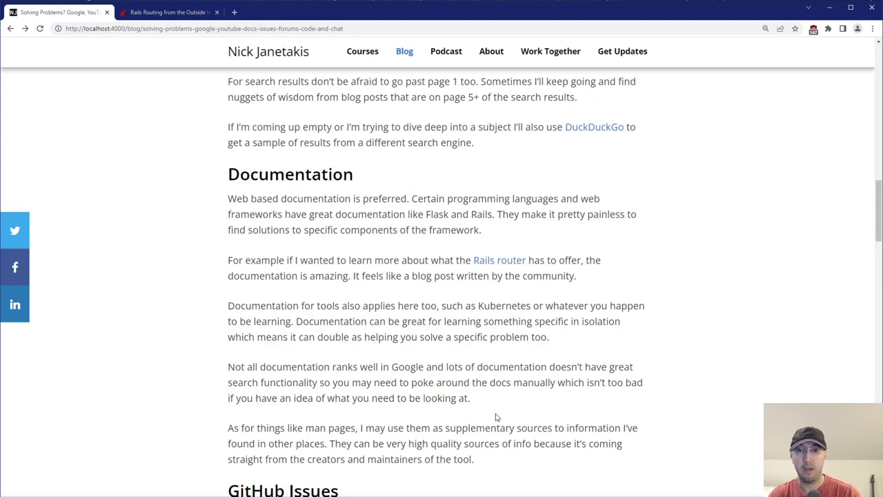
{"action": "left_click_drag", "start_coordinate": [424, 443], "coordinate": [523, 443]}
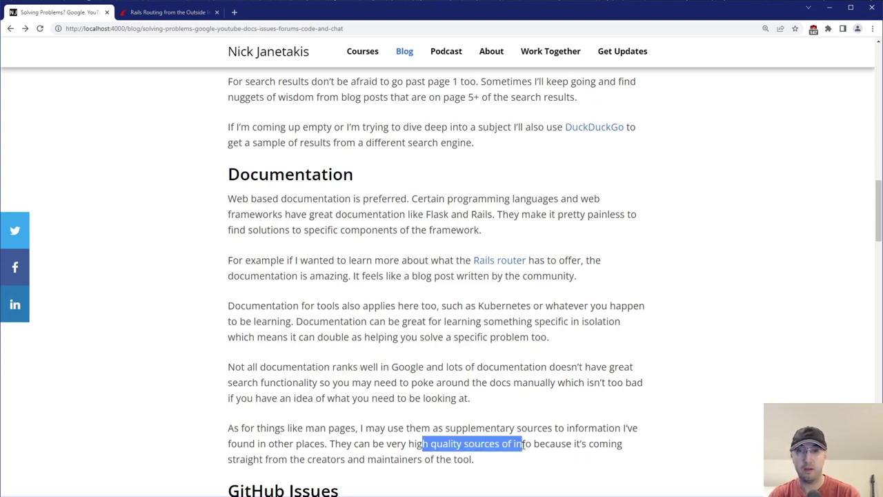
{"action": "left_click_drag", "start_coordinate": [521, 444], "coordinate": [545, 444]}
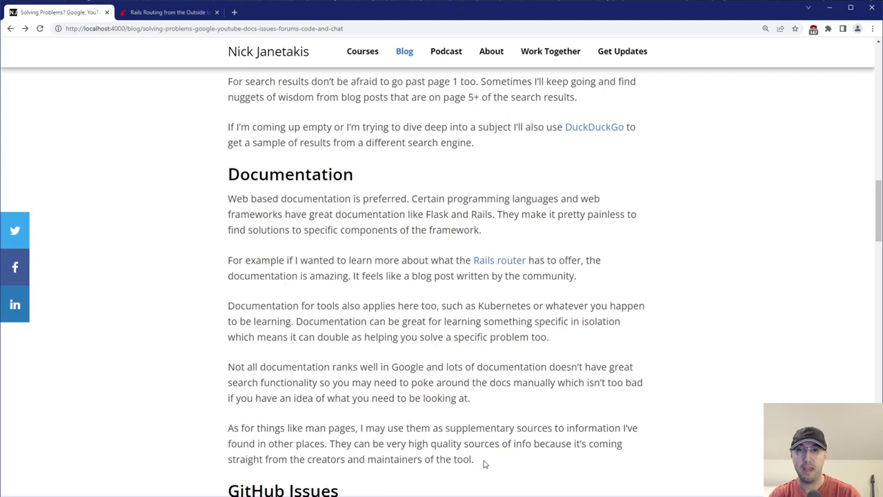
Step: Scroll on, highlighting what Googling couldn't find, down to the GitHub Issues section
{"action": "scroll", "scroll_direction": "down", "scroll_amount": 3}
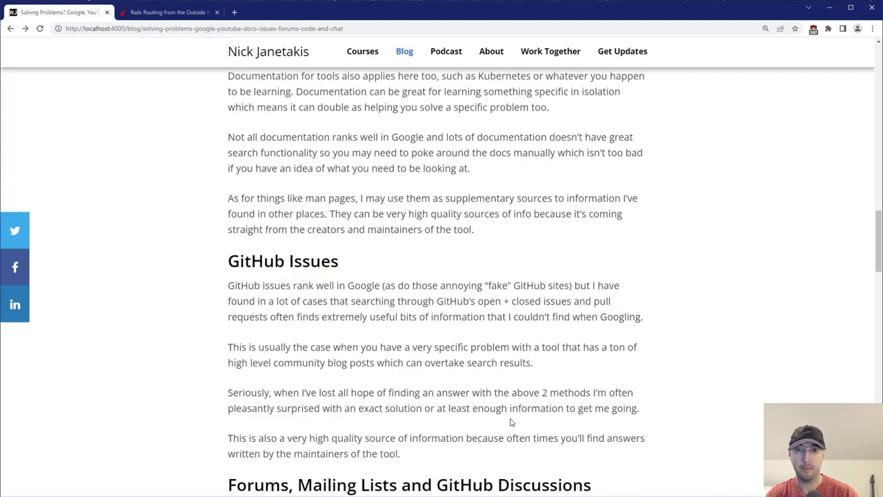
{"action": "mouse_move", "coordinate": [507, 410]}
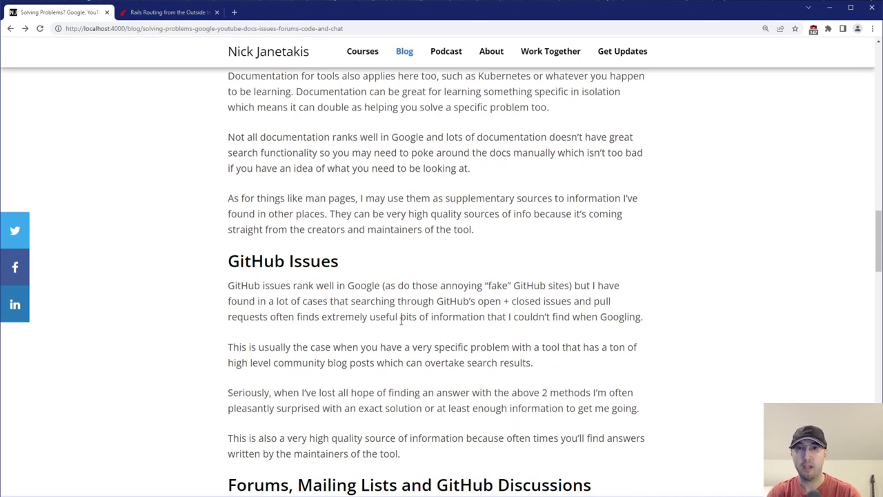
{"action": "left_click_drag", "start_coordinate": [416, 285], "coordinate": [487, 285]}
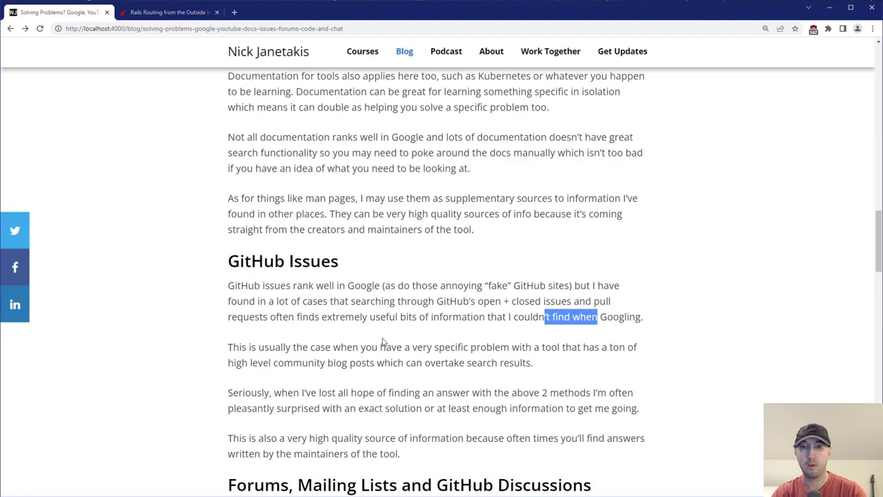
{"action": "mouse_move", "coordinate": [401, 346]}
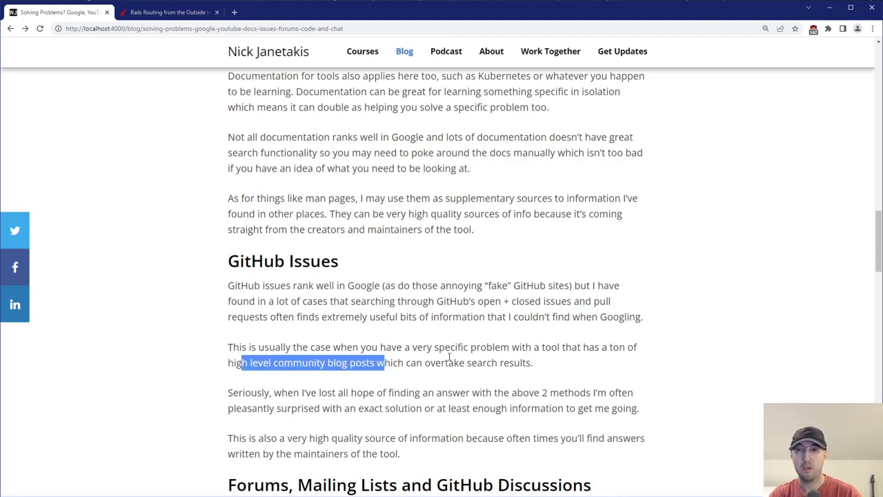
{"action": "mouse_move", "coordinate": [532, 357]}
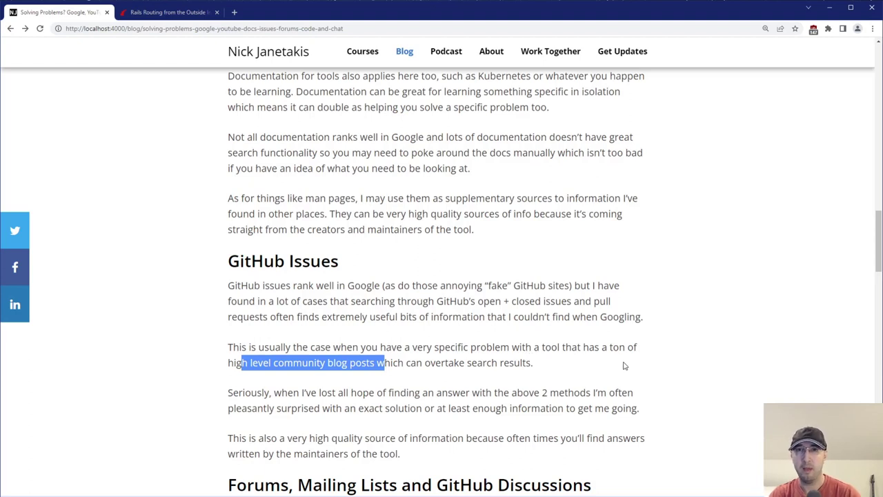
{"action": "mouse_move", "coordinate": [635, 366]}
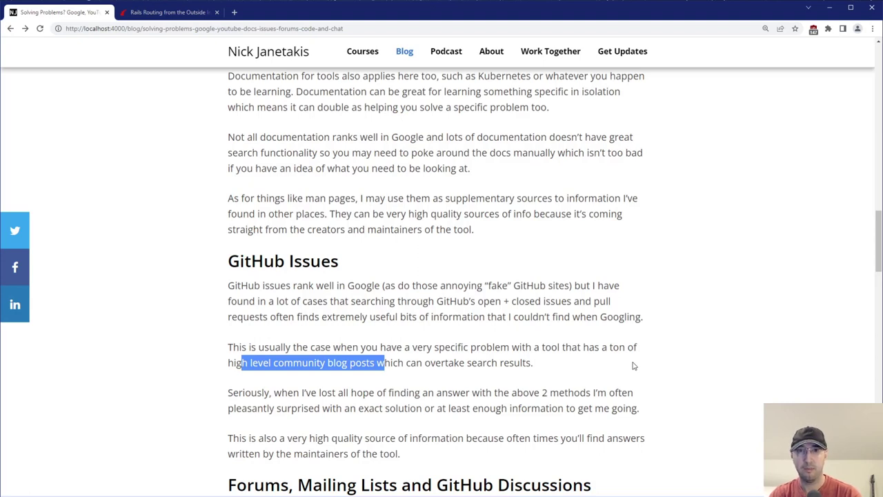
{"action": "left_click", "coordinate": [541, 361]}
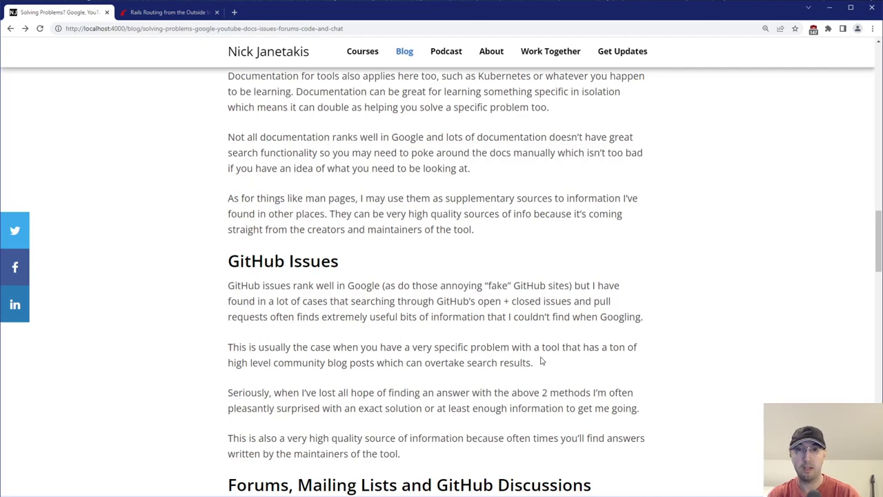
{"action": "mouse_move", "coordinate": [548, 311]}
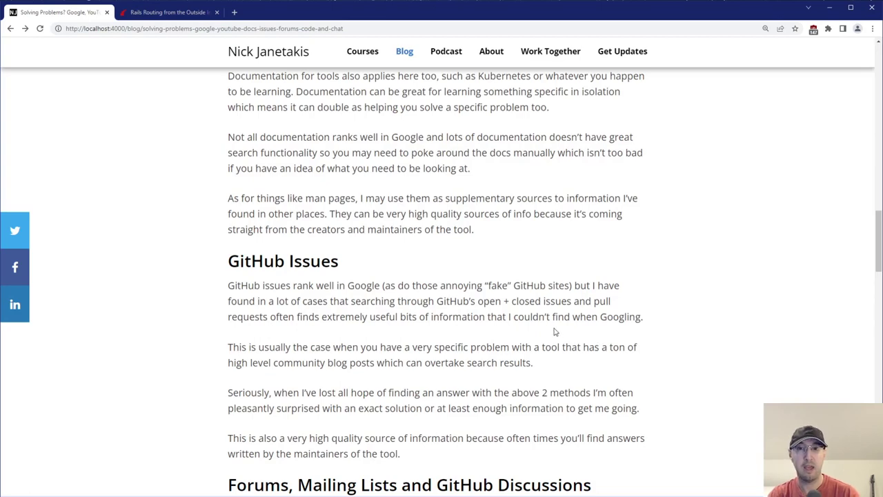
{"action": "left_click_drag", "start_coordinate": [545, 317], "coordinate": [614, 316]}
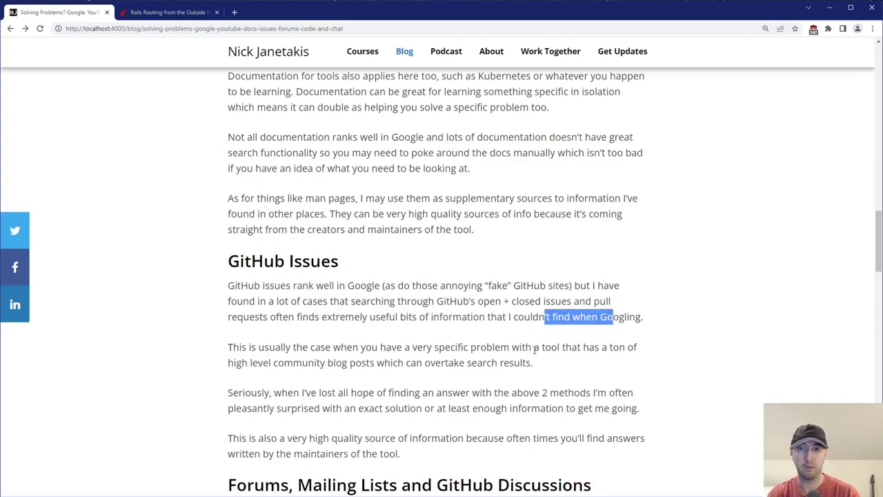
{"action": "scroll", "scroll_direction": "down", "scroll_amount": 3}
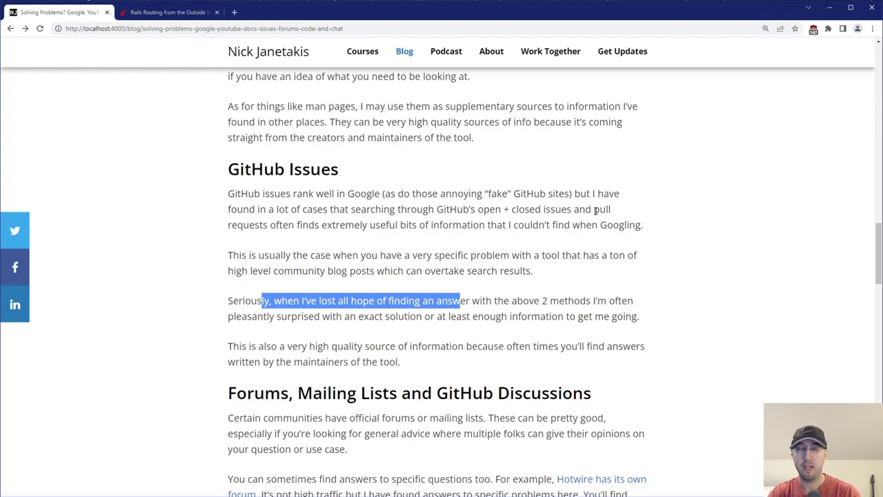
Step: Highlight the paragraph about answers from maintainers, then scroll to the Forums section
{"action": "left_click", "coordinate": [595, 212]}
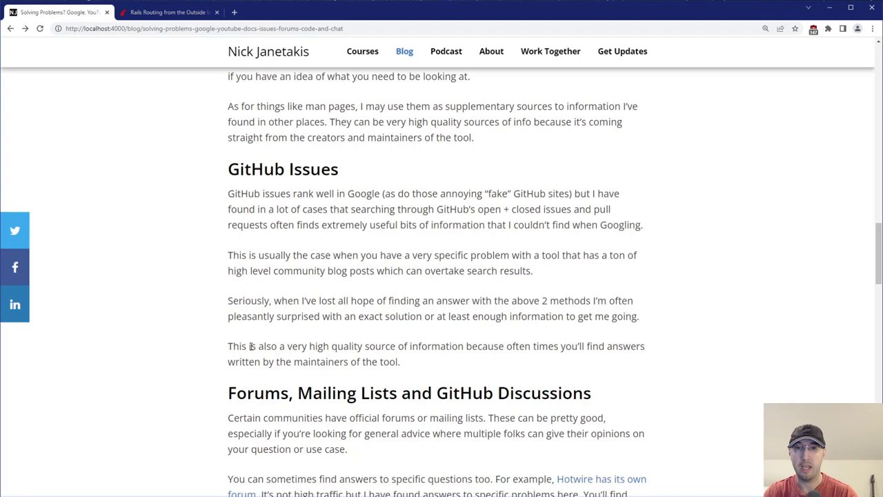
{"action": "left_click_drag", "start_coordinate": [252, 345], "coordinate": [399, 362]}
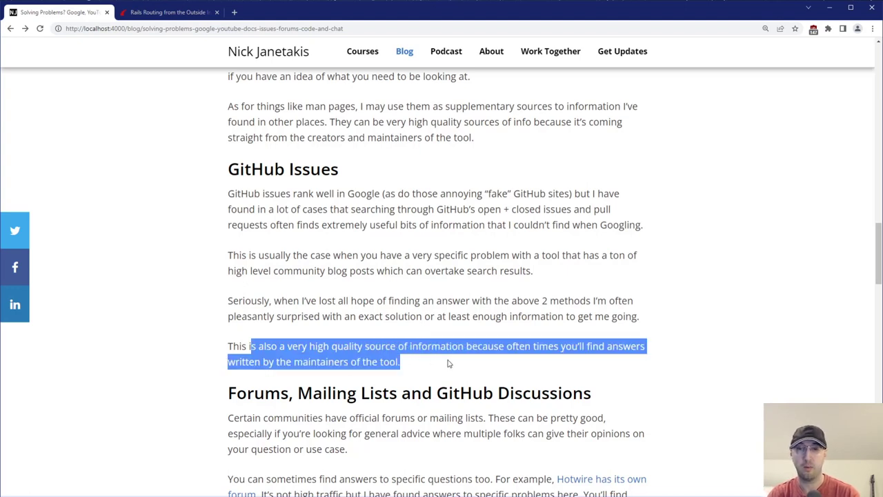
{"action": "left_click", "coordinate": [455, 353]}
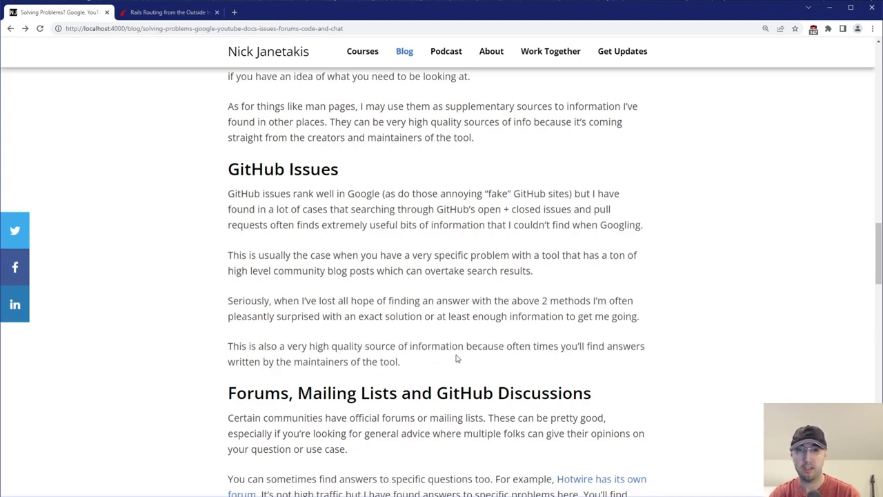
{"action": "mouse_move", "coordinate": [441, 358]}
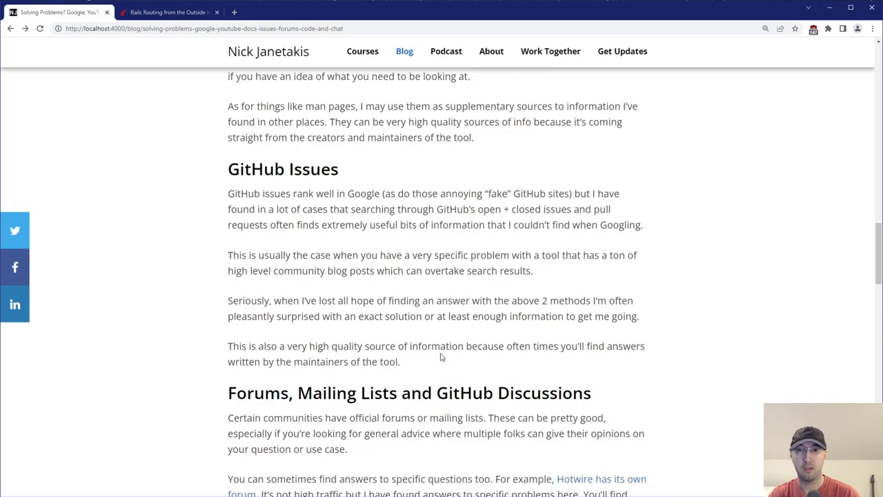
{"action": "mouse_move", "coordinate": [583, 219]}
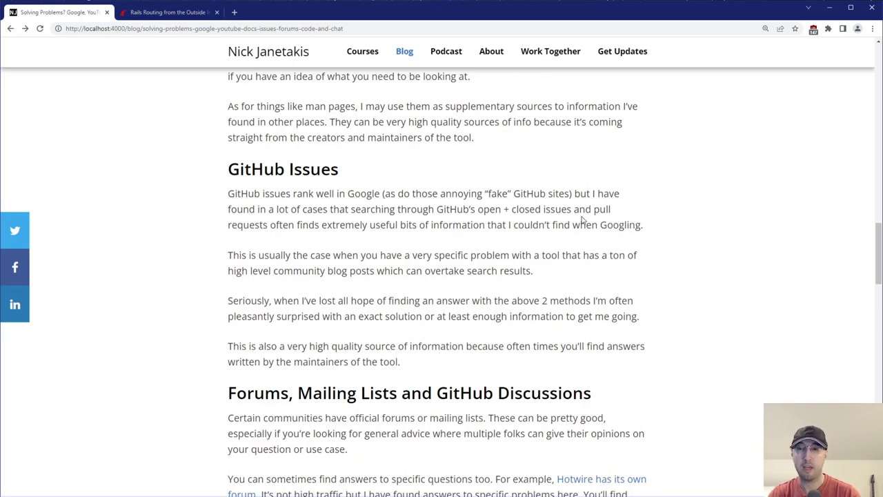
{"action": "scroll", "scroll_direction": "down", "scroll_amount": 3}
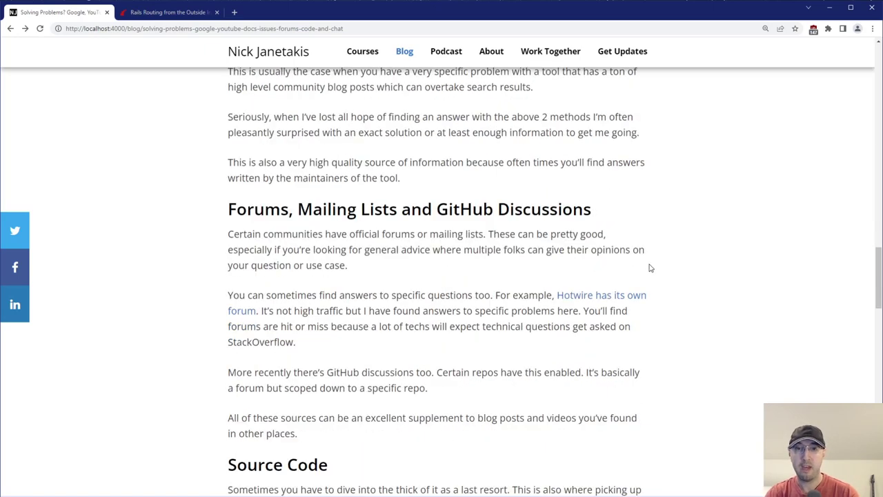
{"action": "mouse_move", "coordinate": [407, 225]}
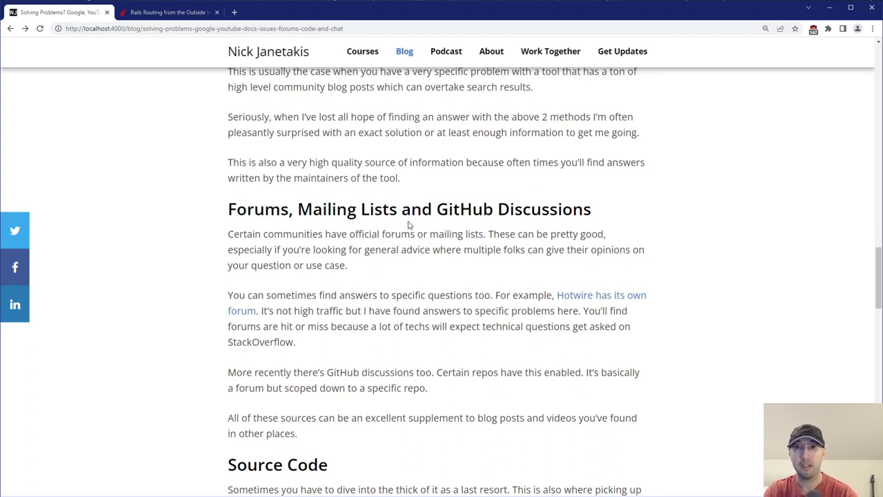
{"action": "mouse_move", "coordinate": [459, 231]}
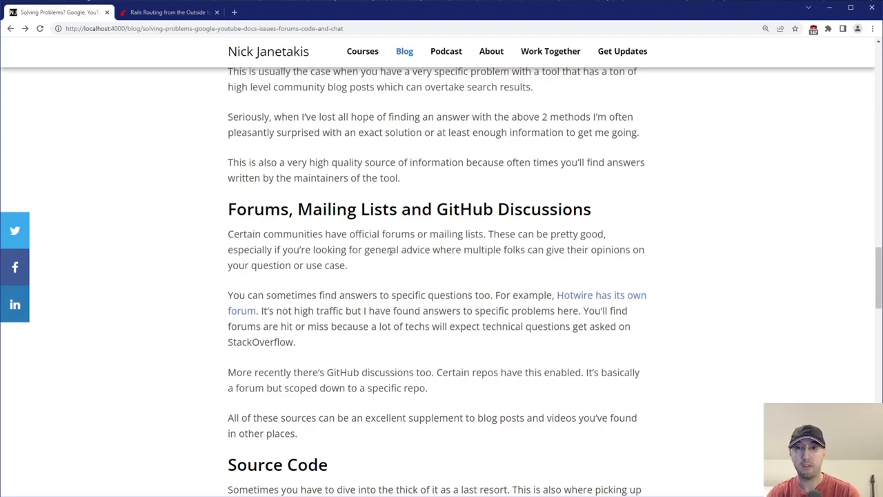
{"action": "mouse_move", "coordinate": [552, 254]}
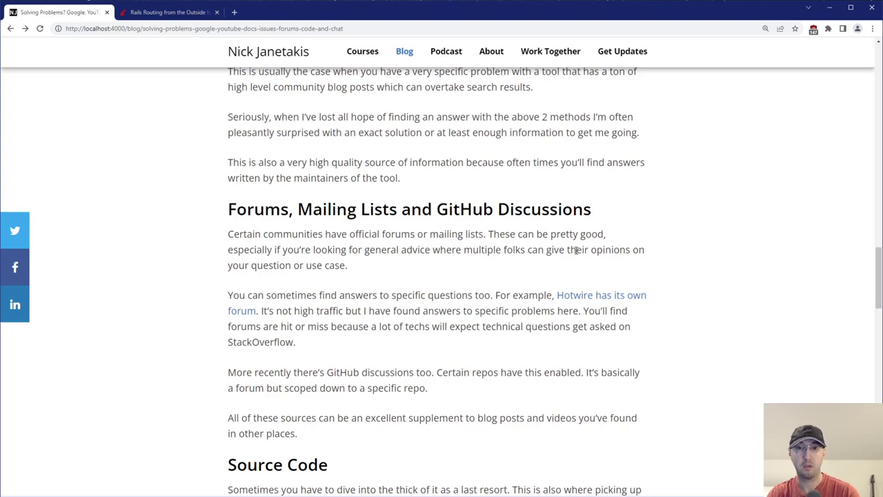
{"action": "mouse_move", "coordinate": [404, 269]}
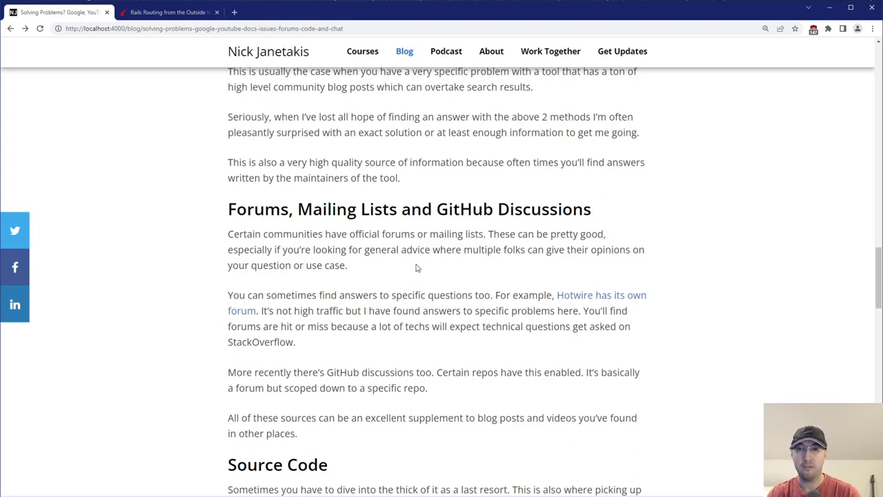
{"action": "mouse_move", "coordinate": [442, 269]}
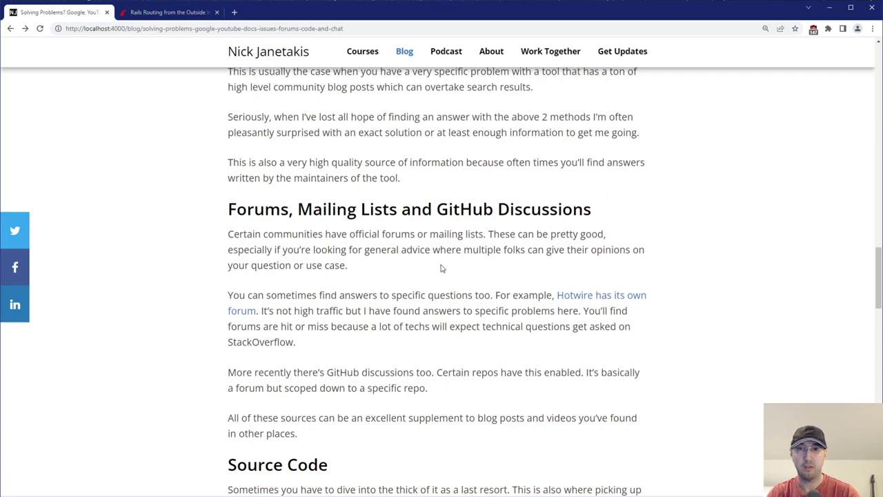
{"action": "mouse_move", "coordinate": [467, 270]}
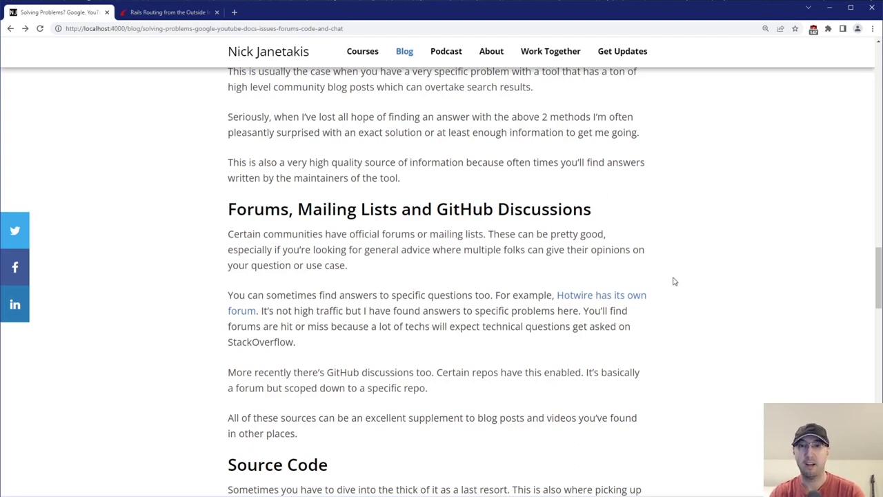
{"action": "mouse_move", "coordinate": [423, 247]}
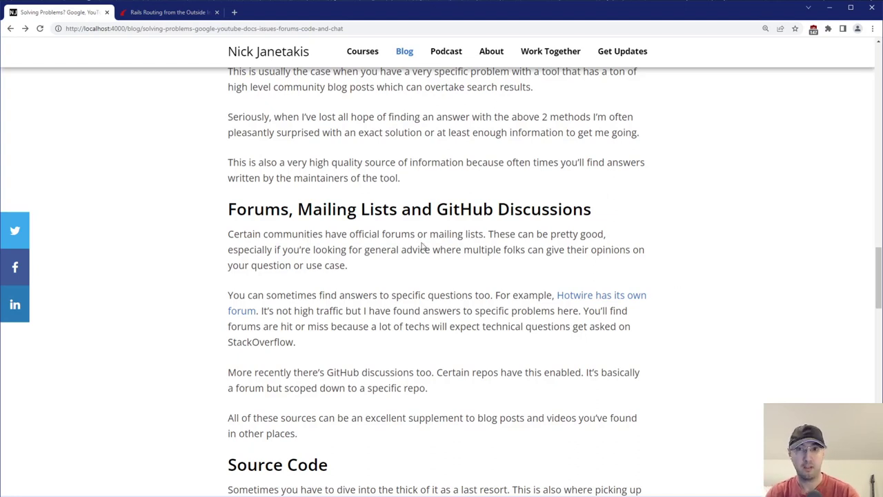
{"action": "mouse_move", "coordinate": [695, 268]}
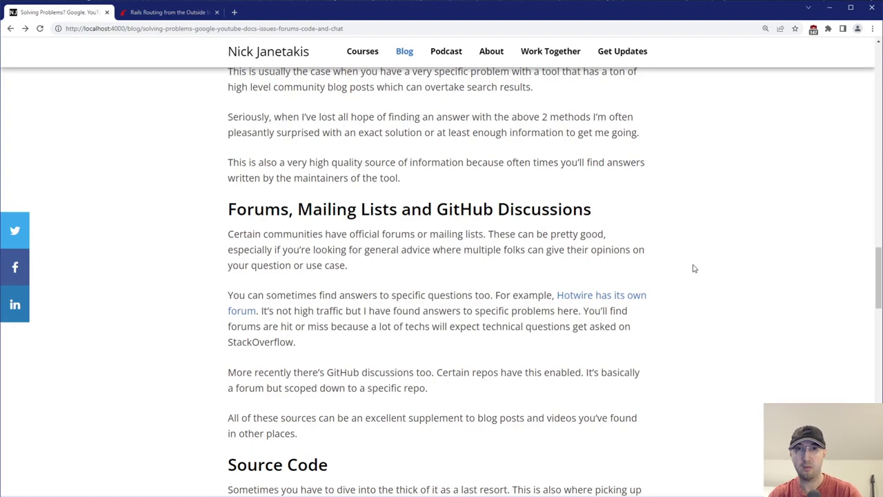
{"action": "mouse_move", "coordinate": [702, 269]}
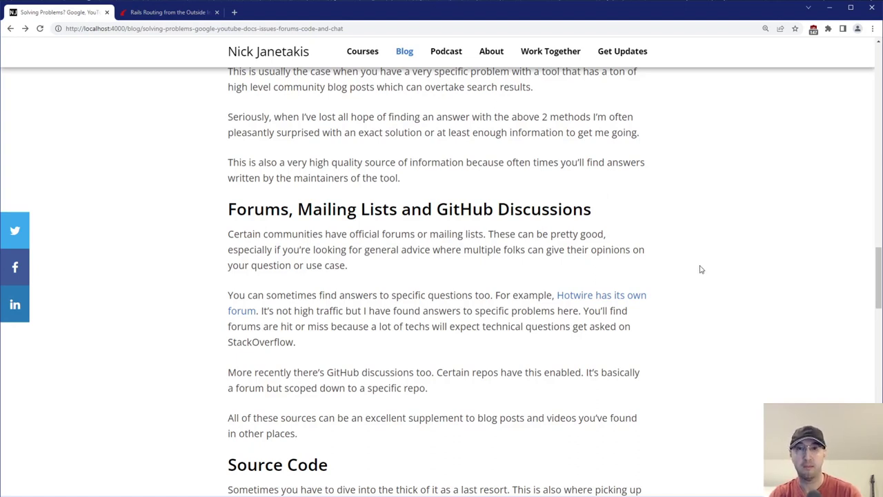
{"action": "mouse_move", "coordinate": [235, 278]}
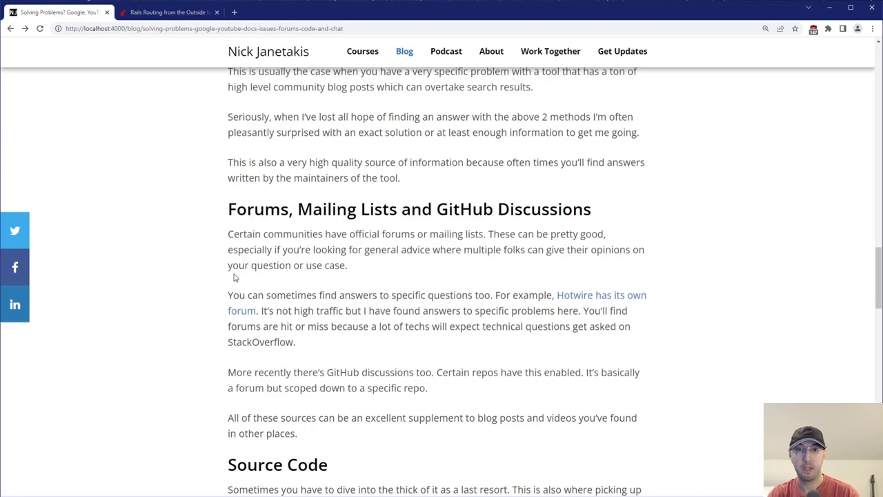
Step: Highlight the sentence on finding specific answers, then open the Hotwire forum link in a new tab
{"action": "left_click_drag", "start_coordinate": [258, 295], "coordinate": [434, 295]}
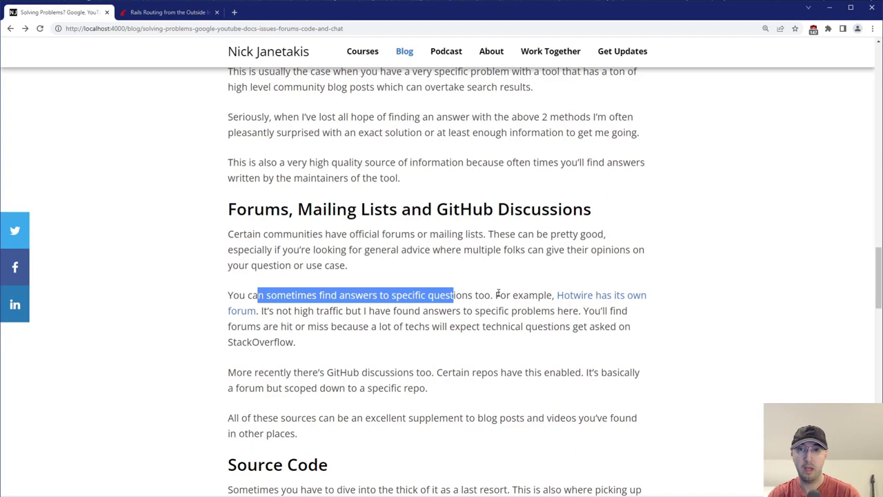
{"action": "left_click", "coordinate": [517, 301]}
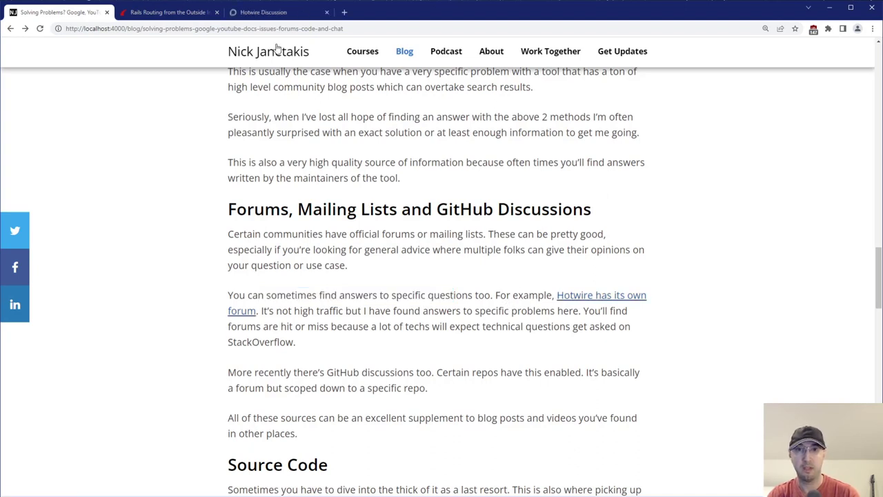
{"action": "left_click", "coordinate": [276, 12]}
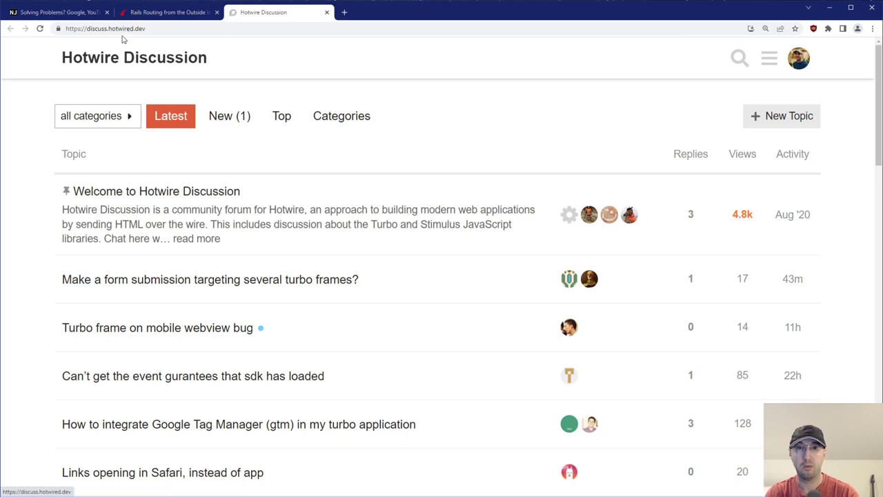
{"action": "mouse_move", "coordinate": [341, 115]}
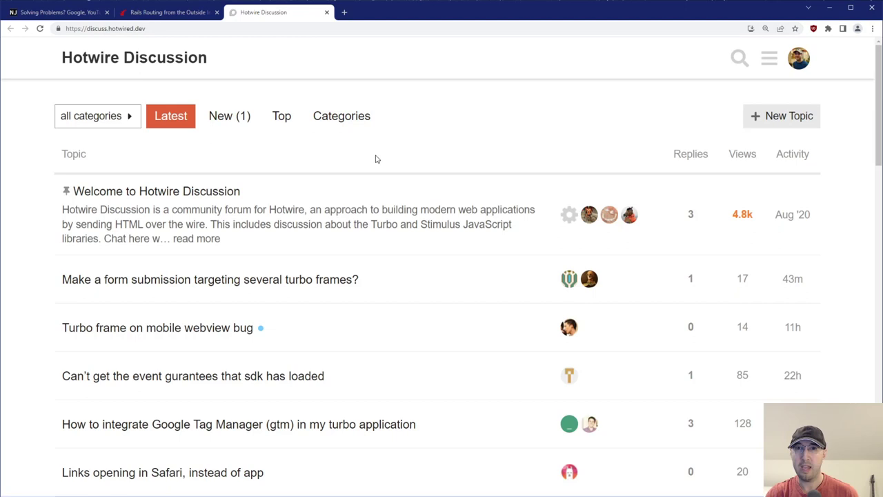
{"action": "mouse_move", "coordinate": [475, 162]}
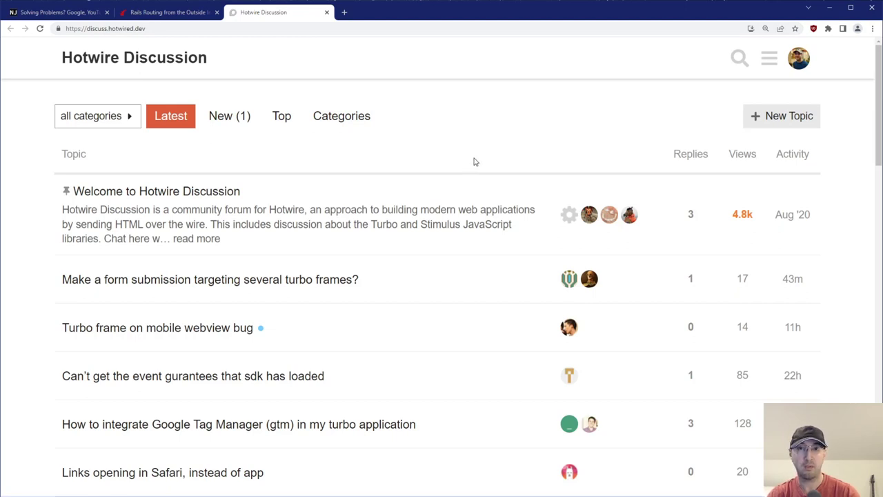
{"action": "mouse_move", "coordinate": [483, 160]}
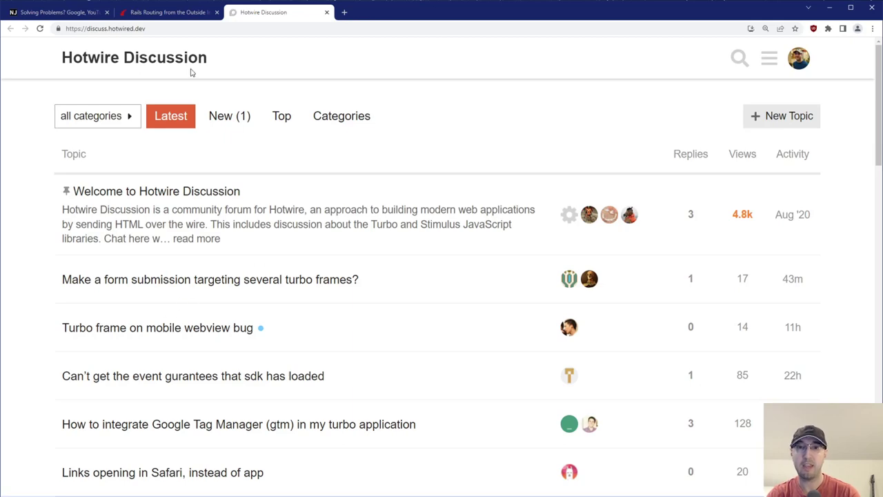
{"action": "mouse_move", "coordinate": [140, 277]}
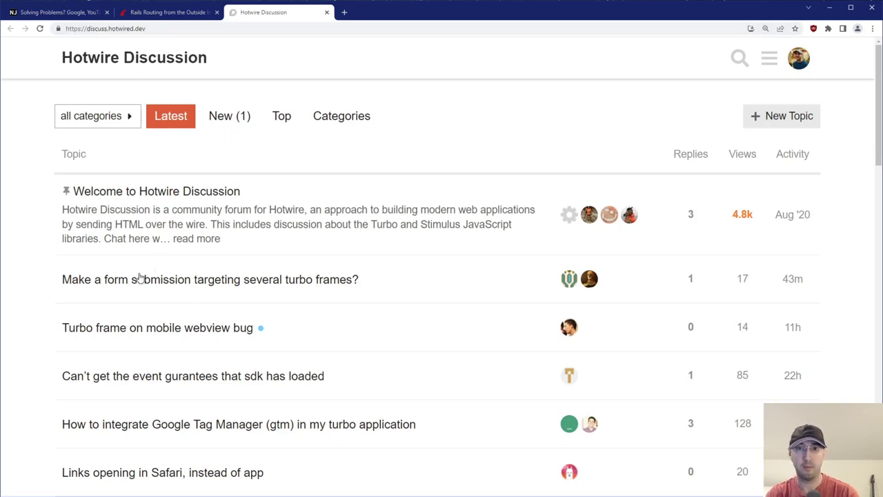
Step: Scroll through the Hotwire Discussion latest topics, then return to the 'Solving Problems' blog tab
{"action": "scroll", "scroll_direction": "down", "scroll_amount": 3}
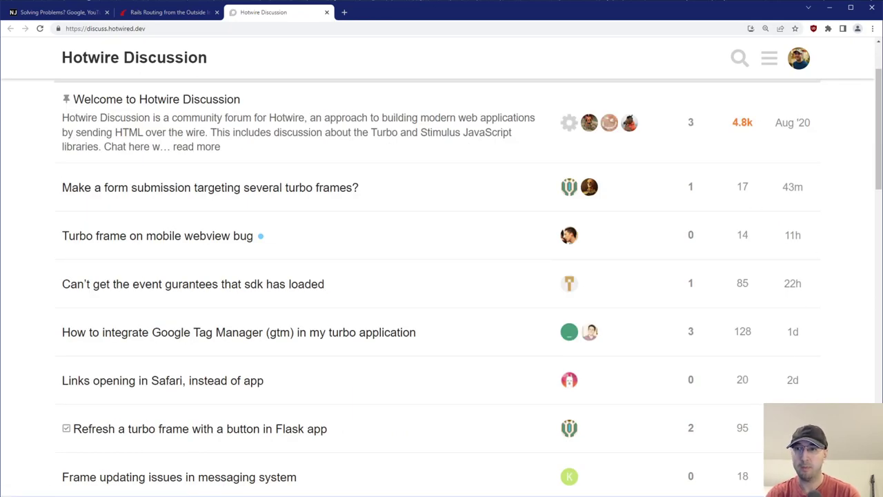
{"action": "mouse_move", "coordinate": [253, 251]}
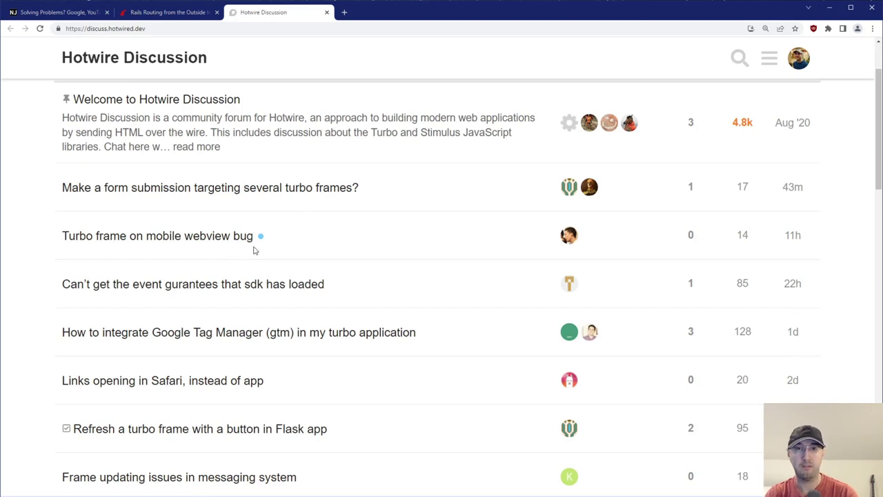
{"action": "mouse_move", "coordinate": [235, 251]}
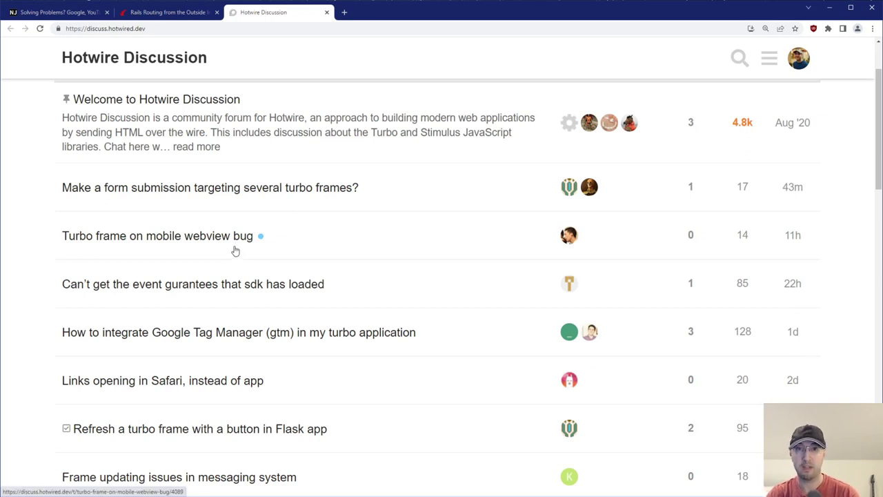
{"action": "mouse_move", "coordinate": [253, 167]}
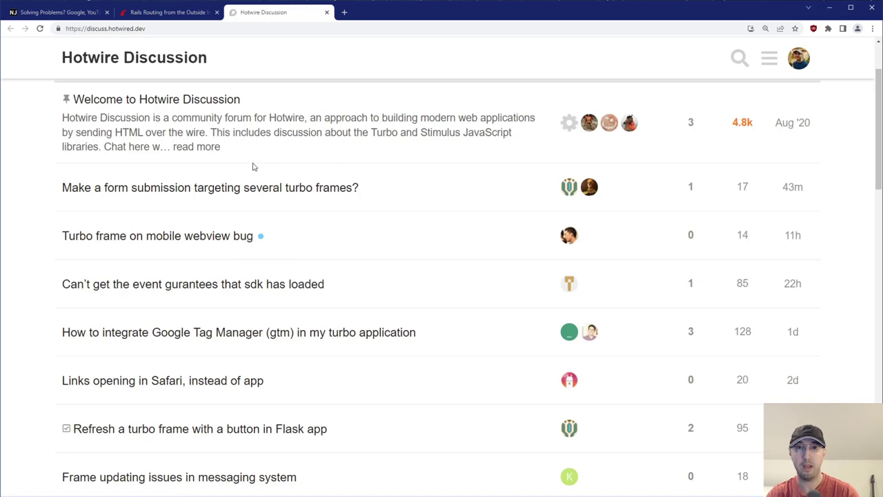
{"action": "left_click", "coordinate": [55, 12]}
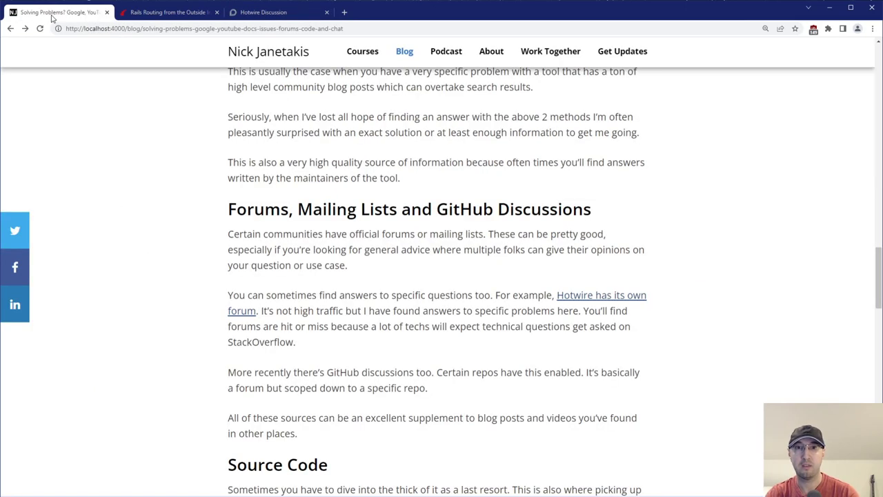
{"action": "mouse_move", "coordinate": [435, 290]}
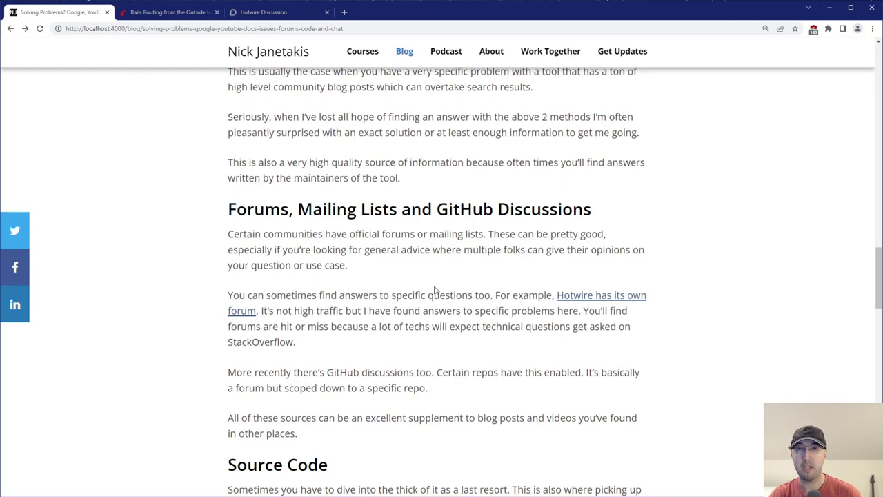
{"action": "mouse_move", "coordinate": [507, 293]}
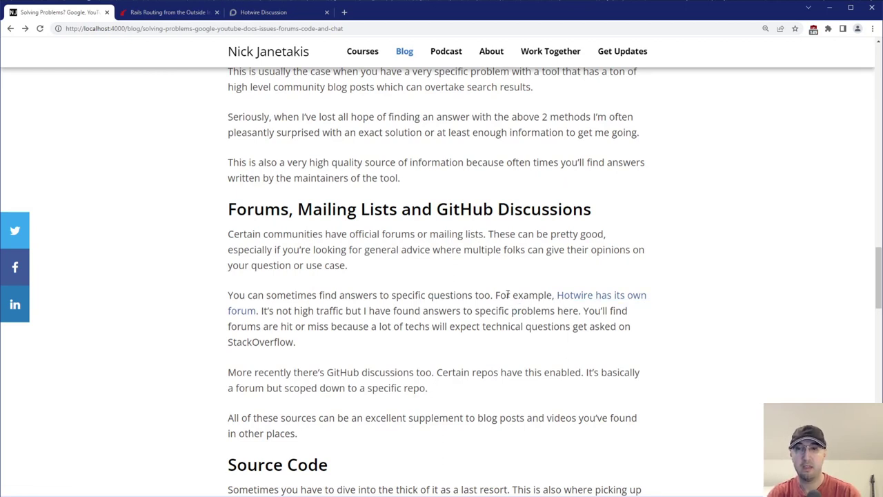
{"action": "mouse_move", "coordinate": [580, 298]}
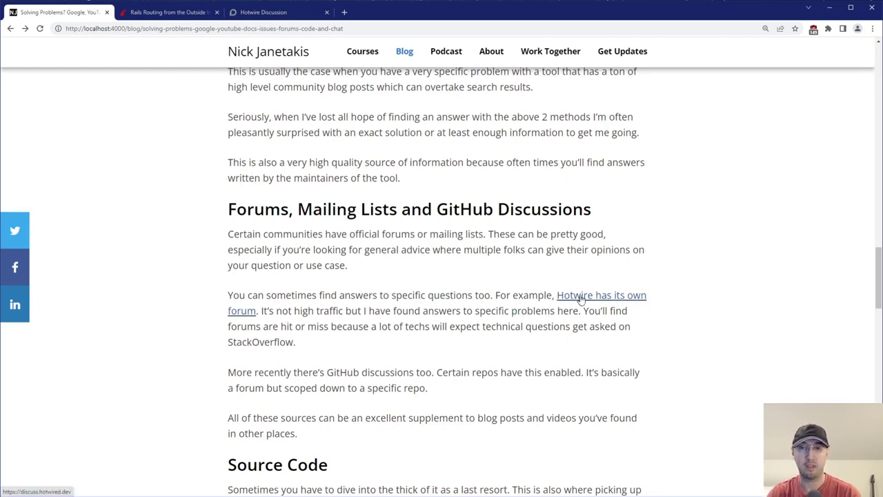
{"action": "left_click_drag", "start_coordinate": [581, 311], "coordinate": [592, 327]}
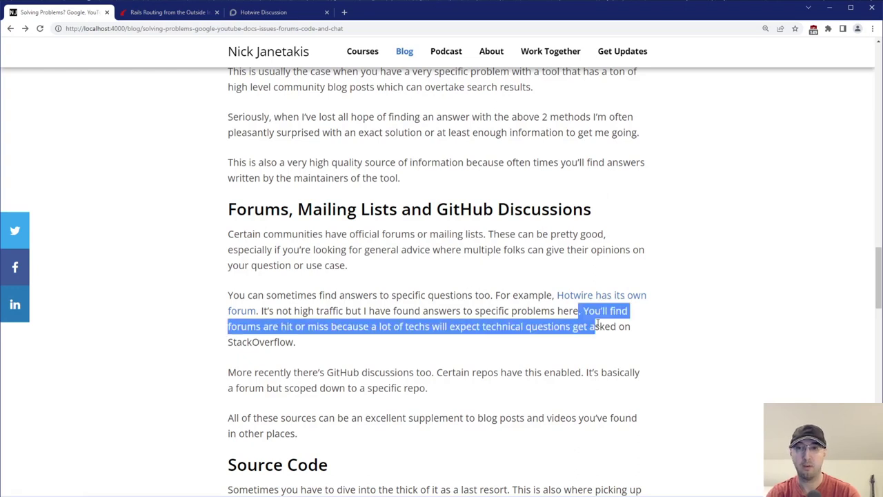
{"action": "left_click", "coordinate": [325, 343]}
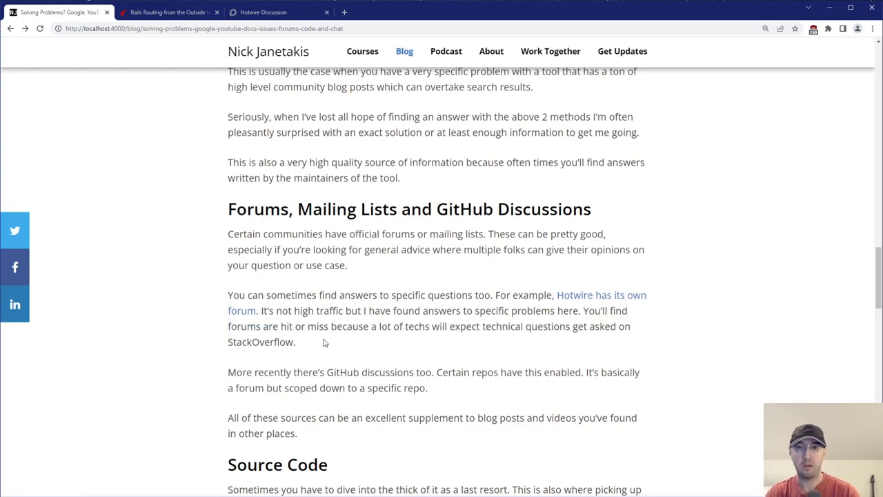
{"action": "mouse_move", "coordinate": [357, 340]}
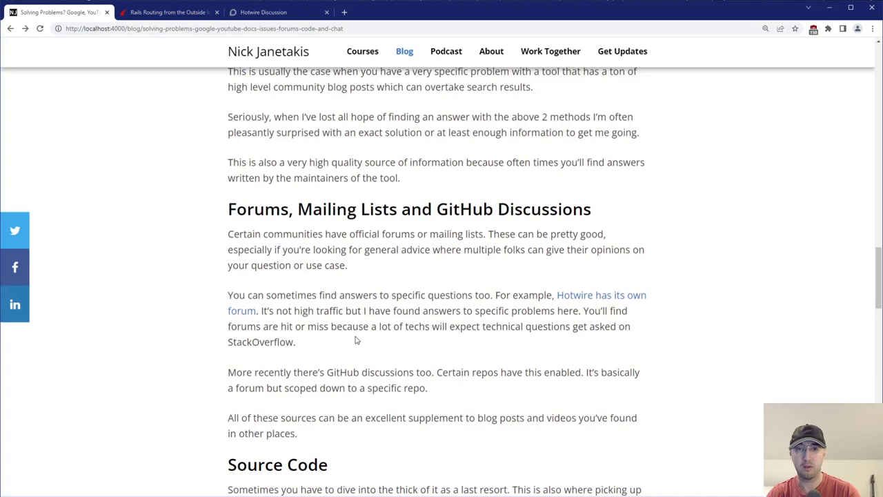
{"action": "left_click_drag", "start_coordinate": [238, 327], "coordinate": [348, 326]}
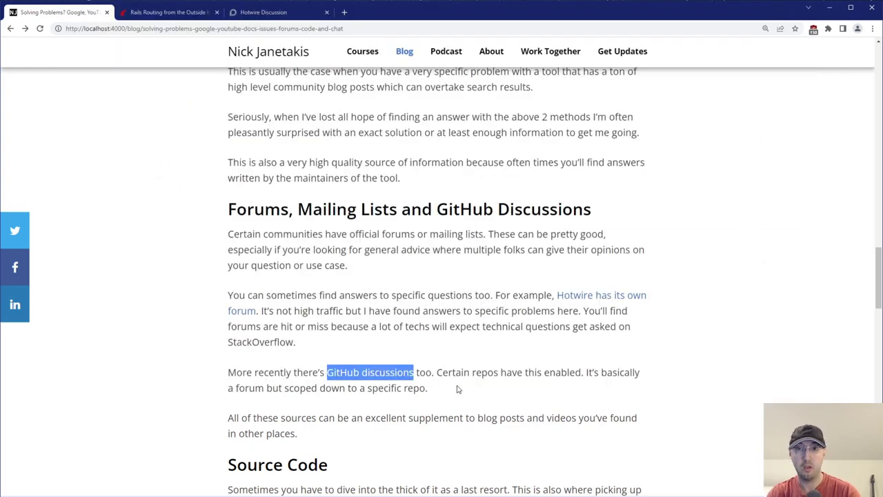
{"action": "mouse_move", "coordinate": [368, 243]}
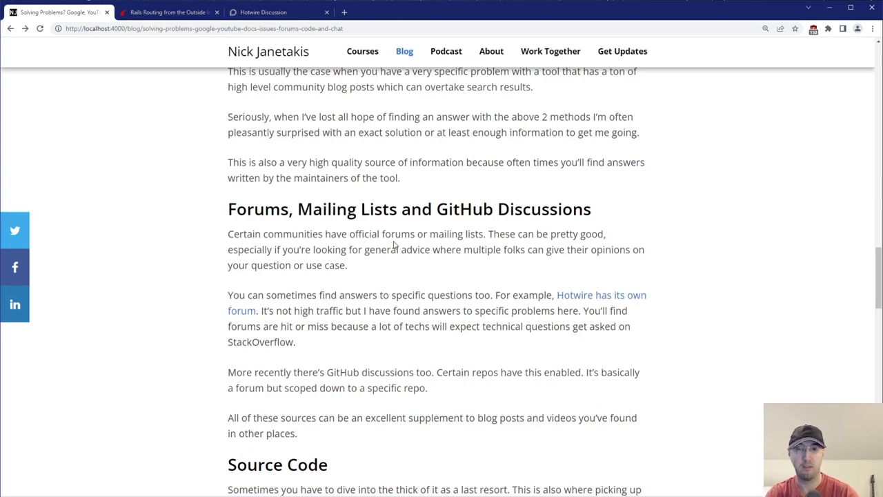
{"action": "mouse_move", "coordinate": [447, 255]}
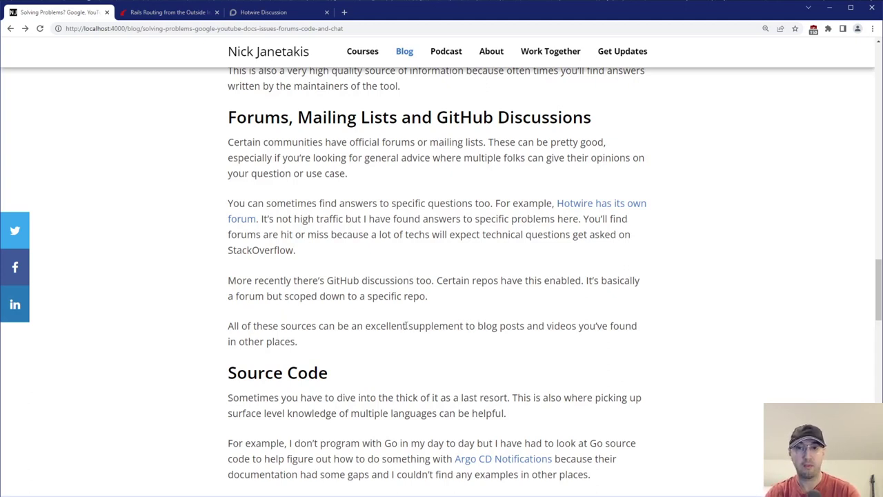
{"action": "double_click", "coordinate": [420, 326]}
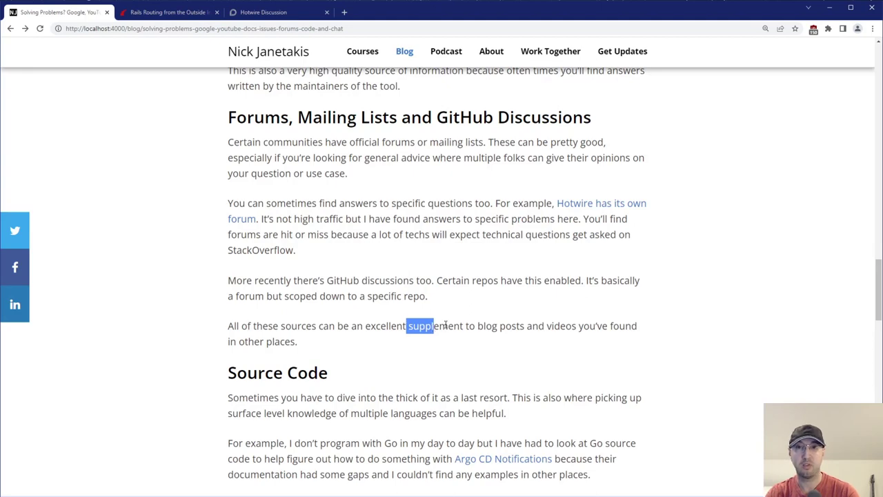
{"action": "mouse_move", "coordinate": [448, 322]}
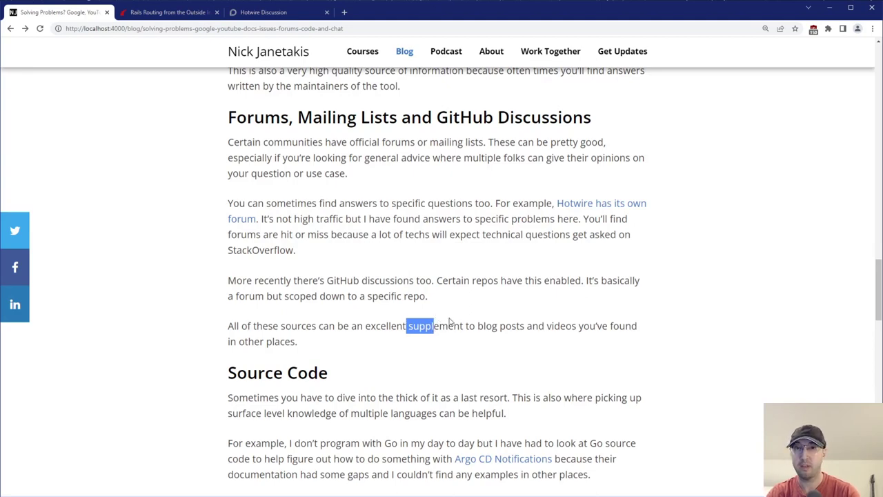
{"action": "scroll", "scroll_direction": "down", "scroll_amount": 3}
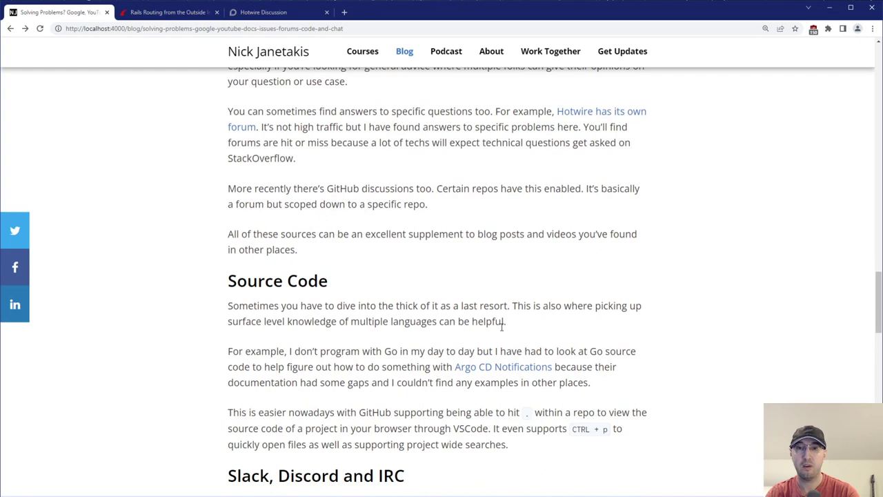
{"action": "double_click", "coordinate": [310, 305]}
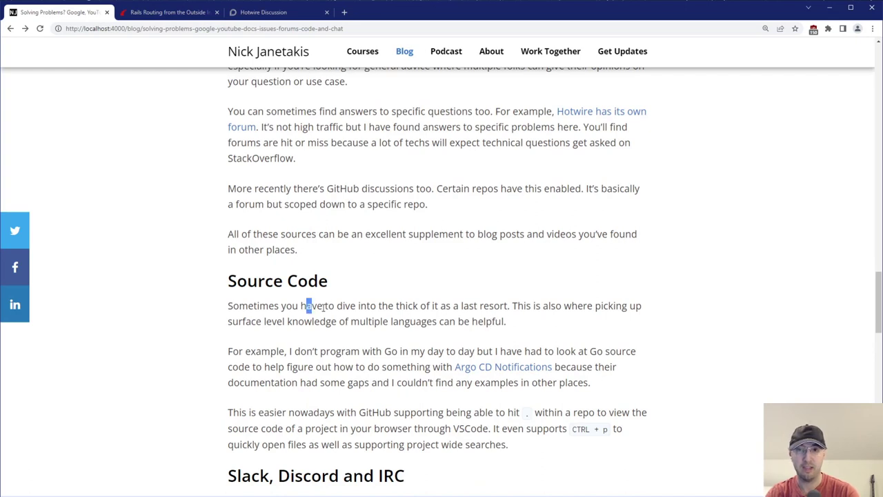
{"action": "left_click_drag", "start_coordinate": [307, 305], "coordinate": [461, 306]}
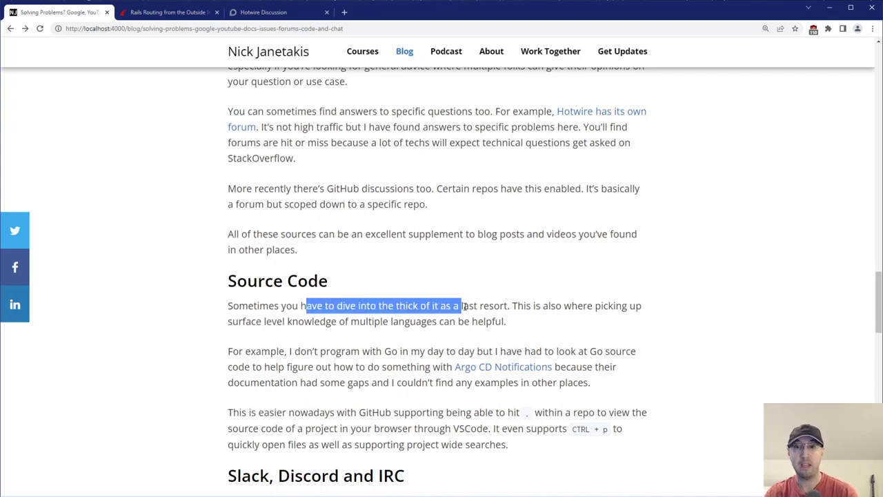
{"action": "left_click", "coordinate": [489, 305]}
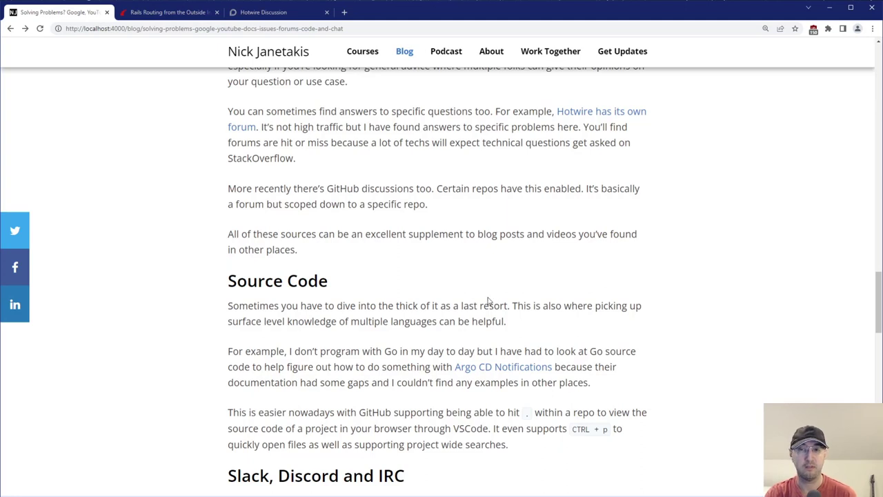
{"action": "mouse_move", "coordinate": [556, 309]}
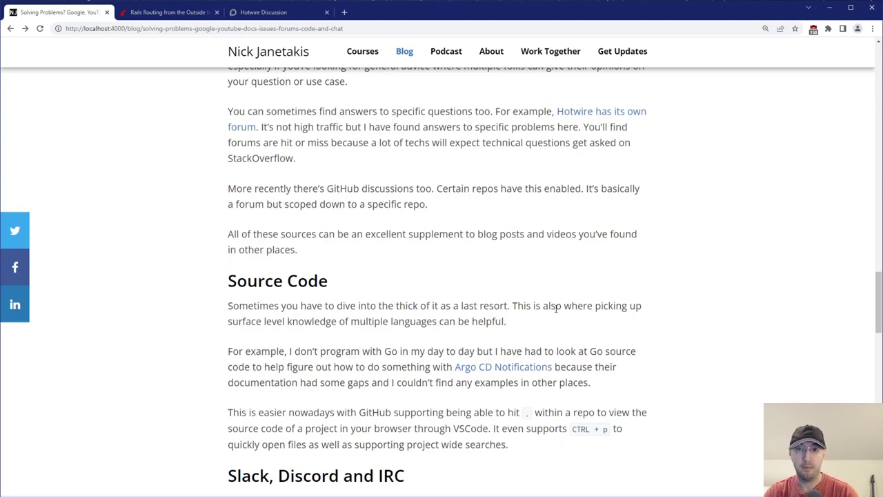
{"action": "mouse_move", "coordinate": [559, 309]}
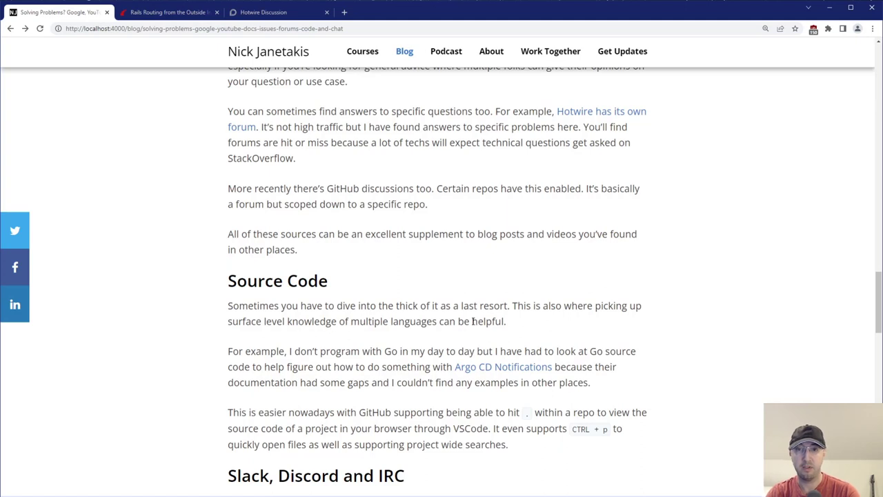
{"action": "left_click_drag", "start_coordinate": [341, 350], "coordinate": [378, 351]}
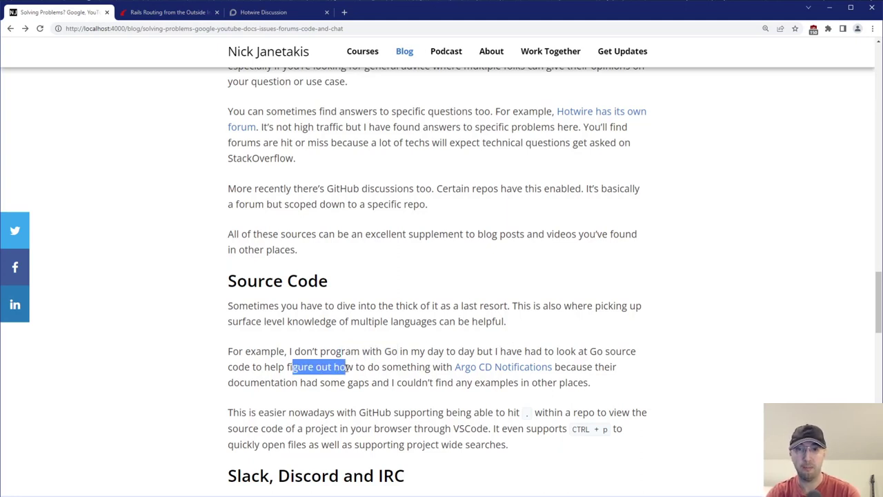
{"action": "left_click", "coordinate": [400, 350]}
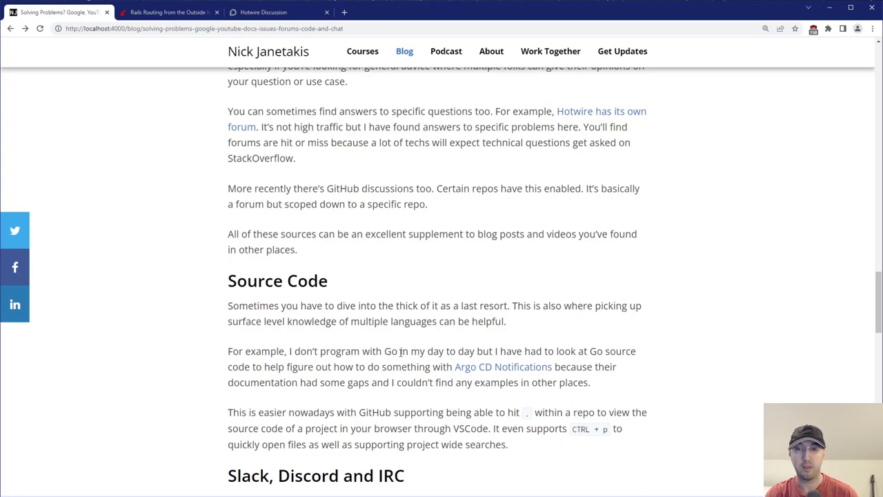
{"action": "mouse_move", "coordinate": [428, 347]}
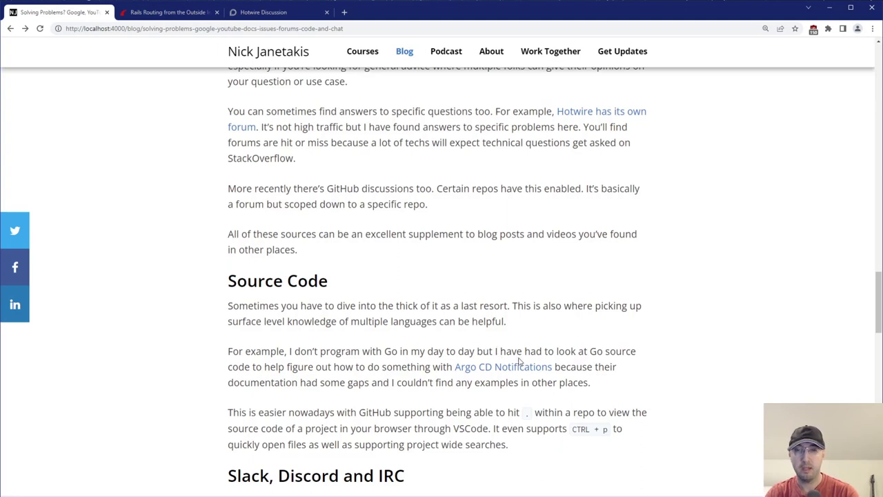
{"action": "mouse_move", "coordinate": [503, 367]}
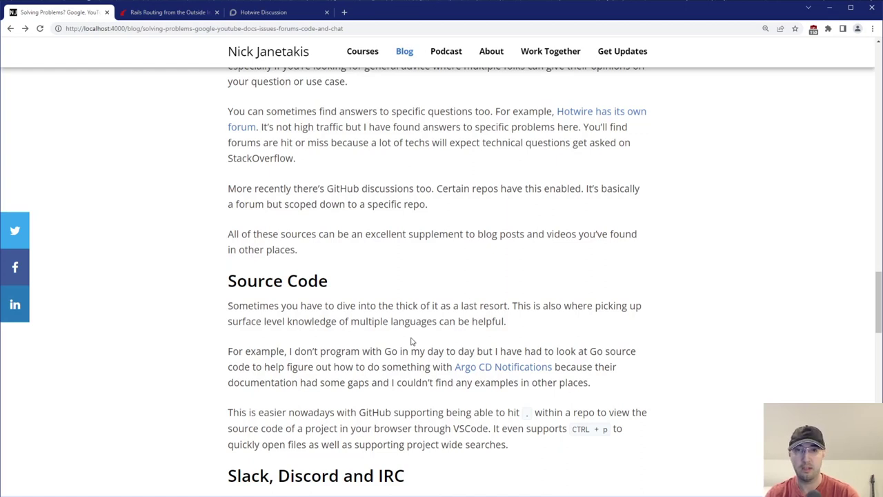
{"action": "mouse_move", "coordinate": [382, 316]}
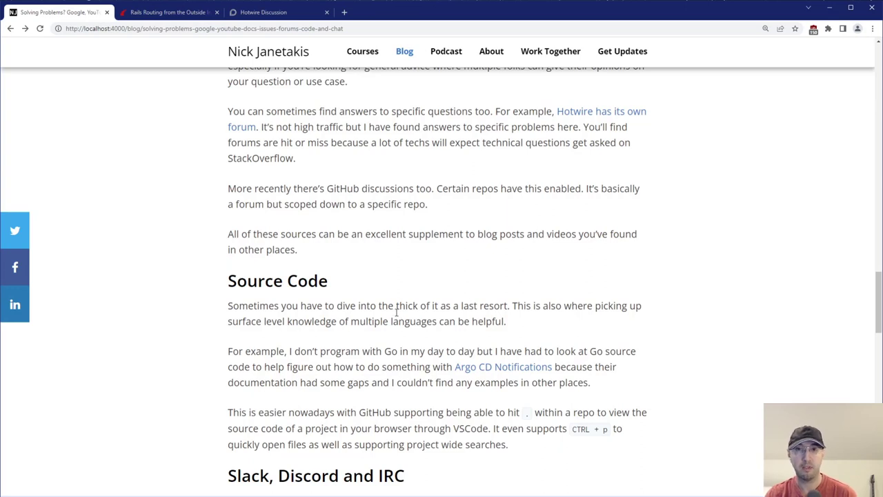
{"action": "mouse_move", "coordinate": [396, 316]}
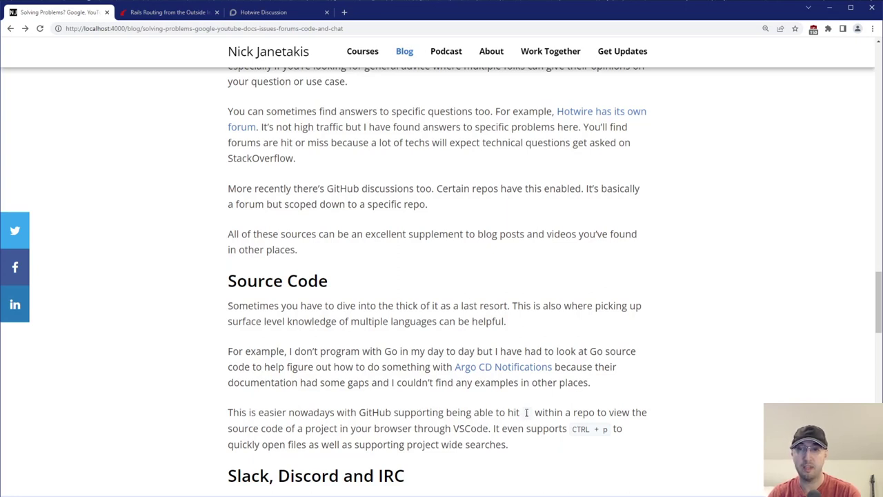
{"action": "mouse_move", "coordinate": [435, 319]}
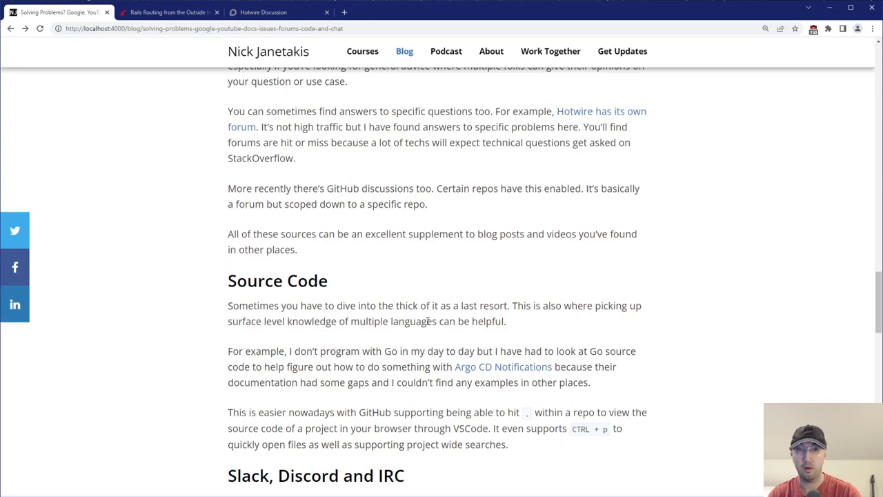
{"action": "mouse_move", "coordinate": [270, 112]}
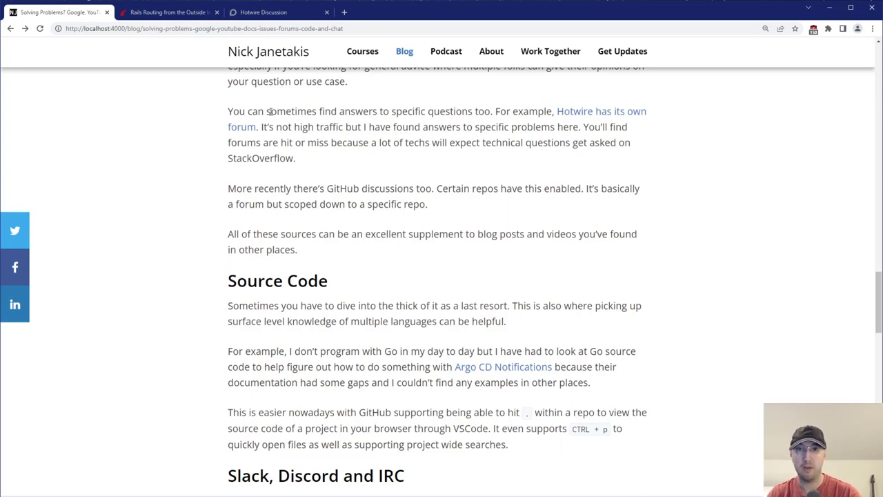
{"action": "mouse_move", "coordinate": [566, 427]}
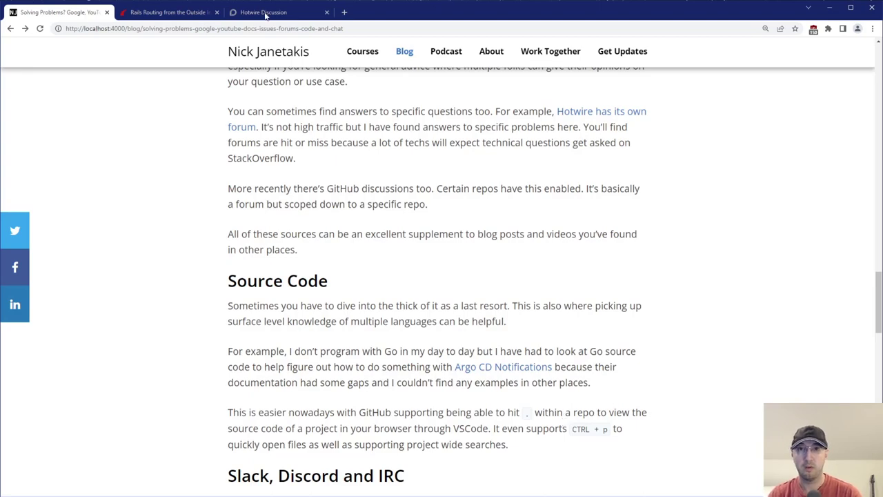
{"action": "left_click", "coordinate": [276, 12]}
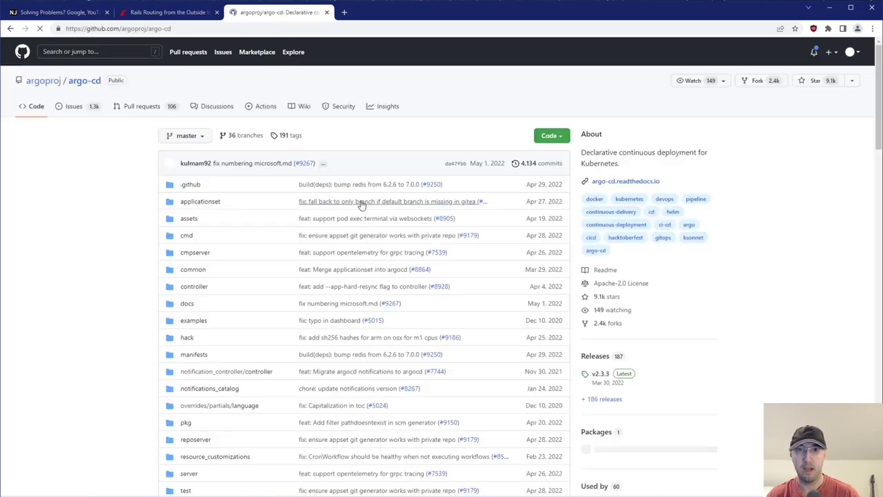
Step: Zoom the GitHub repository page and open it in the github.dev web editor
{"action": "key", "text": "ctrl+plus"}
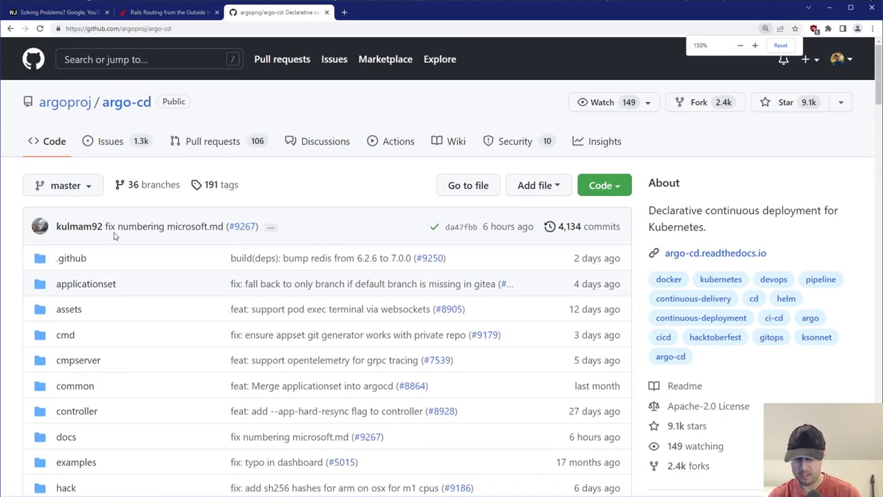
{"action": "key", "text": "."}
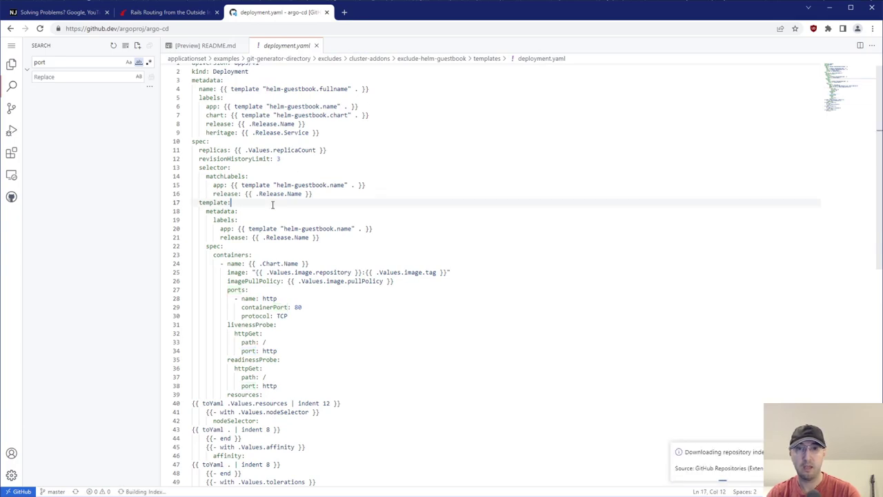
{"action": "left_click", "coordinate": [11, 64]}
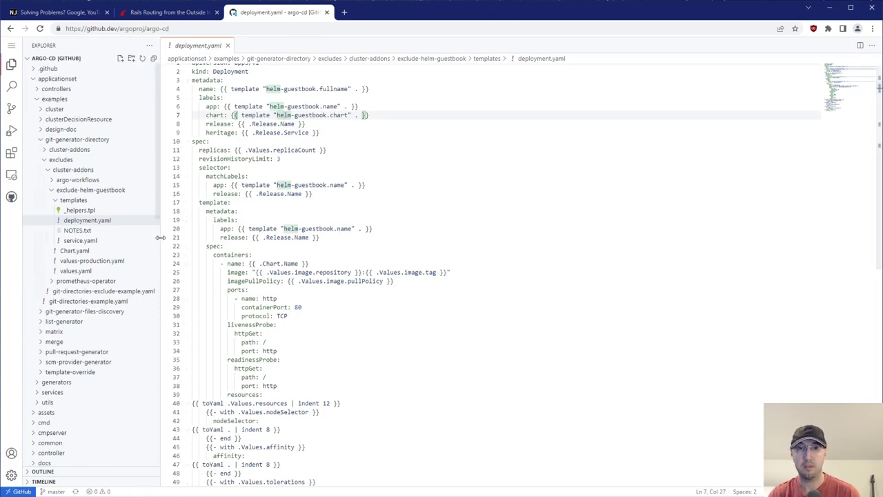
Step: Open namespace-install.yaml with Ctrl+P, show the project-wide search, then return to the blog
{"action": "key", "text": "ctrl+p"}
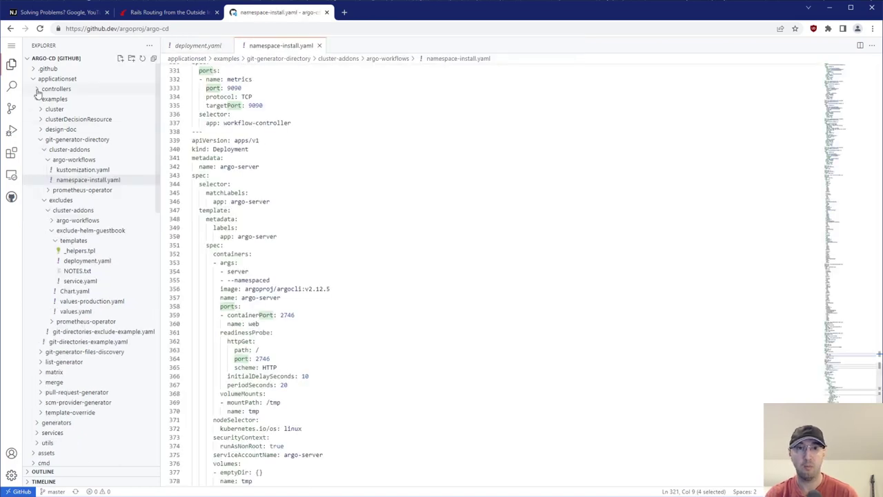
{"action": "left_click", "coordinate": [11, 85]}
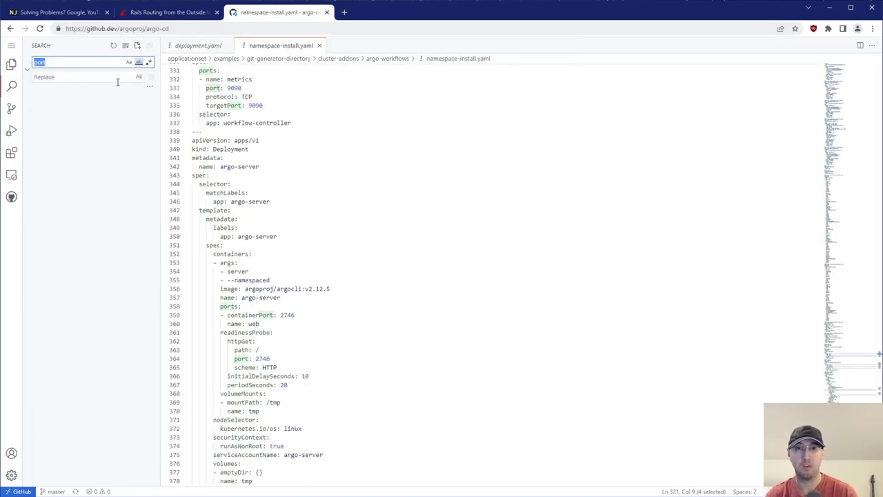
{"action": "left_click", "coordinate": [59, 12]}
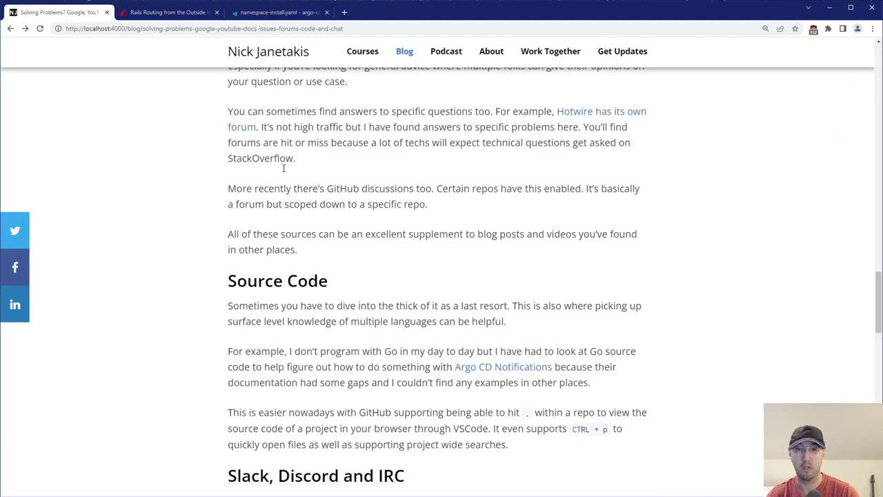
{"action": "mouse_move", "coordinate": [460, 252]}
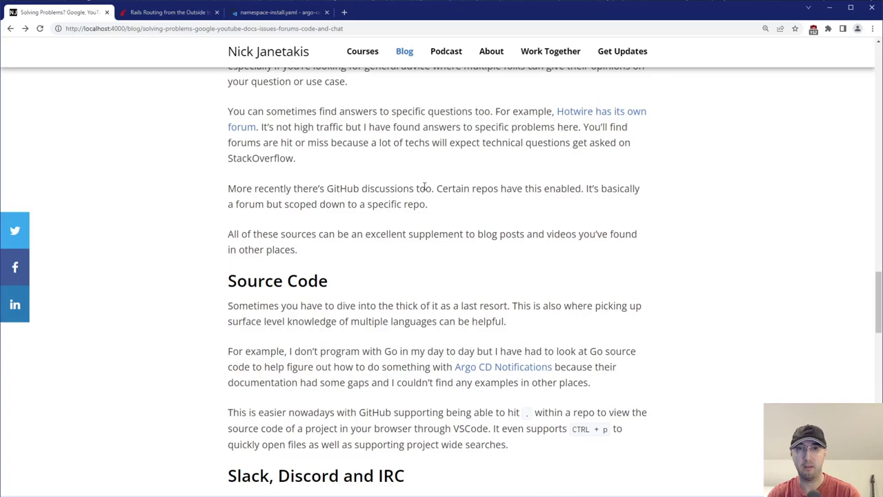
{"action": "mouse_move", "coordinate": [428, 423]}
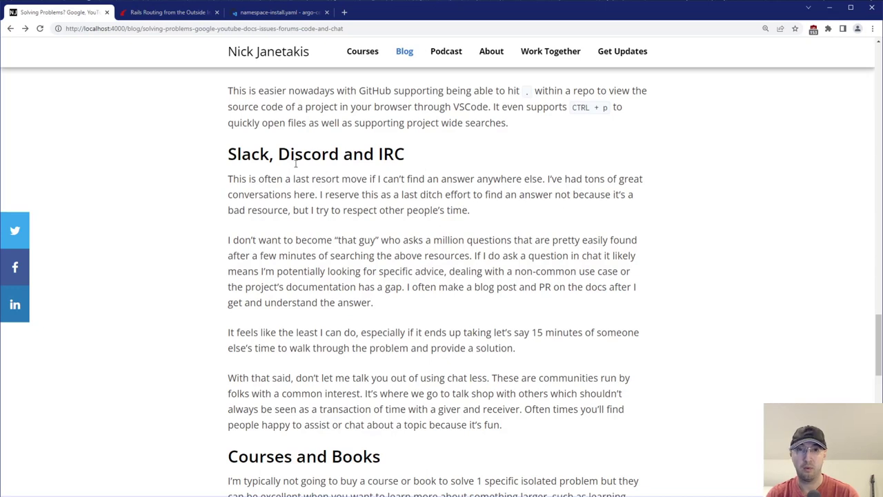
Step: Highlight the Slack, Discord and IRC heading, 'a last ditch effort' and the blog post phrase
{"action": "double_click", "coordinate": [253, 153]}
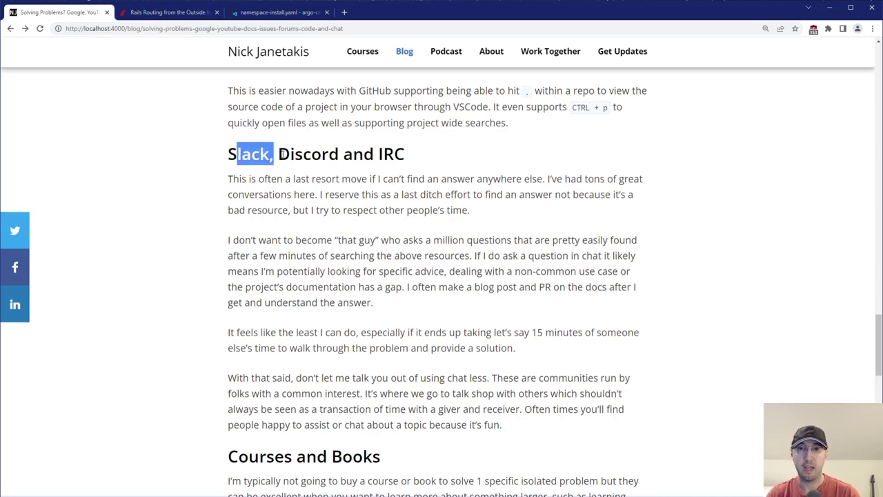
{"action": "left_click_drag", "start_coordinate": [271, 153], "coordinate": [331, 153]}
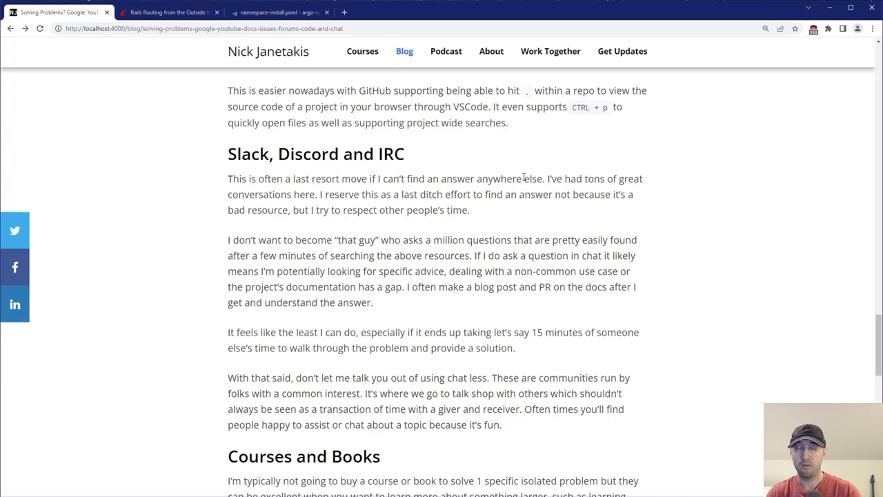
{"action": "mouse_move", "coordinate": [394, 197]}
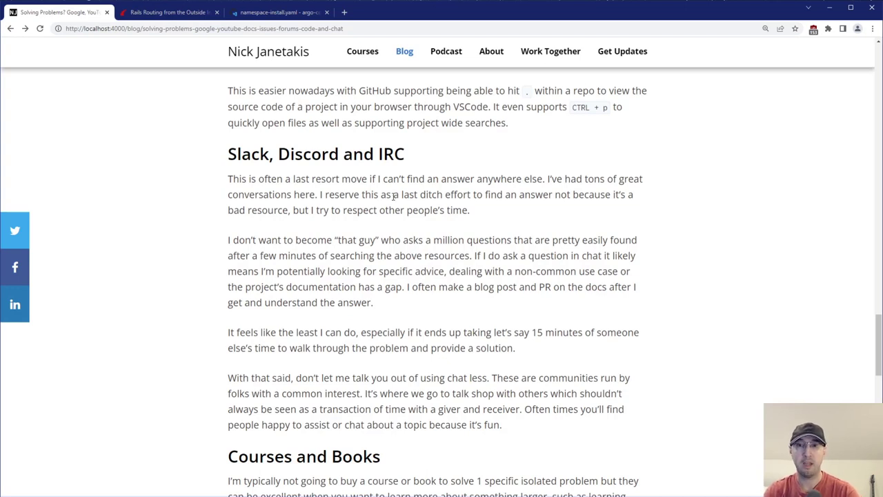
{"action": "left_click_drag", "start_coordinate": [392, 194], "coordinate": [468, 194]}
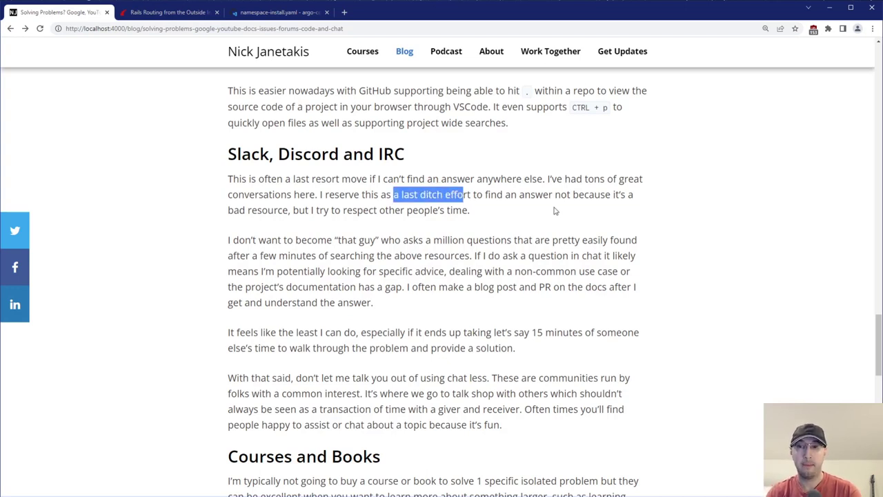
{"action": "left_click", "coordinate": [513, 215]}
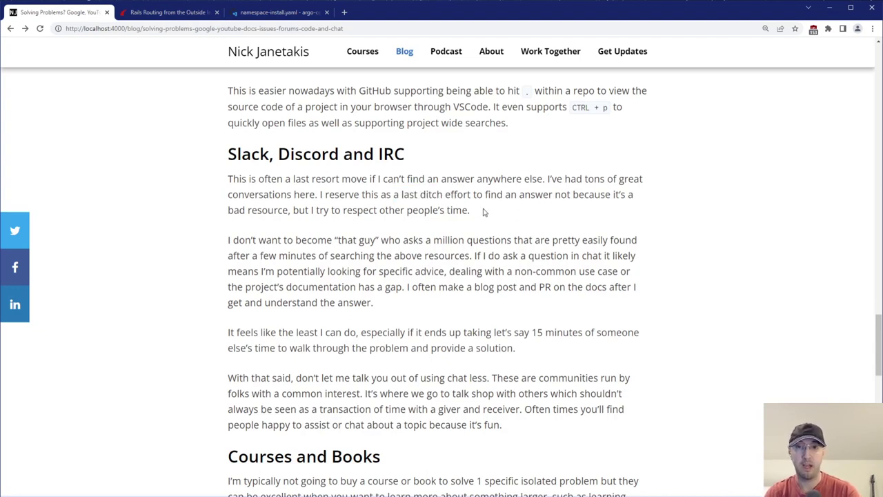
{"action": "mouse_move", "coordinate": [327, 239]}
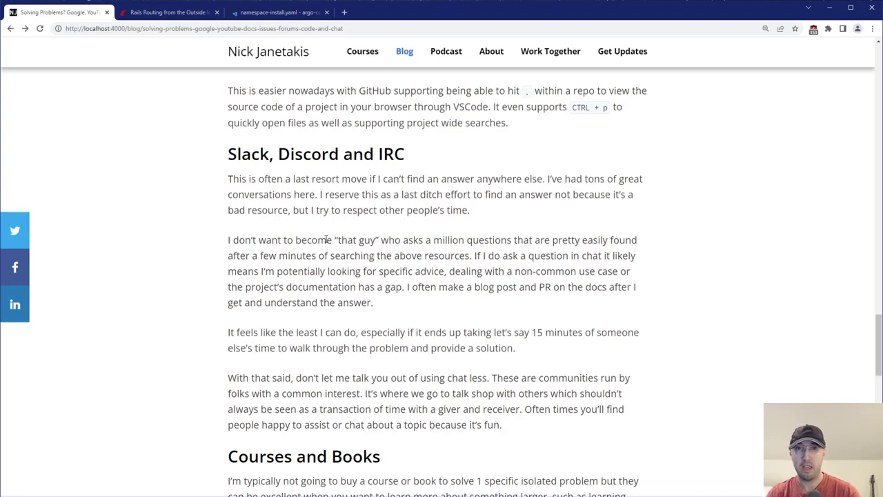
{"action": "mouse_move", "coordinate": [441, 239]}
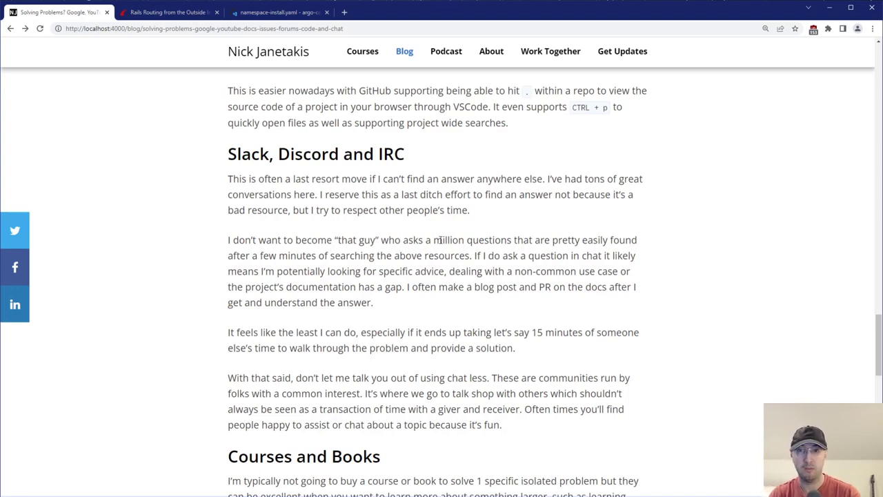
{"action": "left_click_drag", "start_coordinate": [478, 255], "coordinate": [566, 255]}
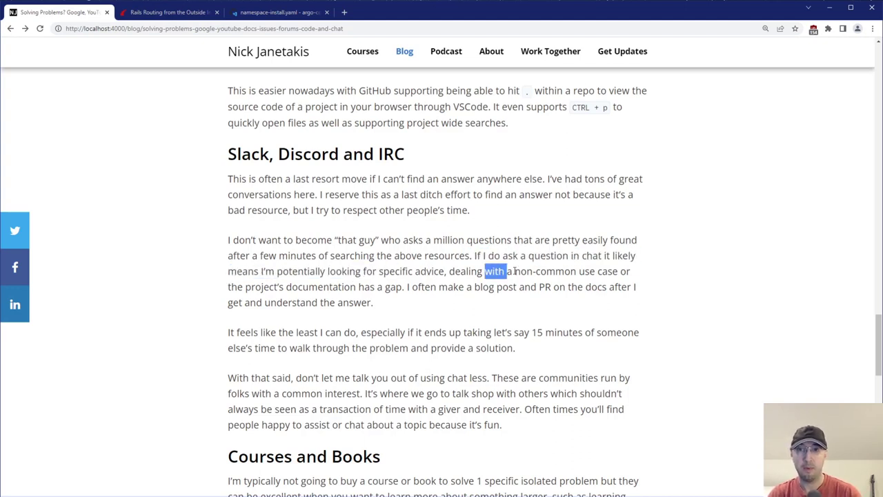
{"action": "left_click_drag", "start_coordinate": [485, 270], "coordinate": [580, 271]}
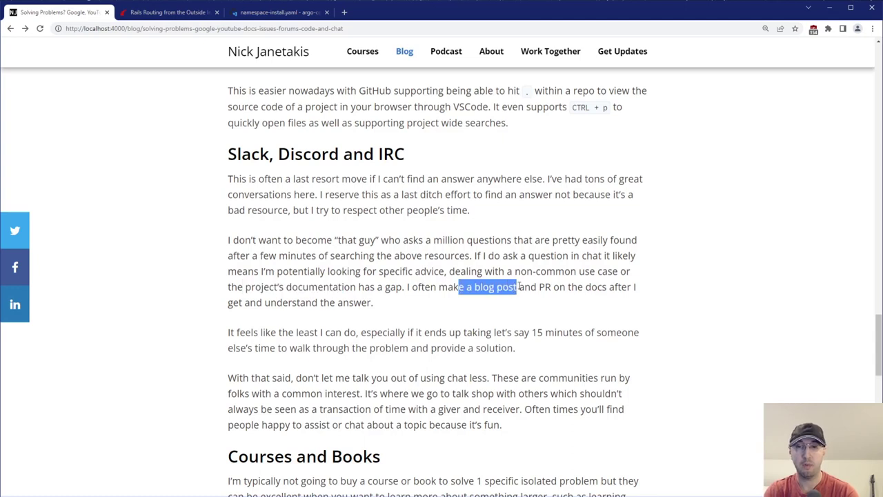
{"action": "left_click_drag", "start_coordinate": [517, 286], "coordinate": [541, 286]}
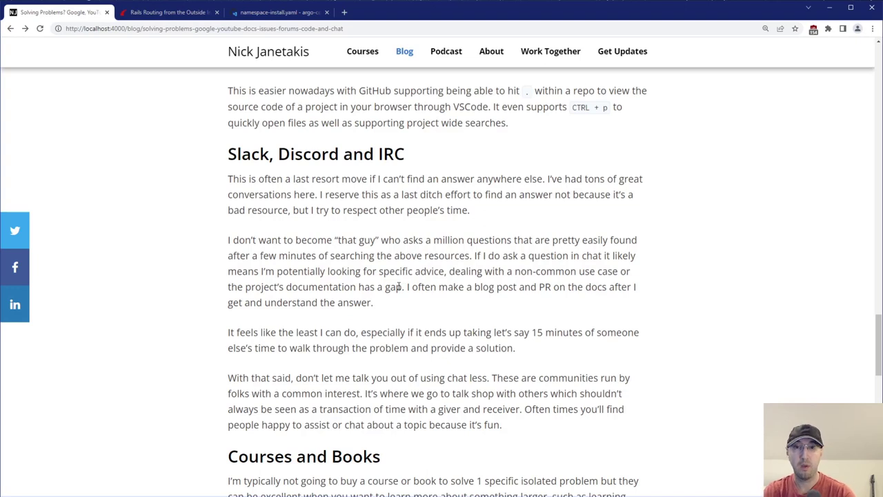
{"action": "mouse_move", "coordinate": [395, 274]}
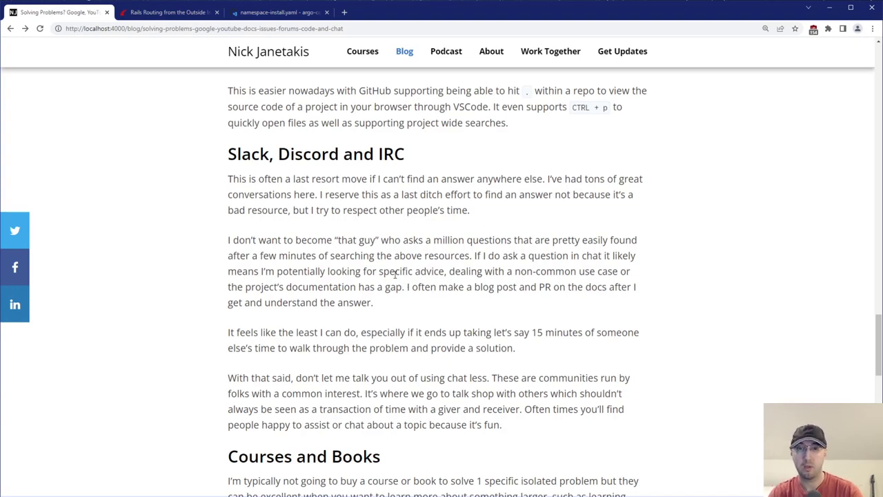
Step: Highlight 'the least I can do' and the 15 minutes phrase, then scroll to Courses and Books
{"action": "left_click_drag", "start_coordinate": [264, 332], "coordinate": [324, 332]}
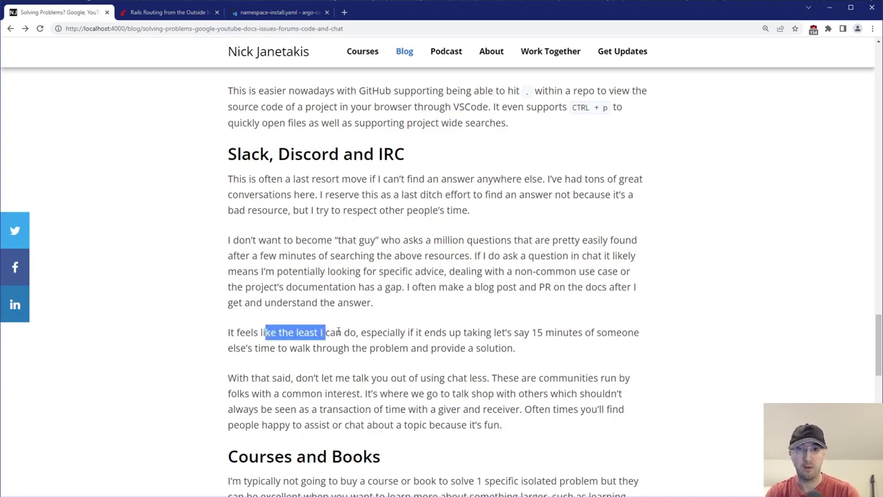
{"action": "left_click_drag", "start_coordinate": [322, 332], "coordinate": [414, 332]}
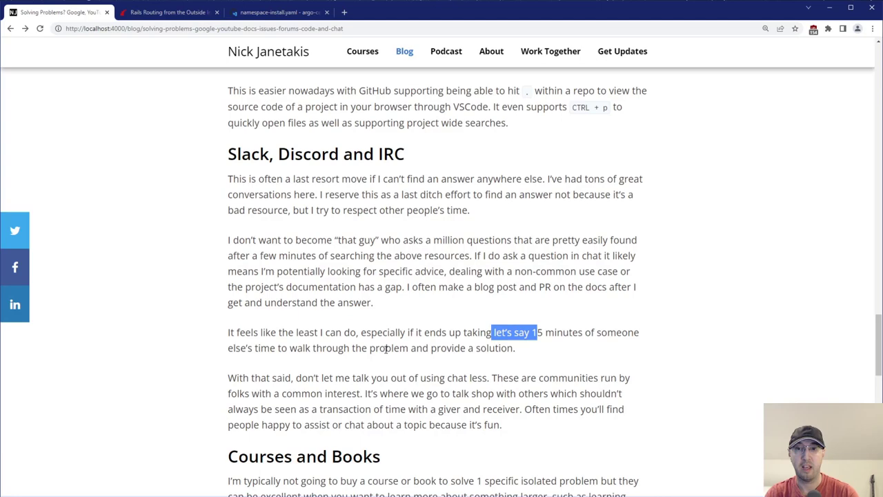
{"action": "scroll", "scroll_direction": "down", "scroll_amount": 3}
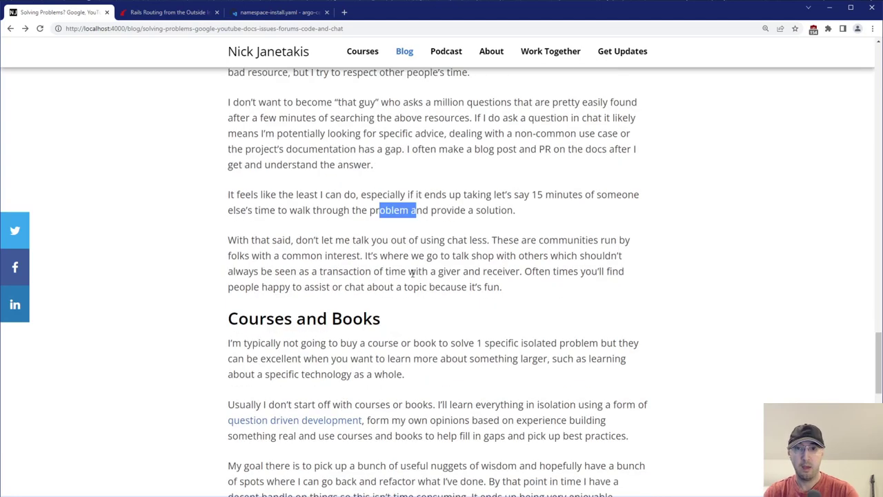
{"action": "scroll", "scroll_direction": "up", "scroll_amount": 3}
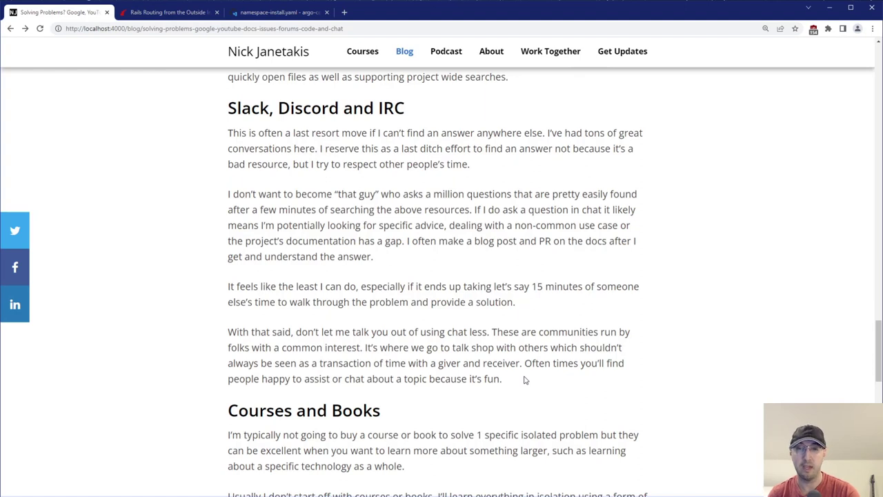
{"action": "mouse_move", "coordinate": [531, 376]}
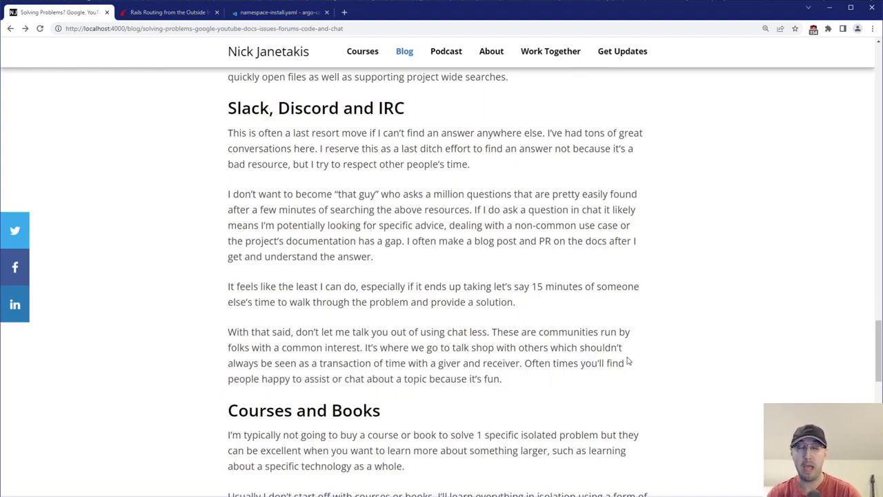
{"action": "mouse_move", "coordinate": [548, 314]}
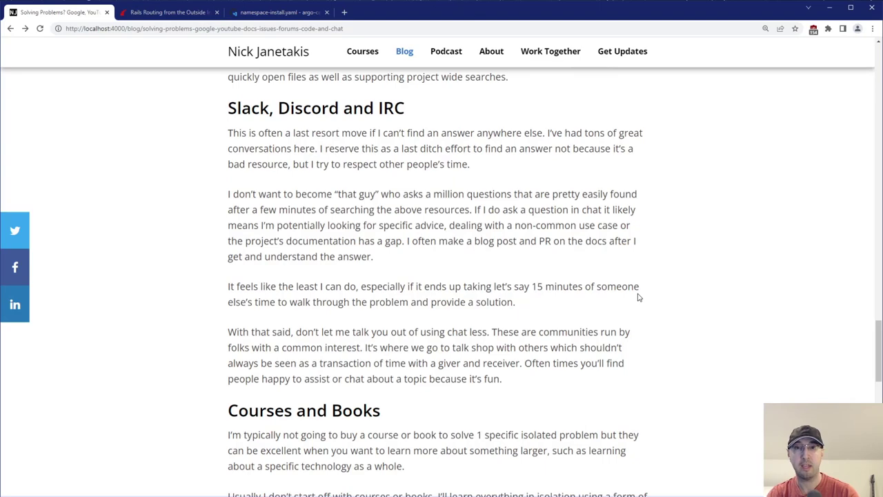
{"action": "scroll", "scroll_direction": "down", "scroll_amount": 3}
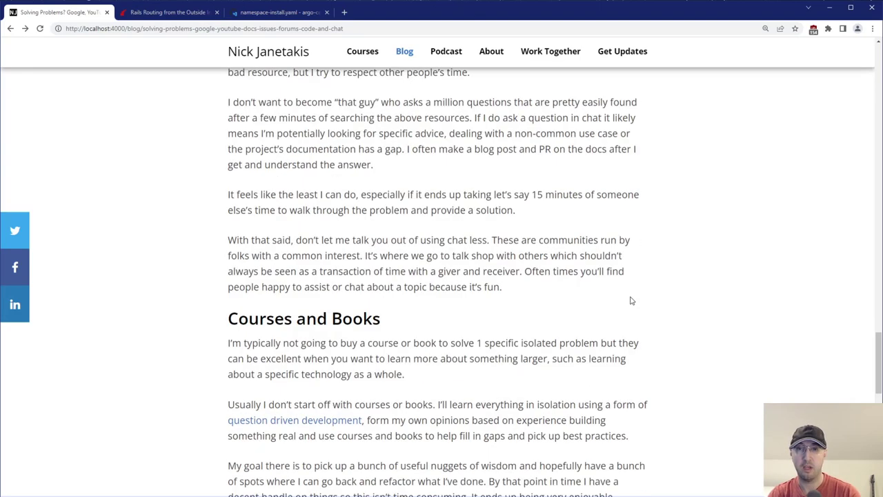
{"action": "scroll", "scroll_direction": "down", "scroll_amount": 3}
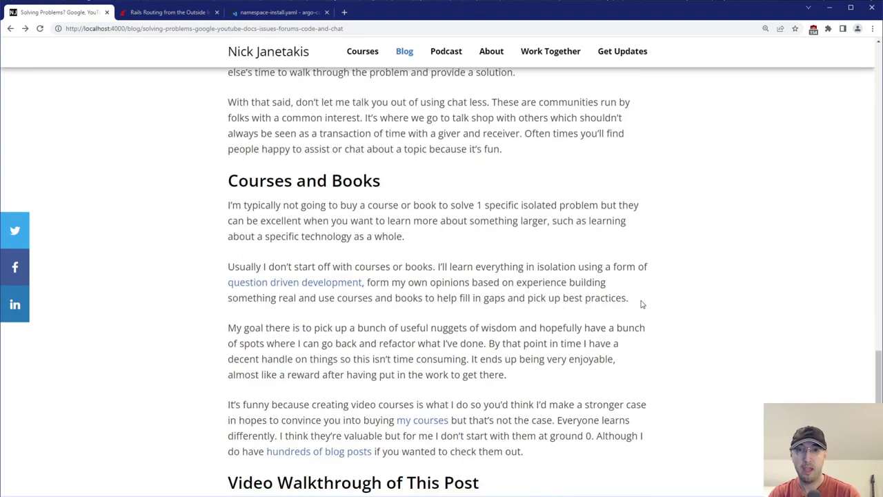
{"action": "mouse_move", "coordinate": [355, 200]}
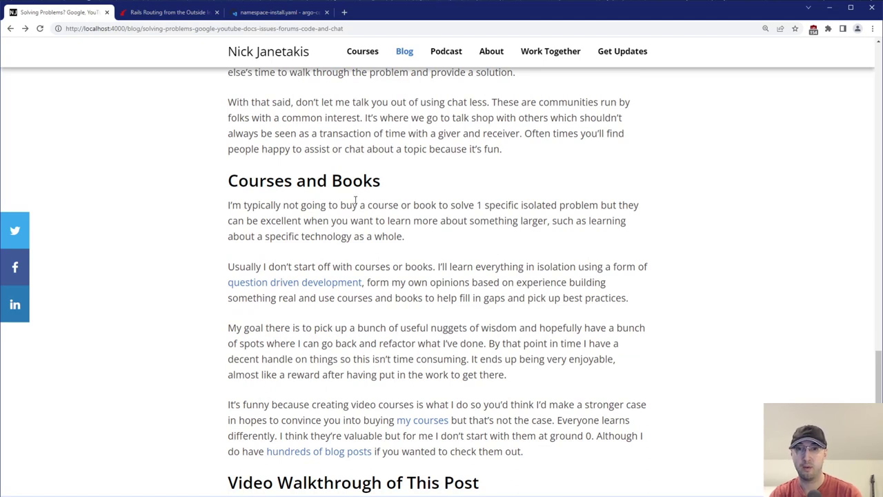
{"action": "mouse_move", "coordinate": [426, 232]}
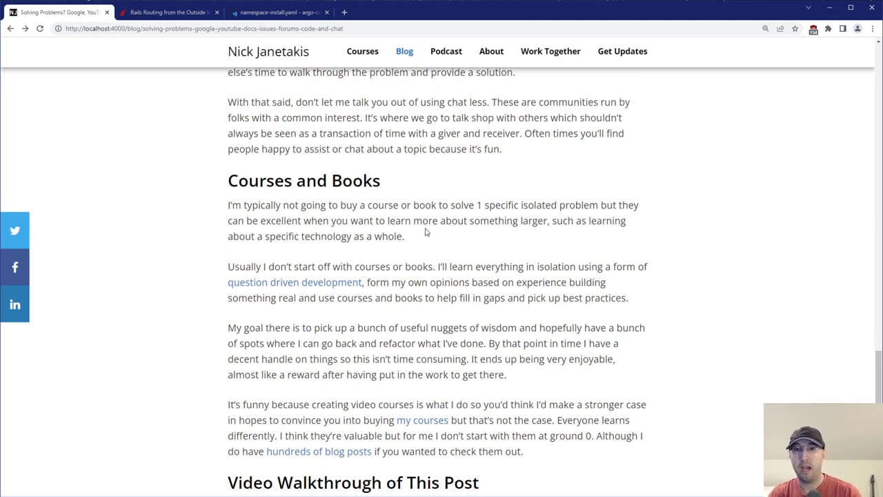
{"action": "mouse_move", "coordinate": [367, 216]}
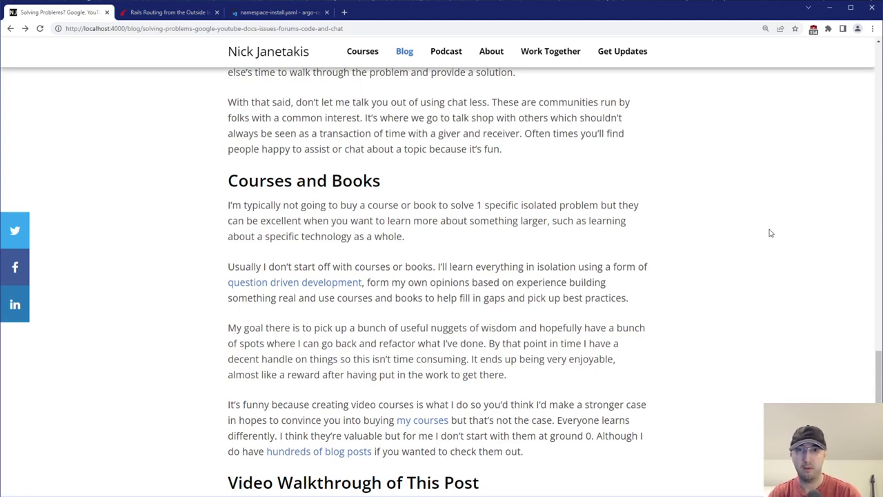
{"action": "mouse_move", "coordinate": [727, 229]}
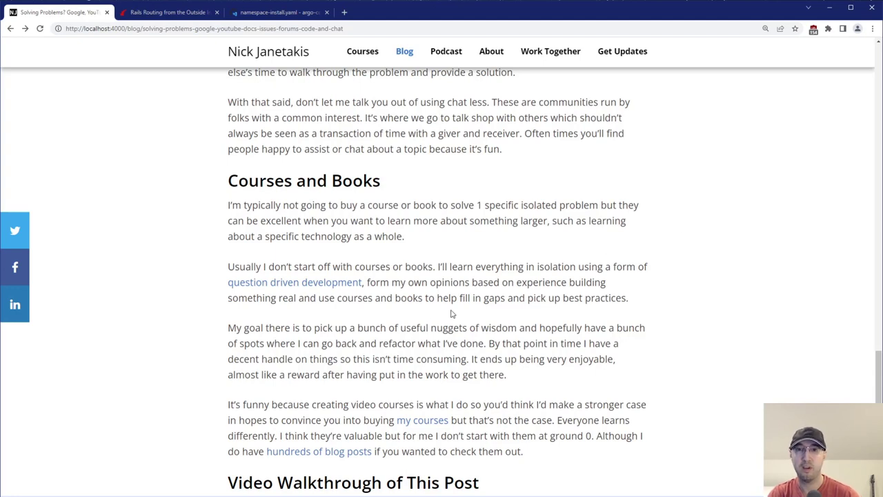
{"action": "left_click_drag", "start_coordinate": [327, 404], "coordinate": [361, 419]}
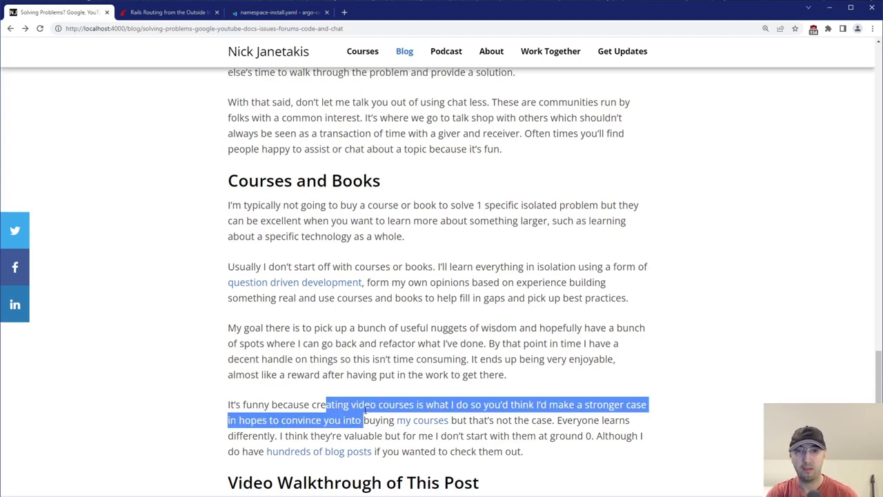
{"action": "left_click", "coordinate": [429, 400]}
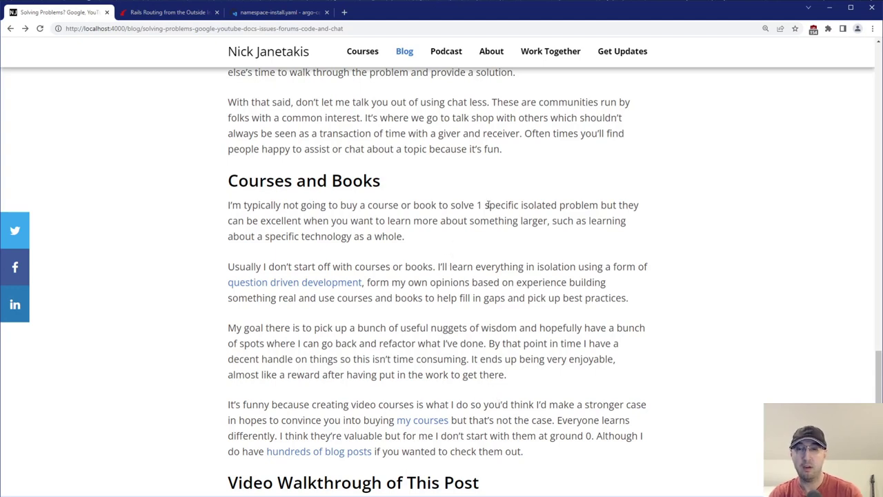
{"action": "mouse_move", "coordinate": [416, 247]}
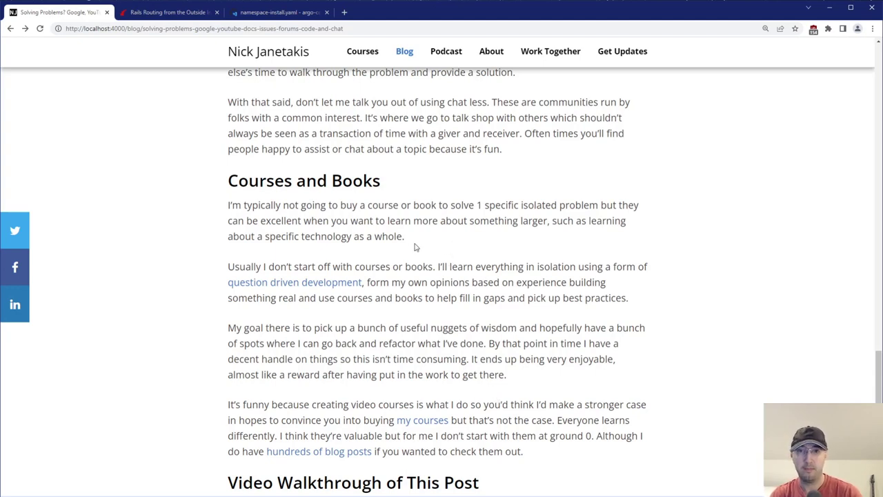
{"action": "left_click_drag", "start_coordinate": [293, 220], "coordinate": [374, 220]}
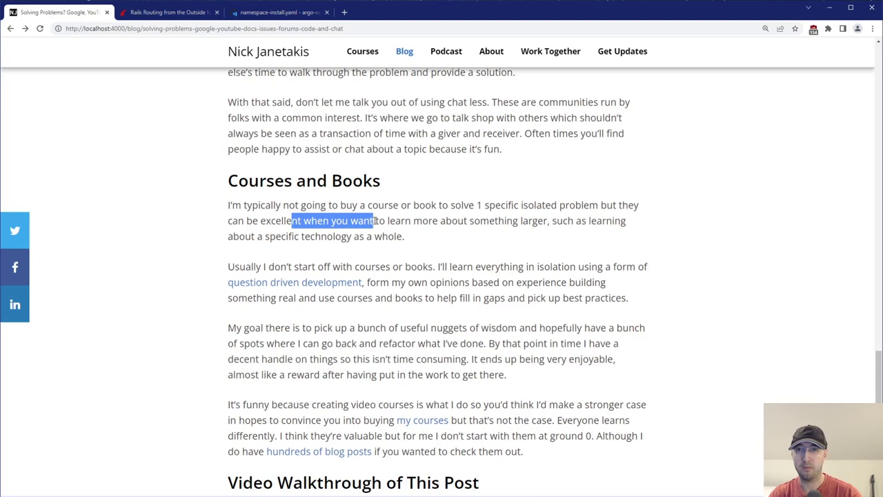
{"action": "left_click_drag", "start_coordinate": [373, 220], "coordinate": [557, 221]}
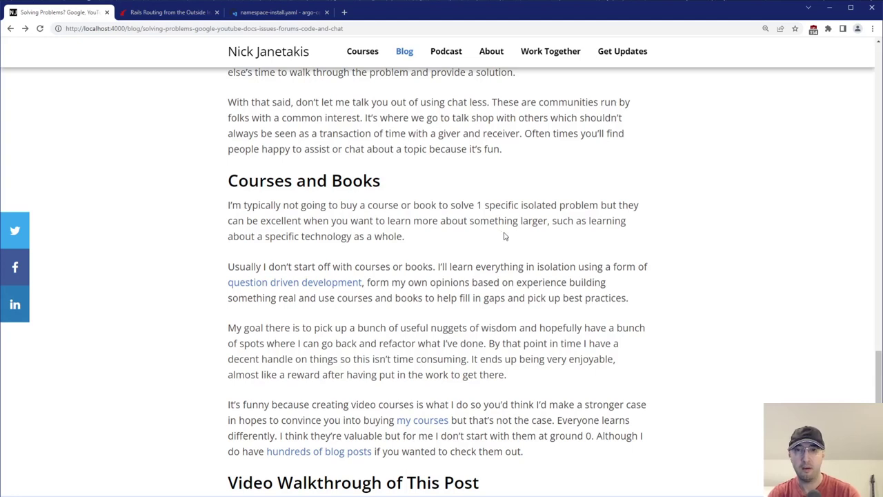
{"action": "mouse_move", "coordinate": [509, 237]}
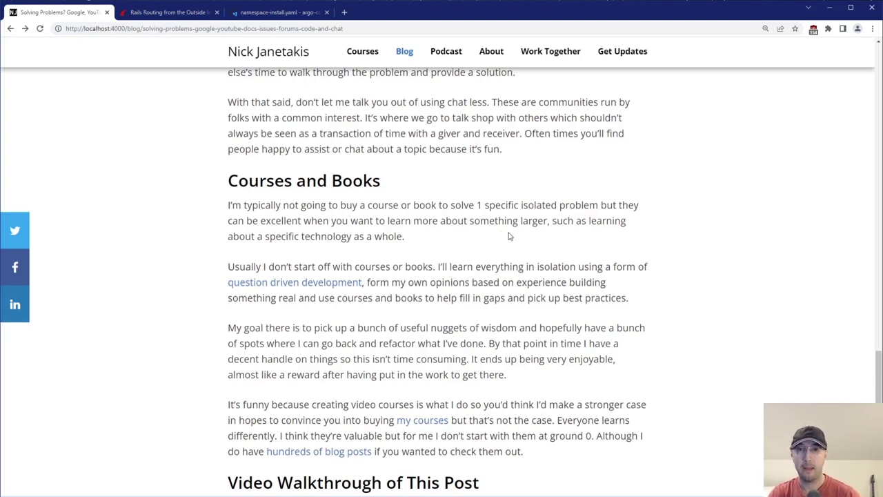
{"action": "double_click", "coordinate": [373, 267]}
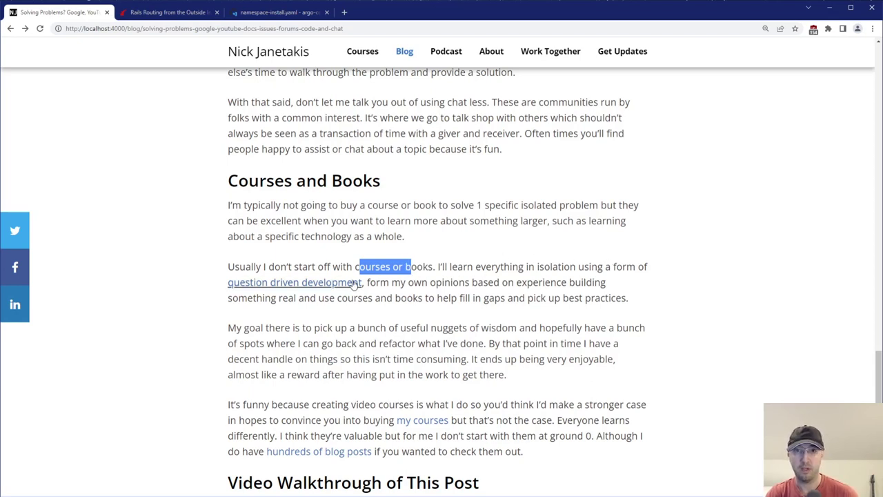
{"action": "left_click", "coordinate": [294, 282]}
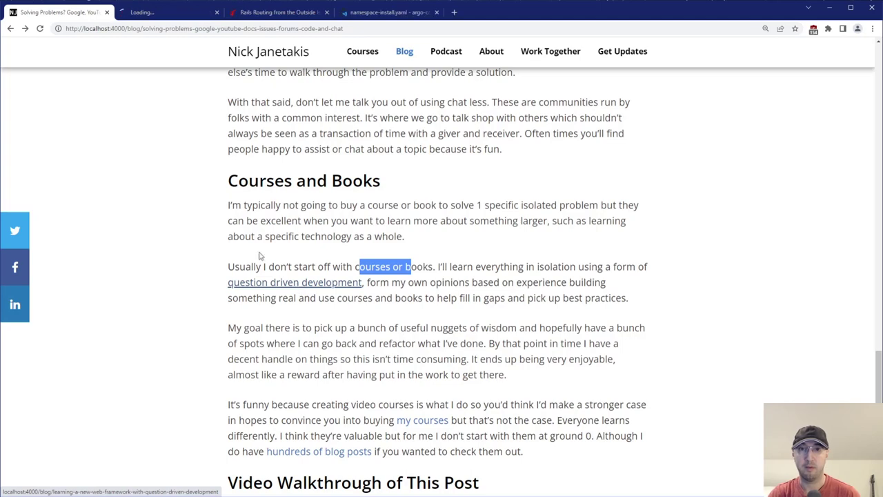
{"action": "left_click", "coordinate": [295, 281]}
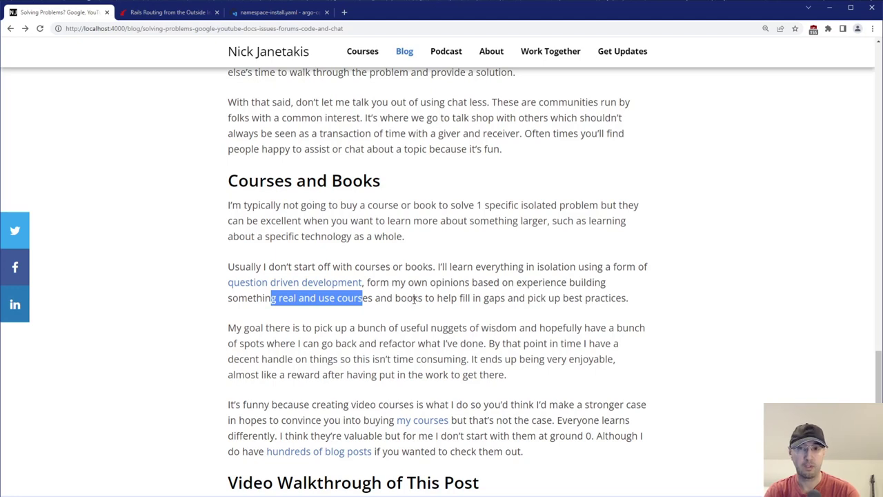
{"action": "left_click_drag", "start_coordinate": [474, 297], "coordinate": [568, 297]}
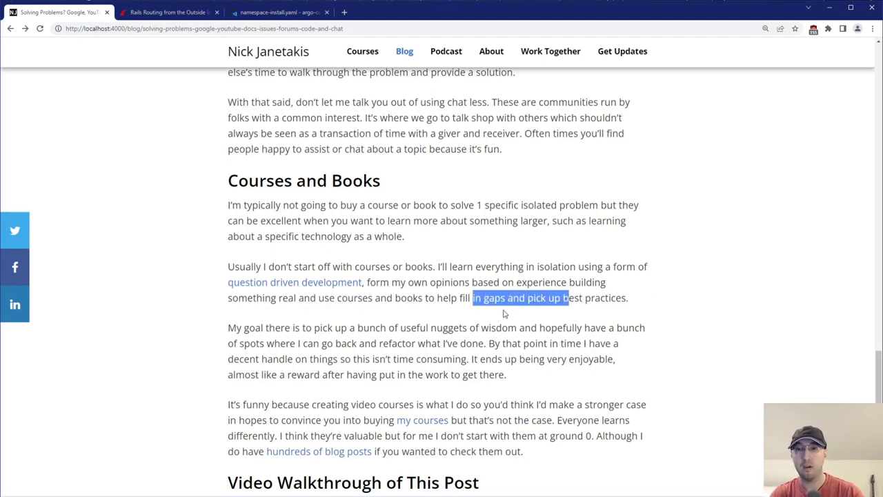
{"action": "left_click_drag", "start_coordinate": [389, 327], "coordinate": [436, 327]}
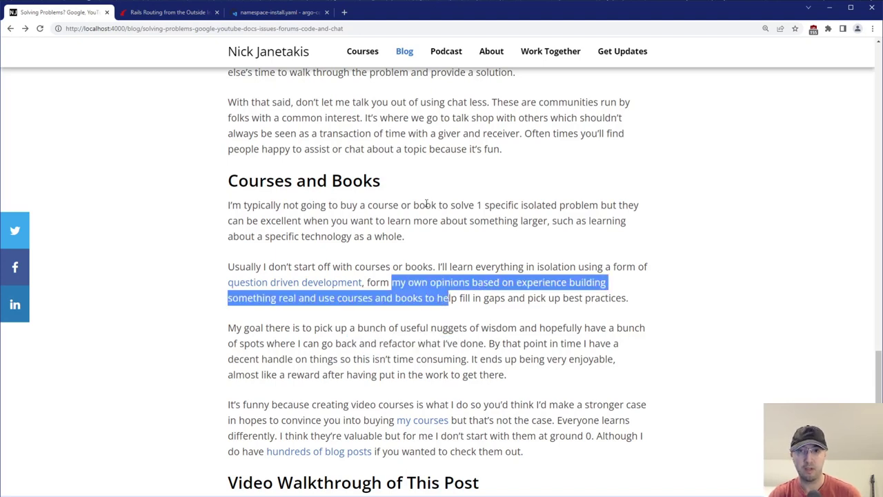
{"action": "mouse_move", "coordinate": [377, 332]}
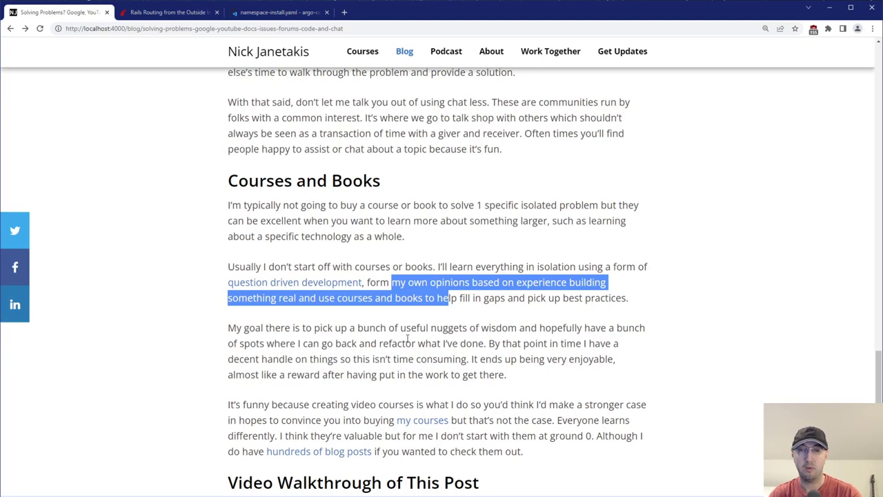
{"action": "mouse_move", "coordinate": [381, 353]}
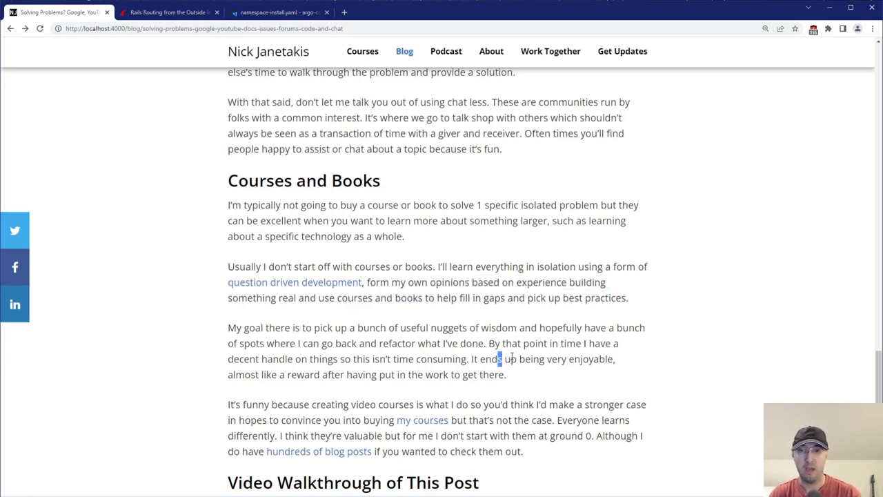
{"action": "left_click_drag", "start_coordinate": [500, 358], "coordinate": [549, 359]}
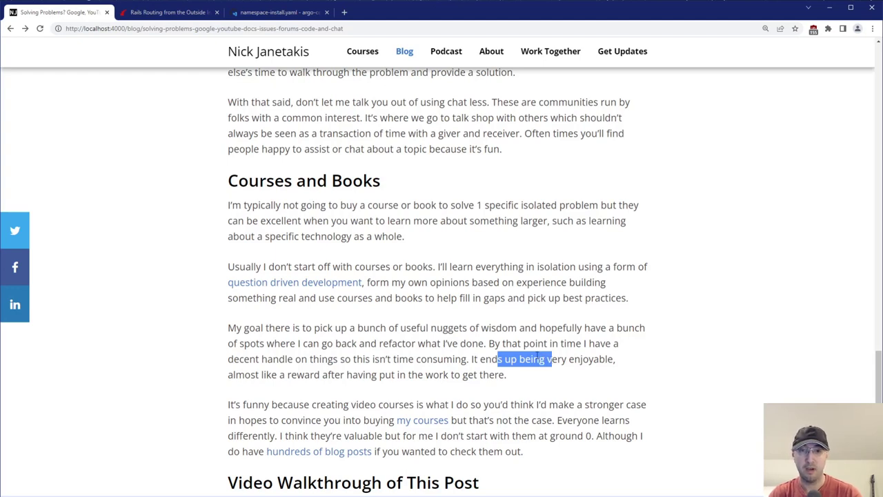
{"action": "left_click", "coordinate": [483, 374]}
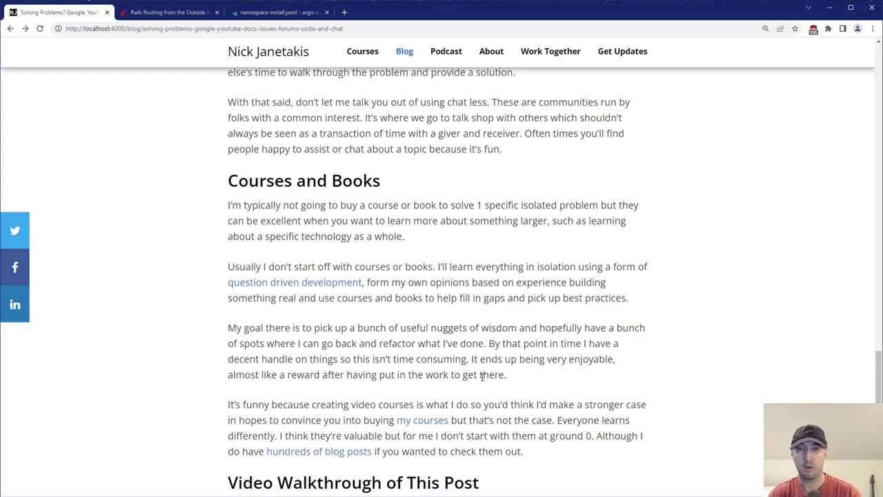
{"action": "mouse_move", "coordinate": [671, 326]}
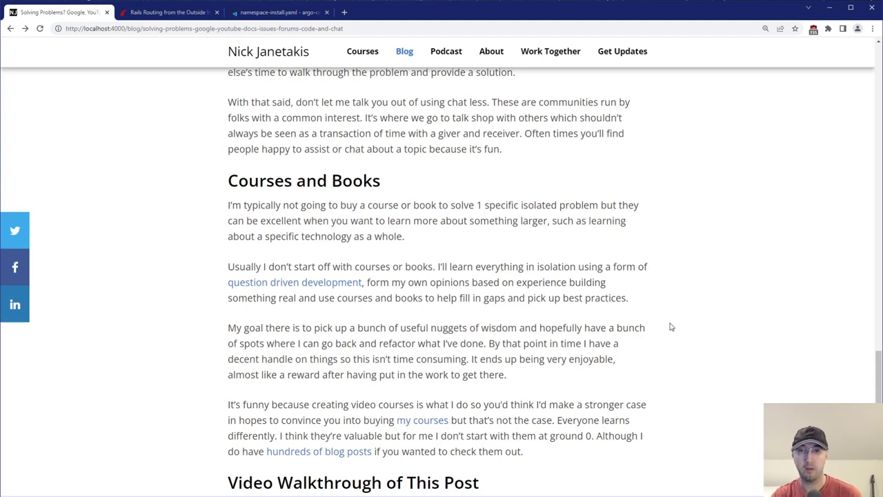
{"action": "mouse_move", "coordinate": [308, 408]}
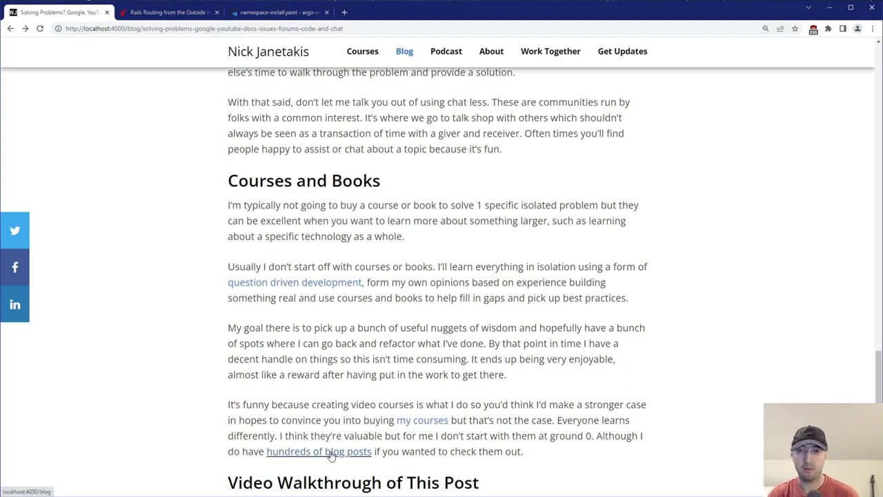
{"action": "mouse_move", "coordinate": [642, 332]}
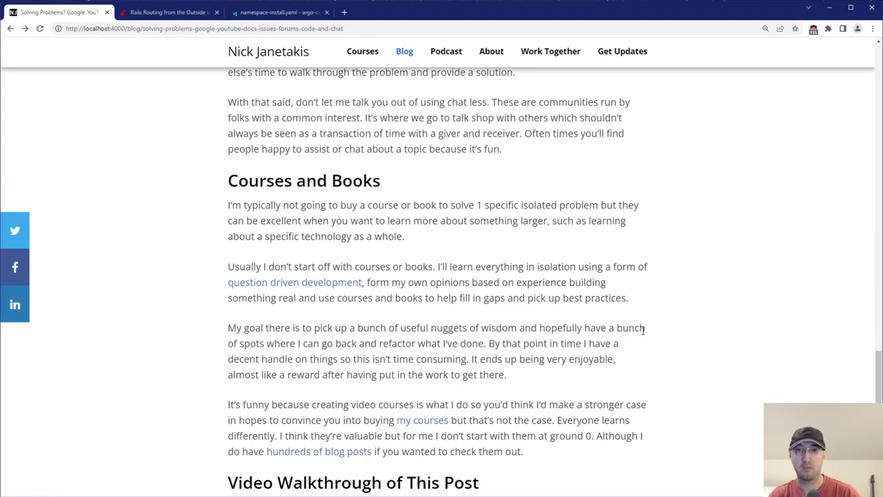
Step: Scroll down to the Video Walkthrough embed with its TODO timestamps and closing question
{"action": "scroll", "scroll_direction": "down", "scroll_amount": 3}
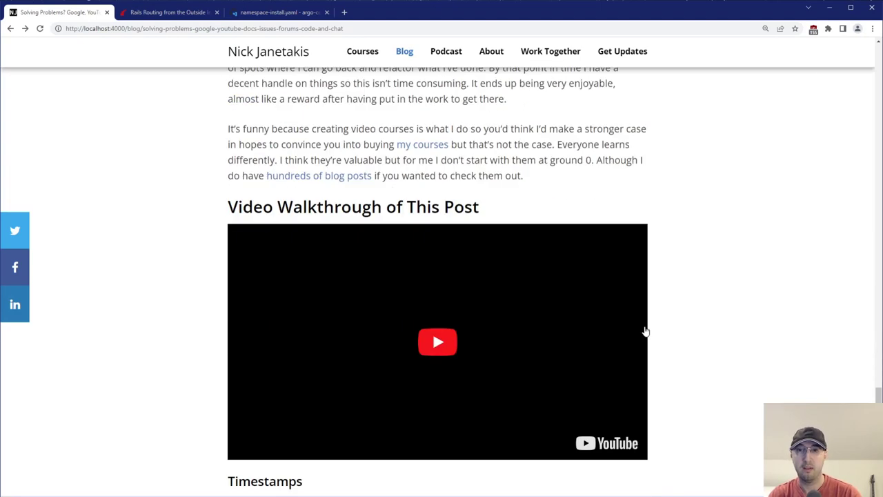
{"action": "scroll", "scroll_direction": "down", "scroll_amount": 3}
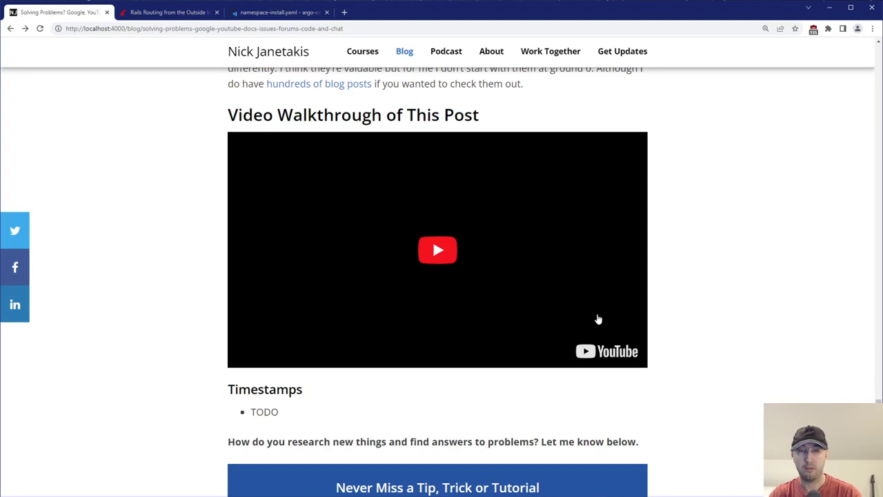
{"action": "mouse_move", "coordinate": [513, 261]}
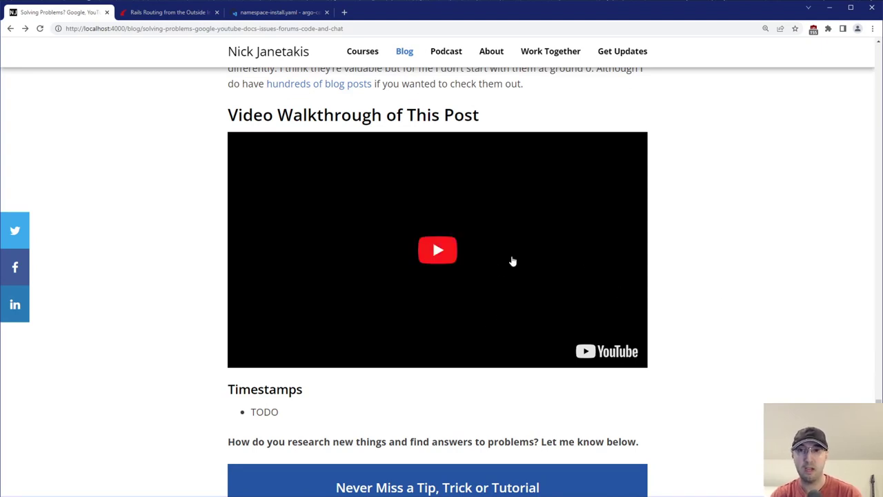
{"action": "mouse_move", "coordinate": [452, 334]}
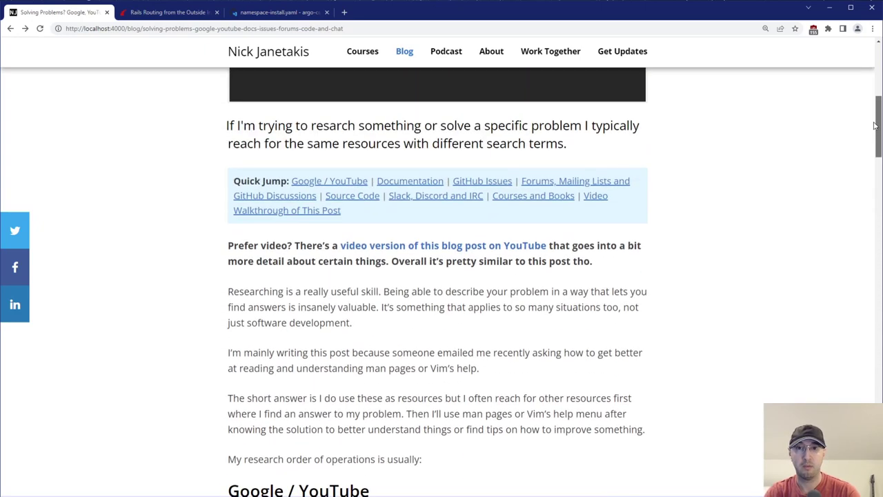
{"action": "scroll", "scroll_direction": "down", "scroll_amount": 3}
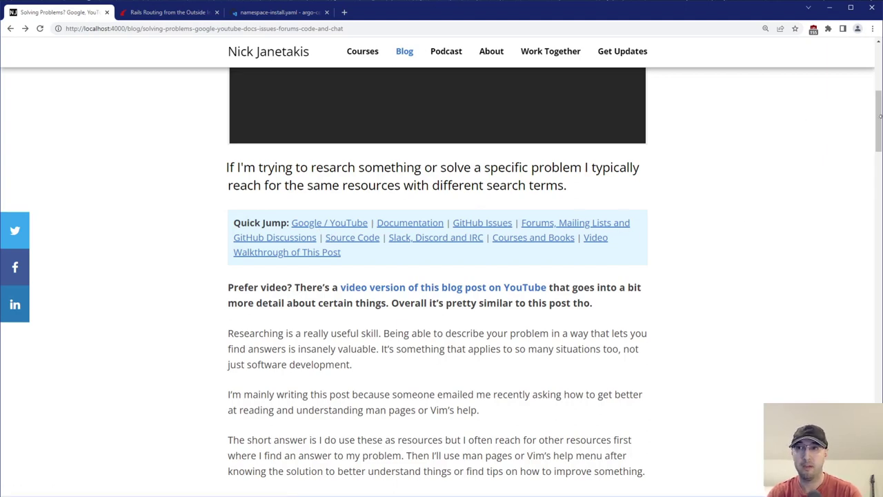
{"action": "mouse_move", "coordinate": [862, 133]}
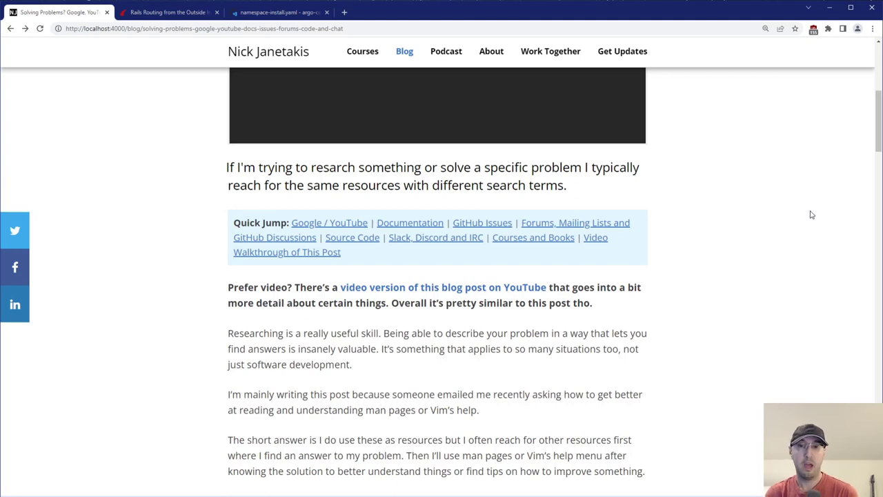
{"action": "mouse_move", "coordinate": [801, 224]}
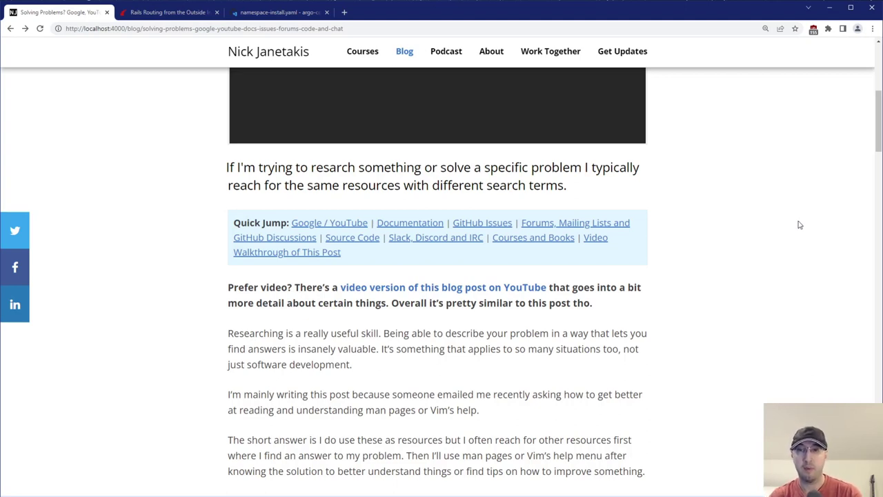
{"action": "mouse_move", "coordinate": [287, 241]}
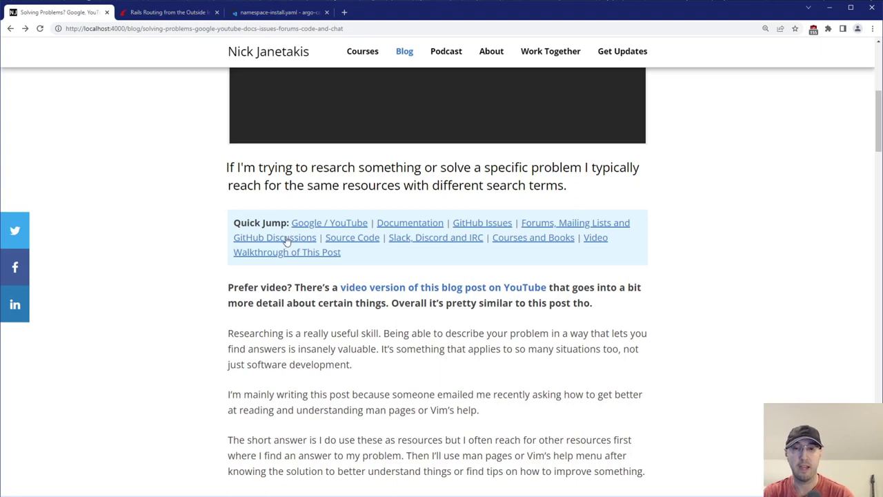
{"action": "mouse_move", "coordinate": [600, 223]}
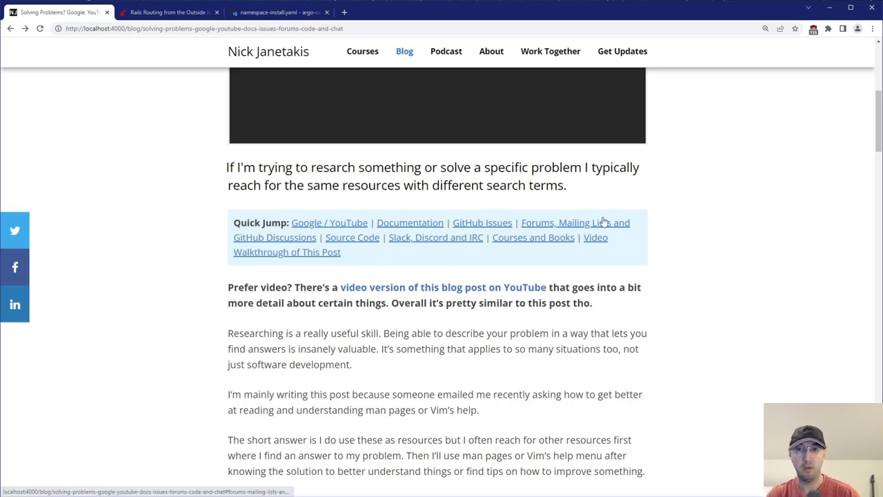
{"action": "mouse_move", "coordinate": [641, 213]}
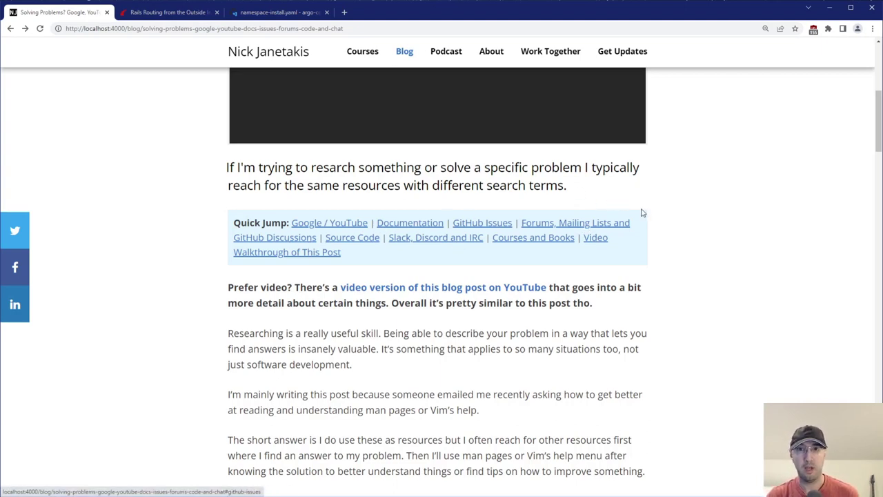
{"action": "mouse_move", "coordinate": [784, 222]}
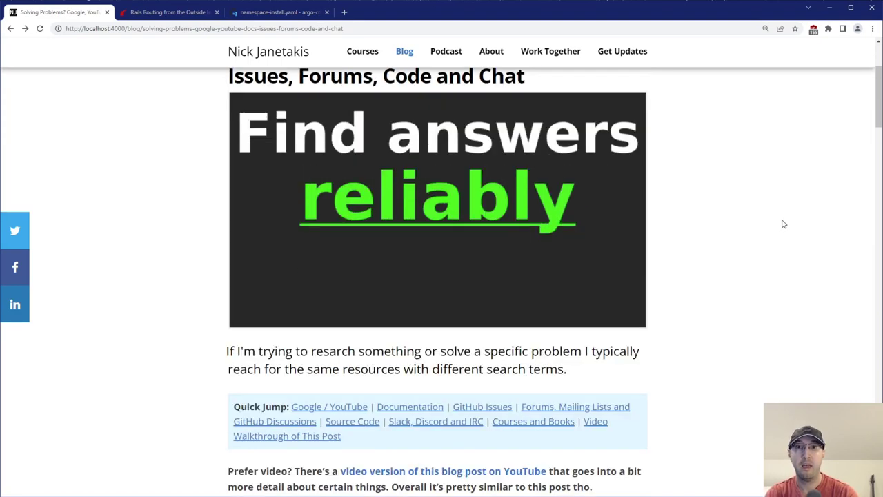
{"action": "mouse_move", "coordinate": [794, 218]}
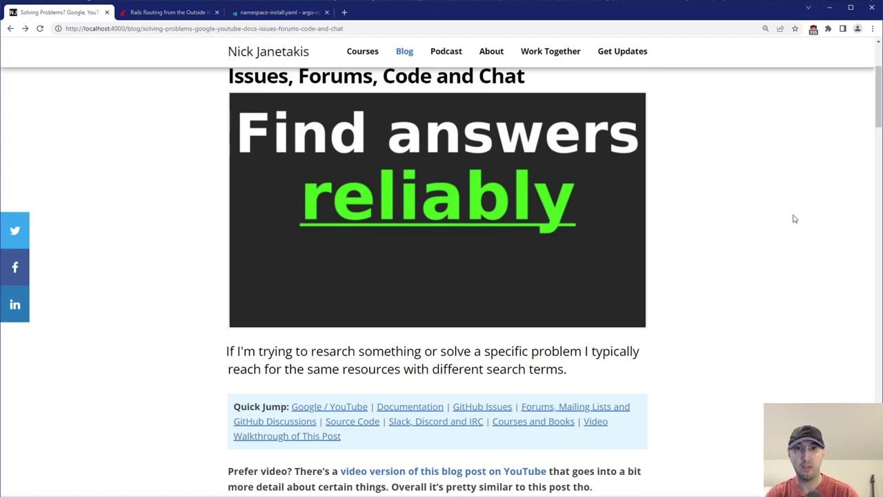